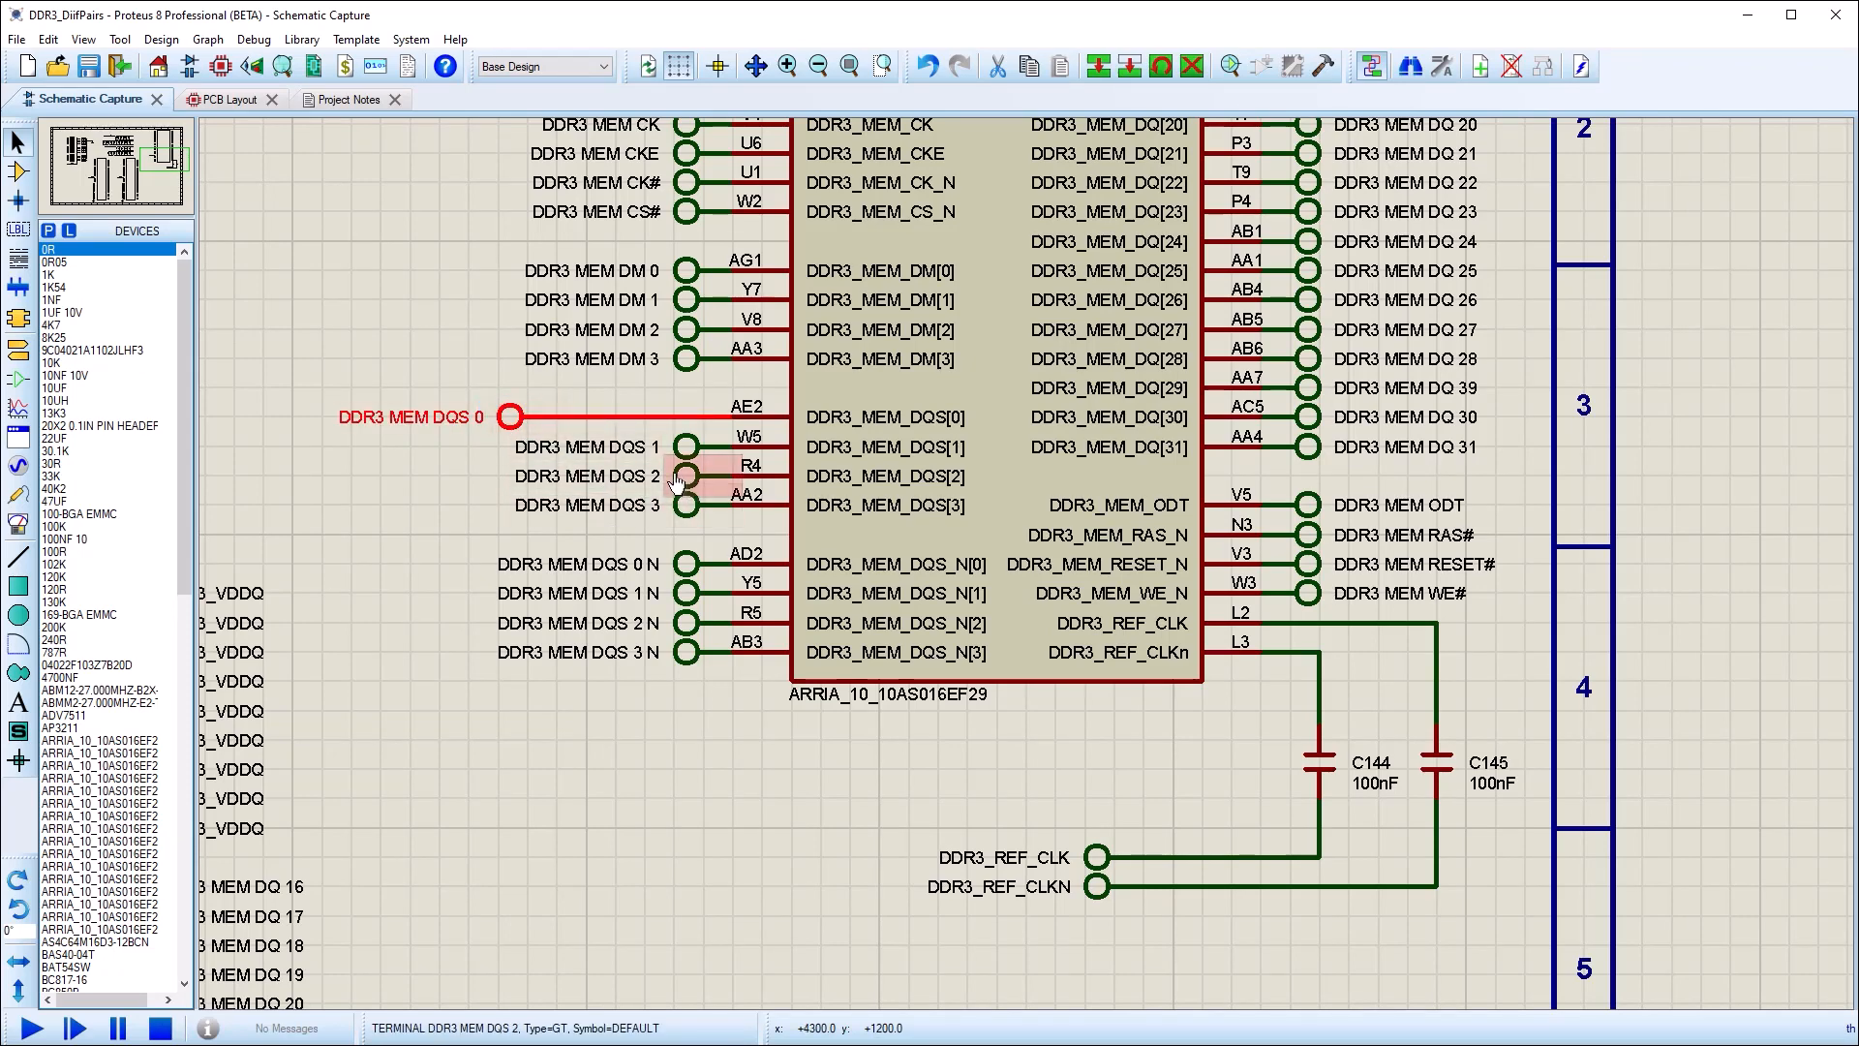
Select the DDR3 MEM DQS 0 and DQS 2 strobe terminals together.
{"action": "left_click", "coordinate": [688, 475]}
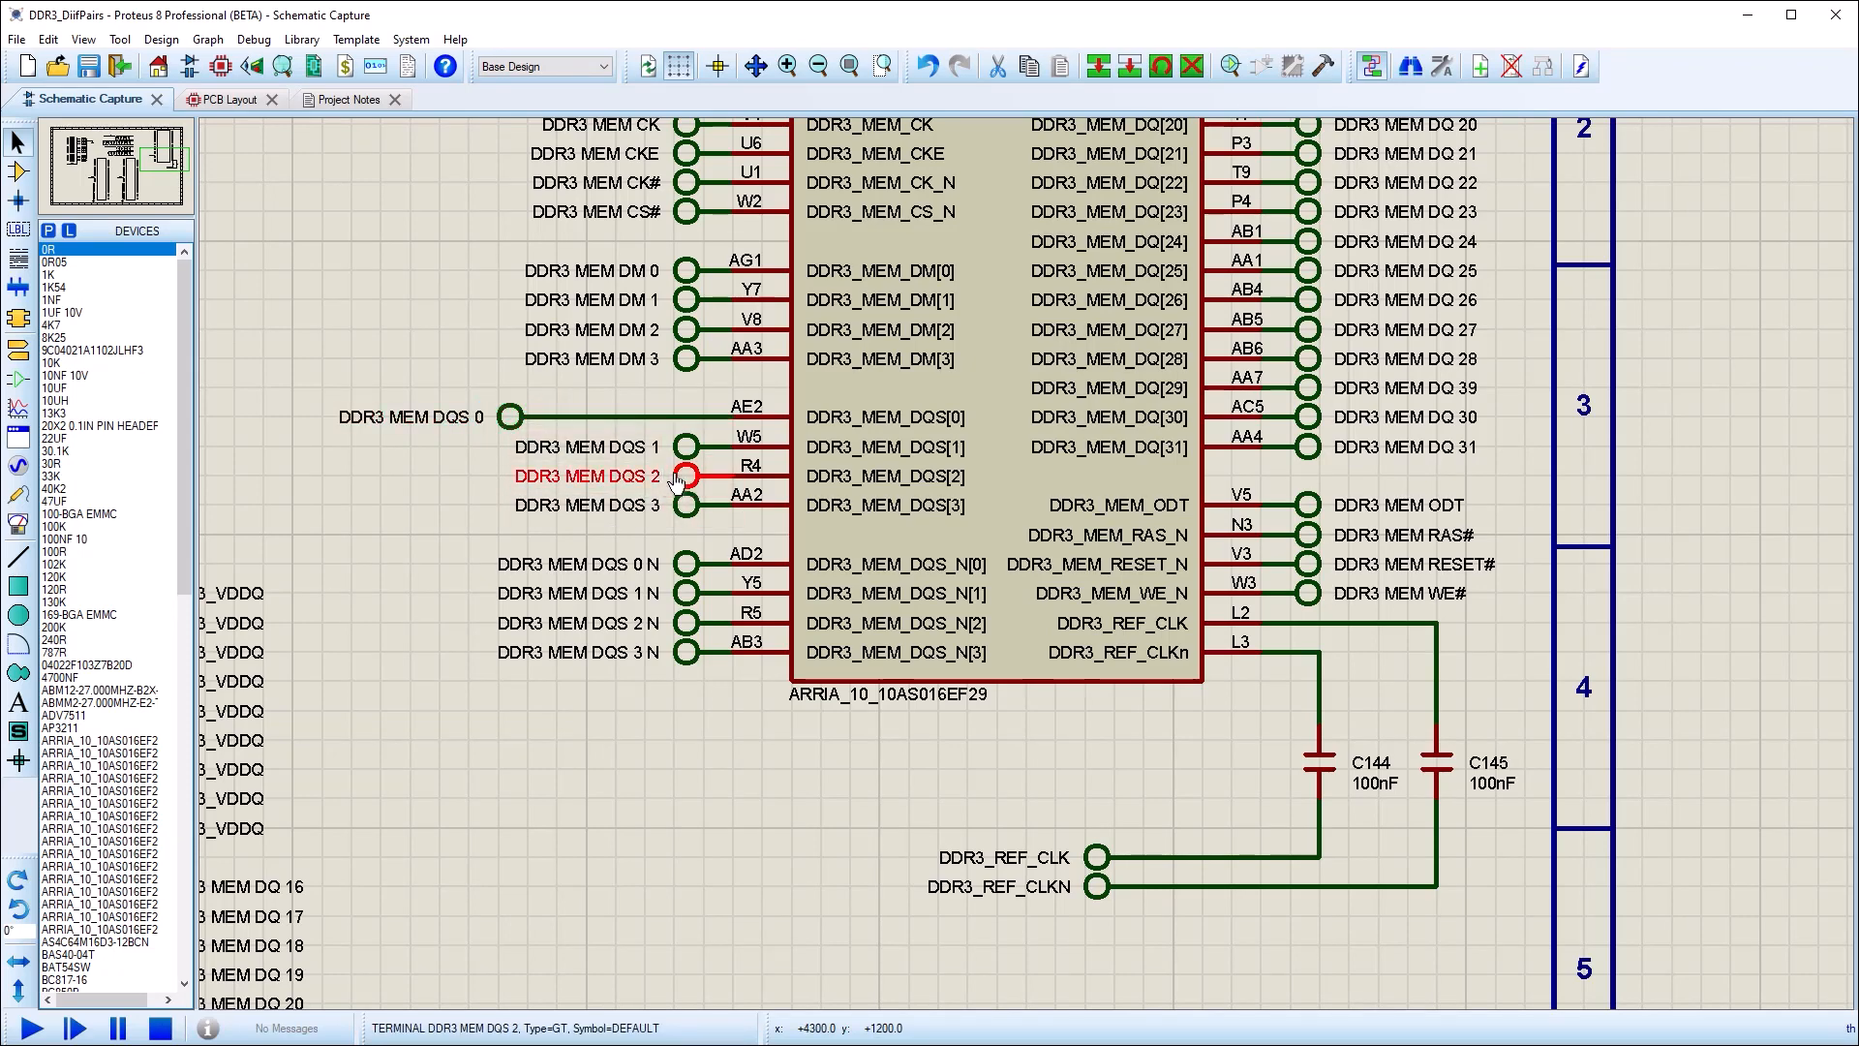
{"action": "left_click", "coordinate": [510, 476]}
{"action": "type", "text": "S"}
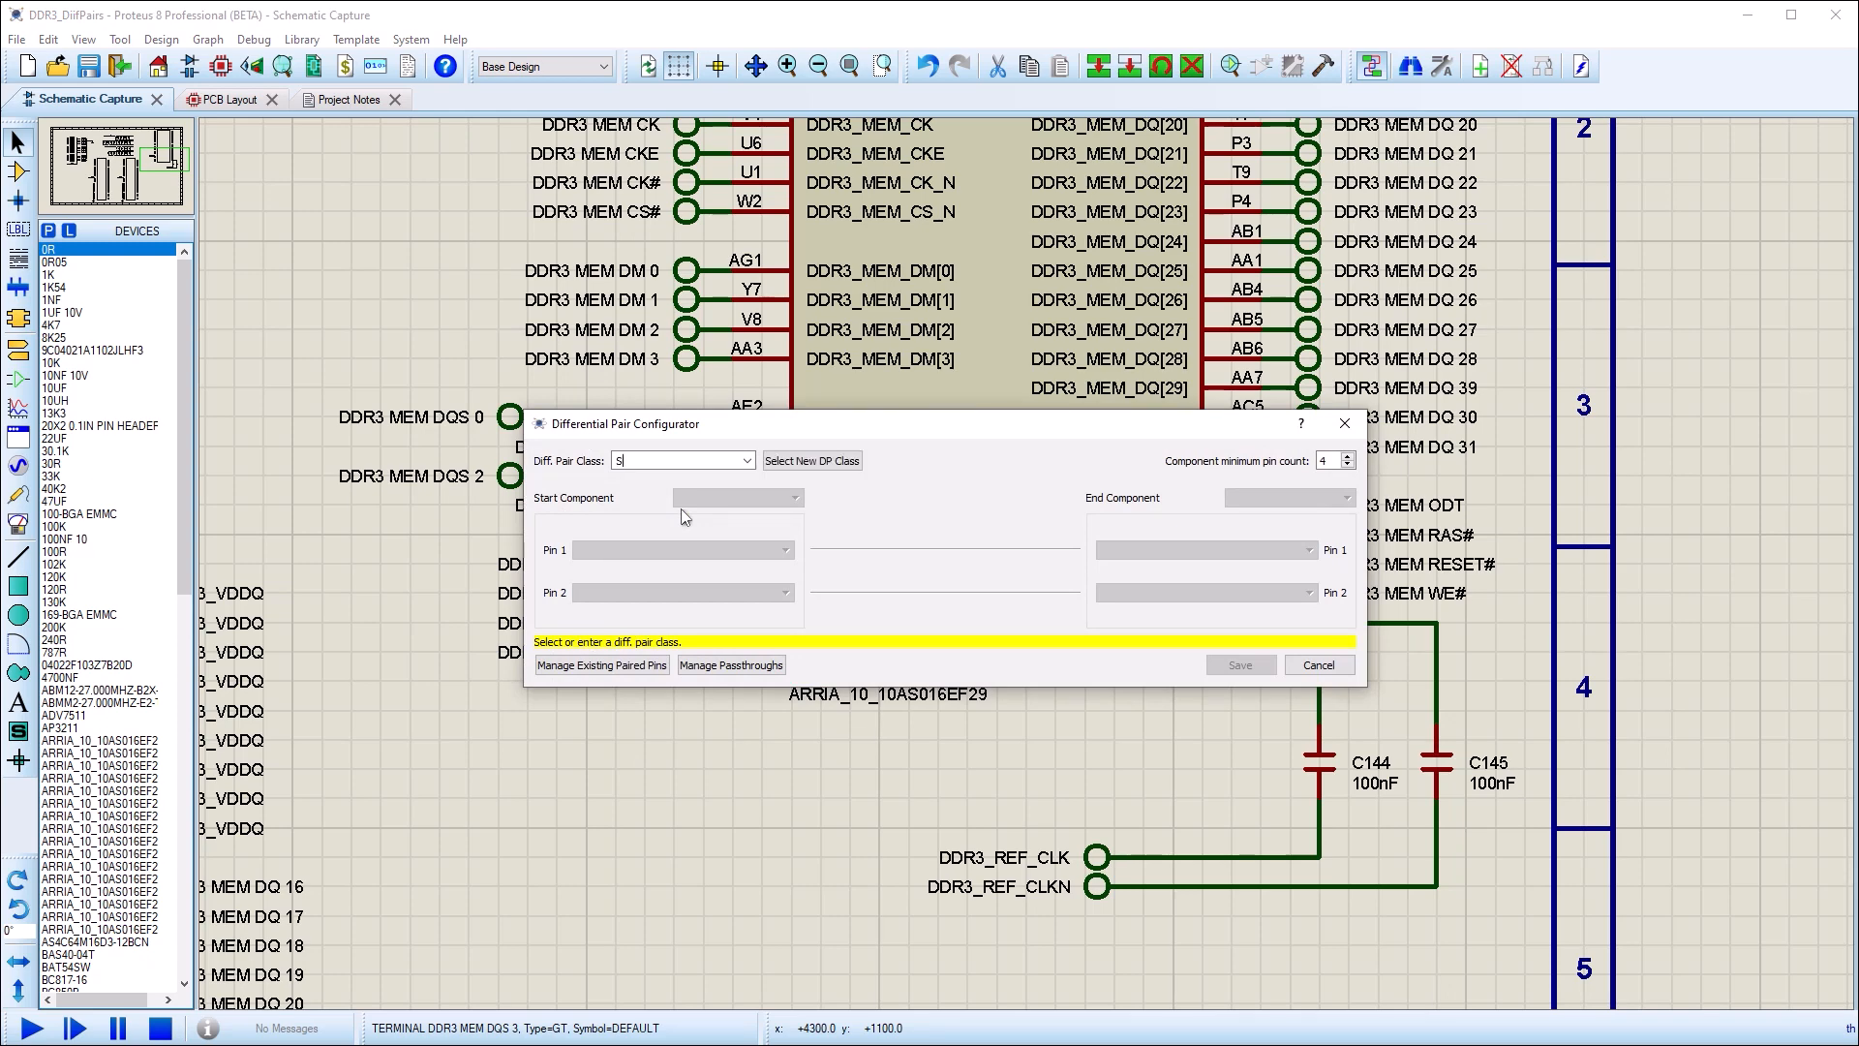
Define pair class STROBE_U4 from U20:B to U4, with DDR3_MEM_DQS[0] as pin 1 and a second pin.
{"action": "type", "text": "TROBE_U4"}
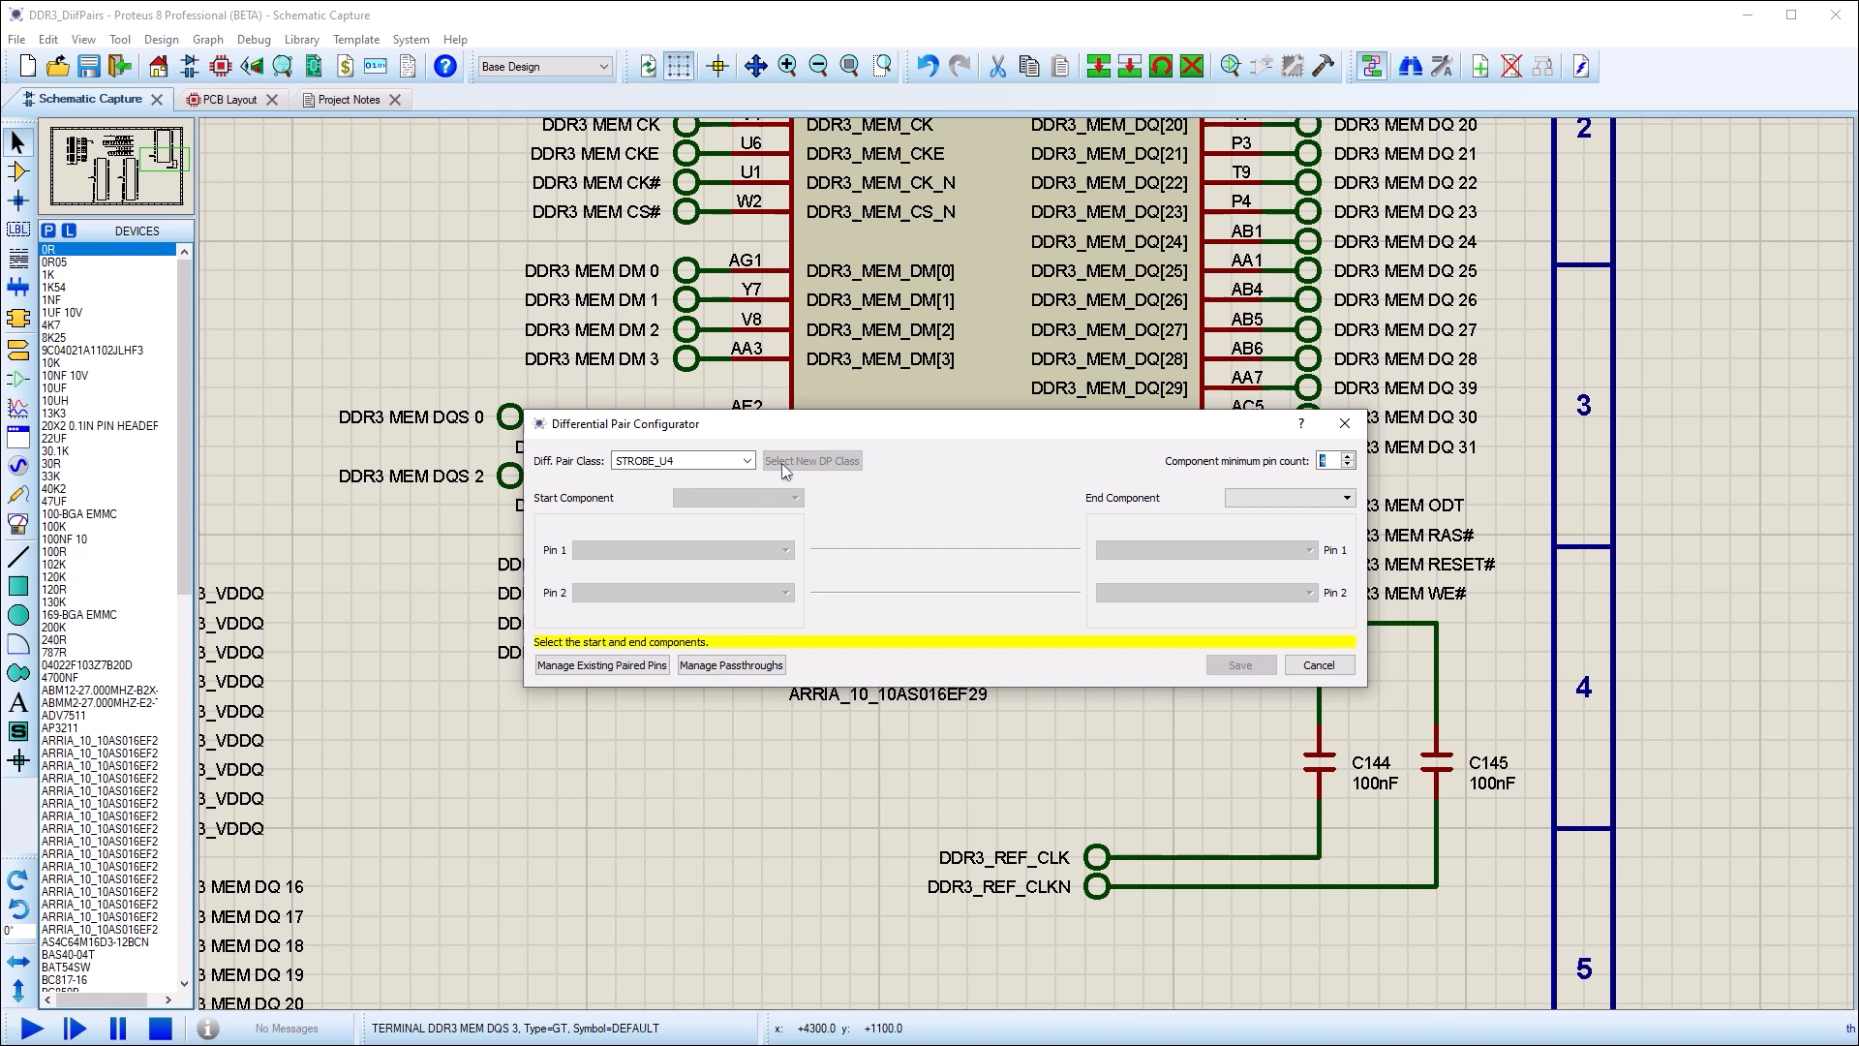
{"action": "left_click", "coordinate": [792, 497]}
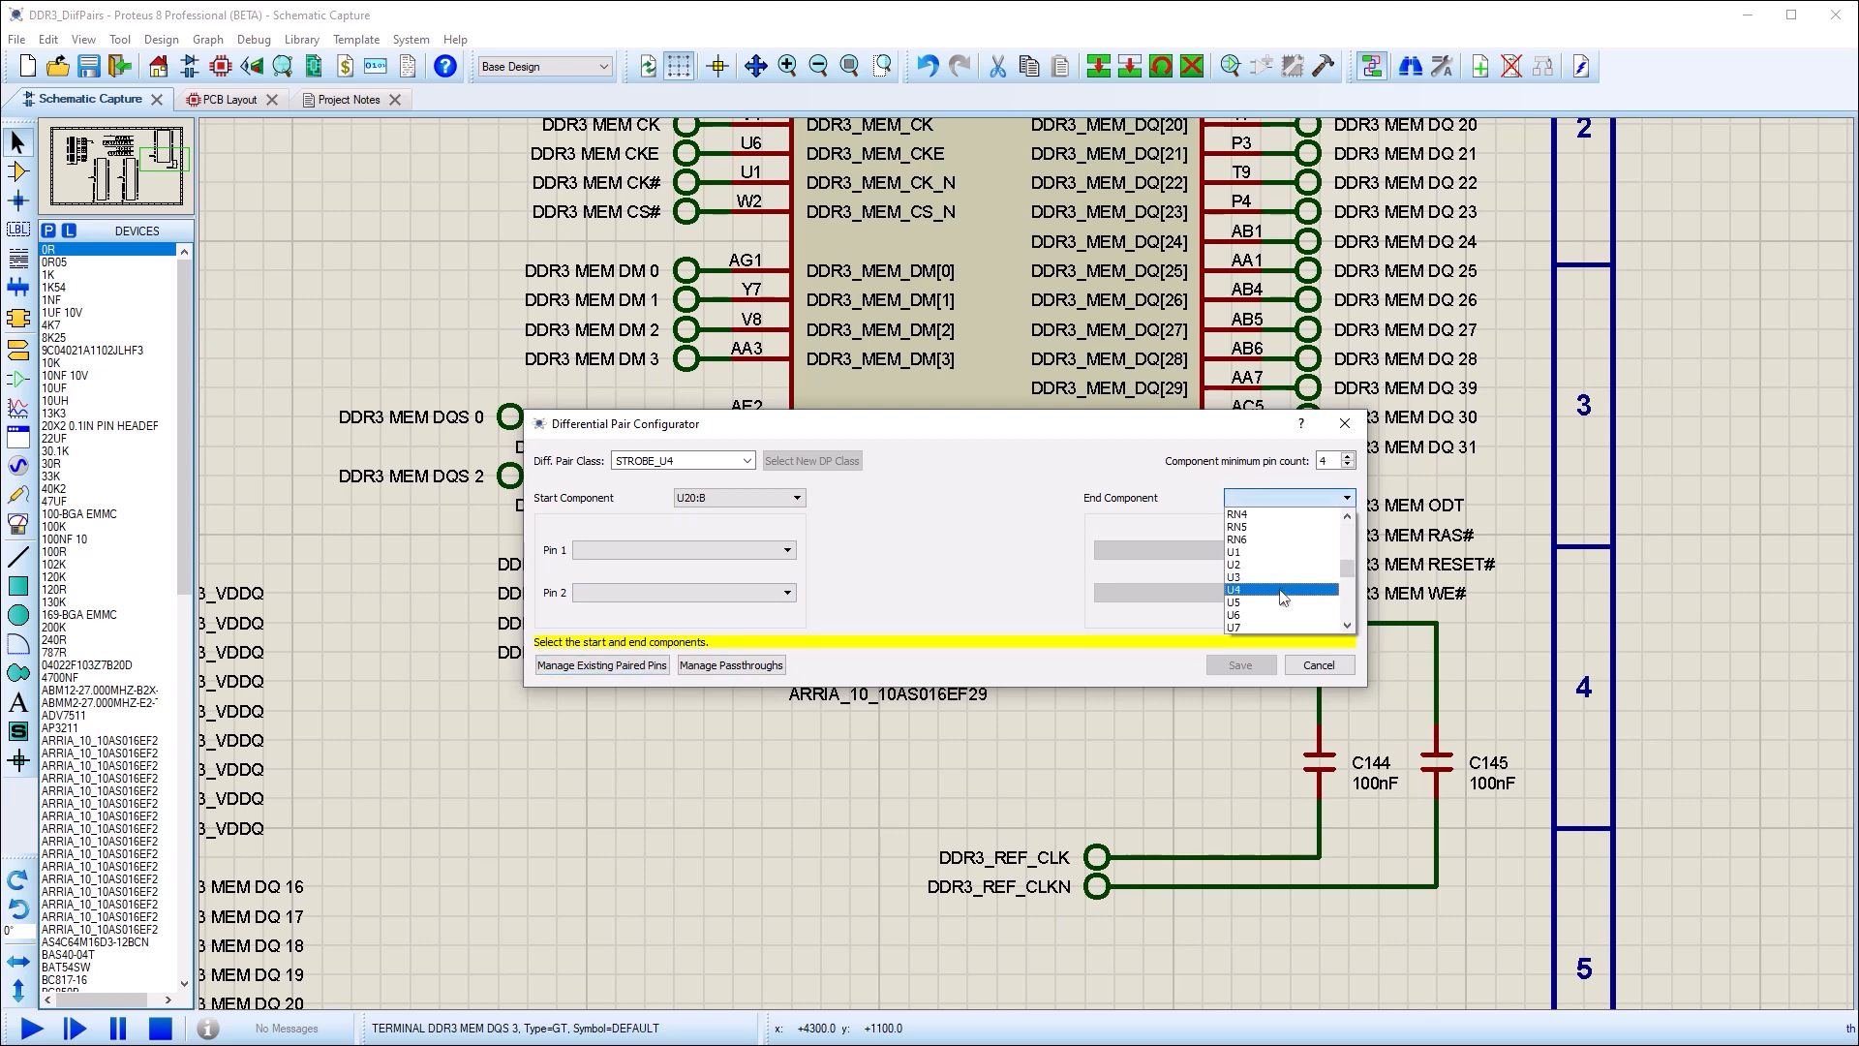
{"action": "left_click", "coordinate": [1278, 587]}
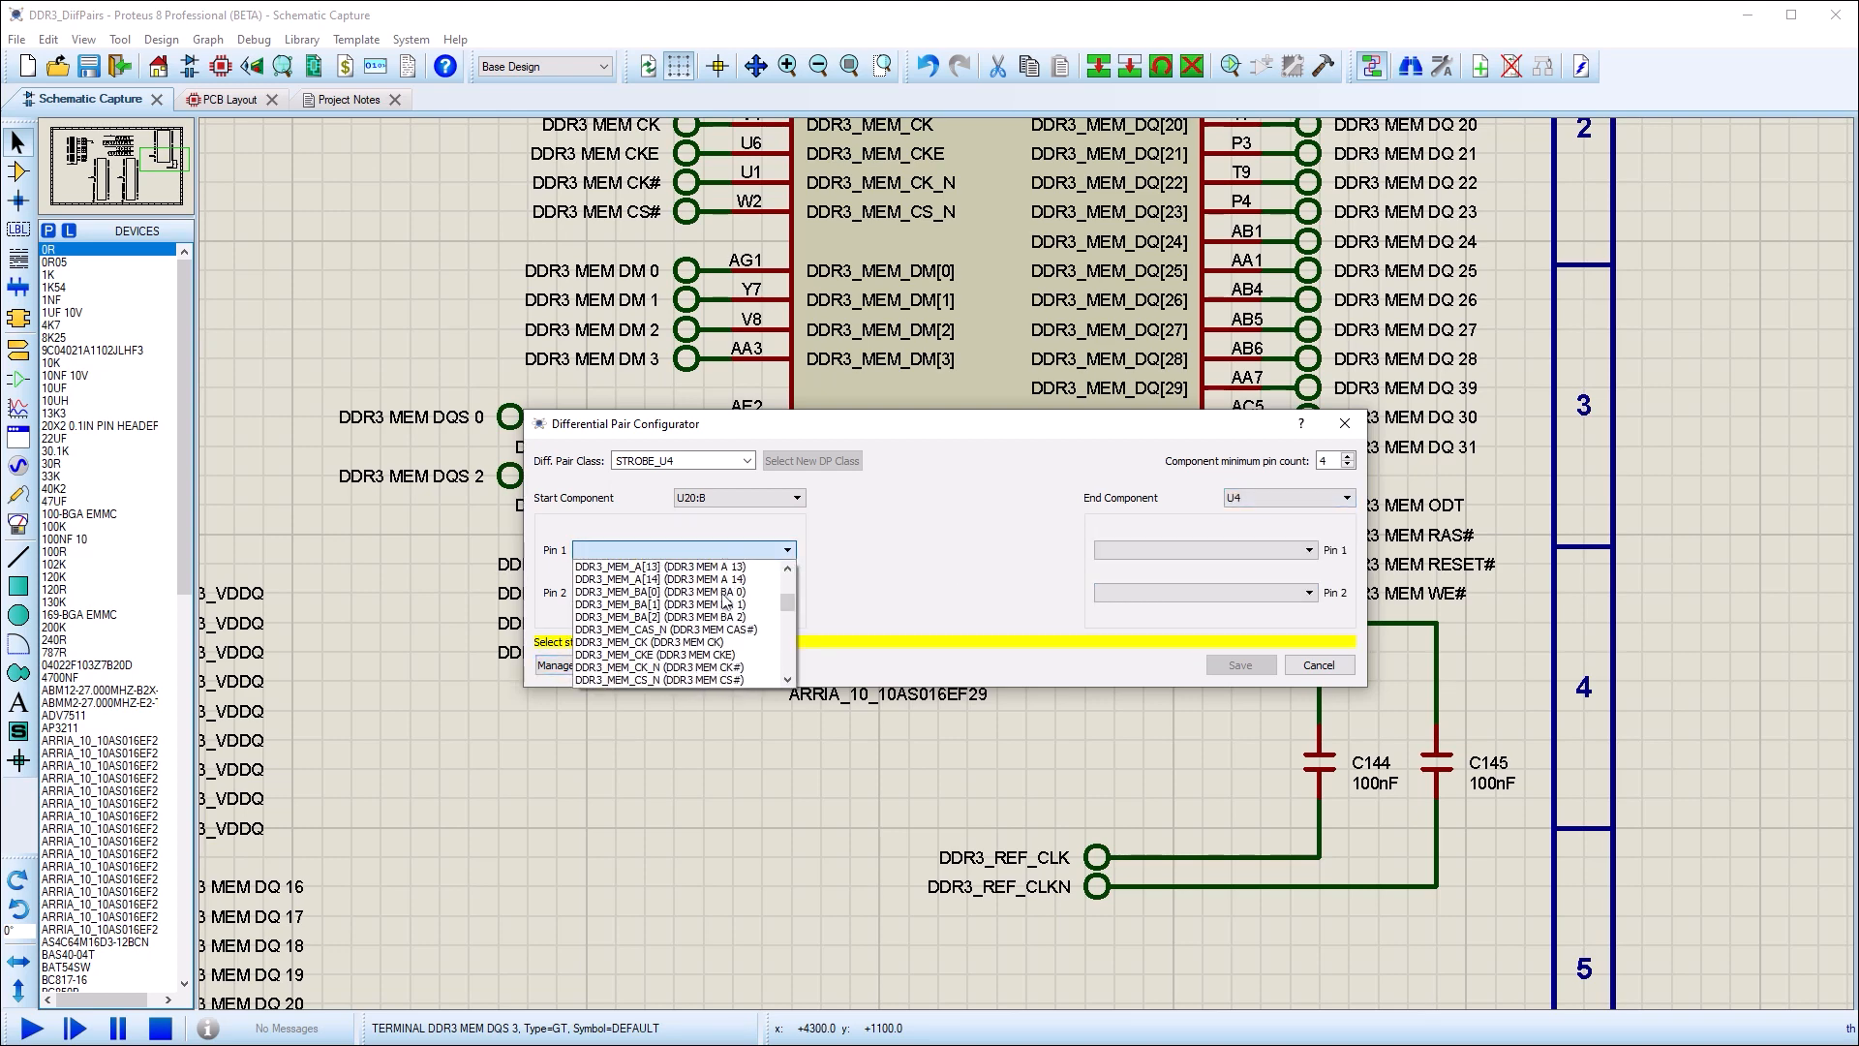
{"action": "left_click", "coordinate": [672, 549]}
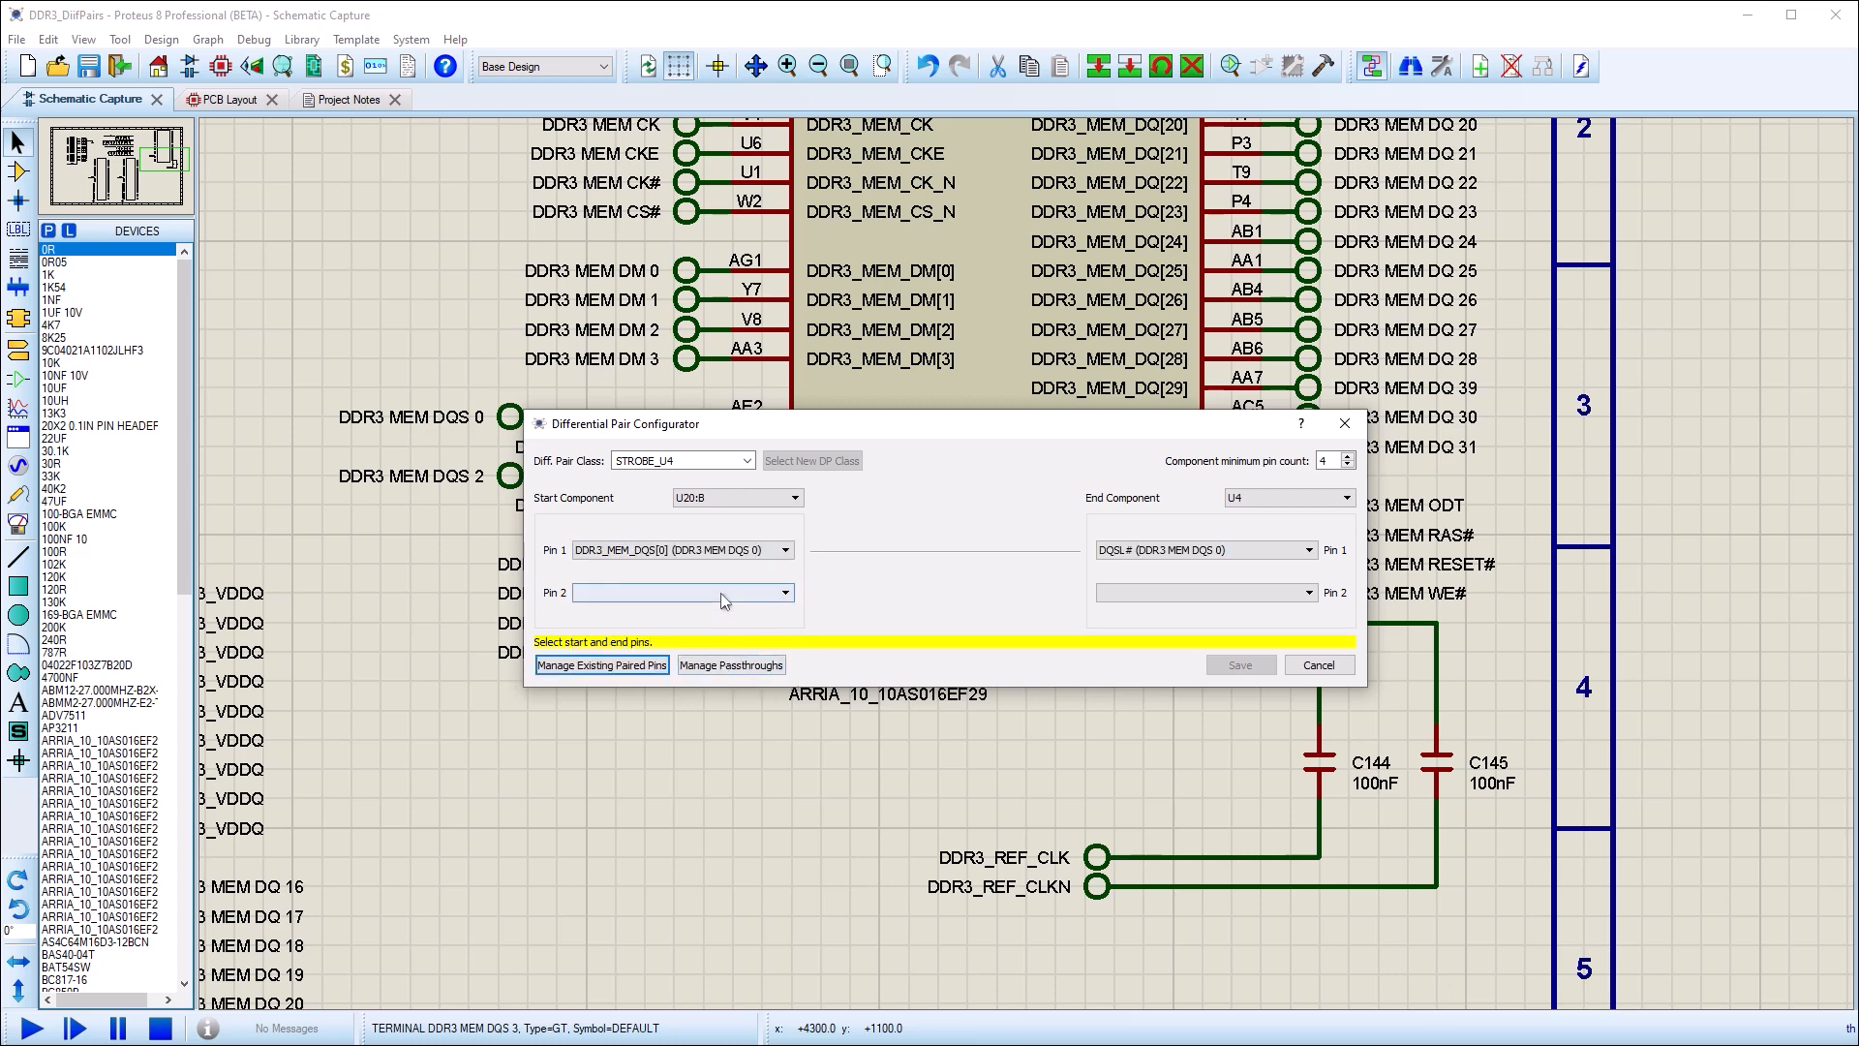
{"action": "left_click", "coordinate": [785, 593]}
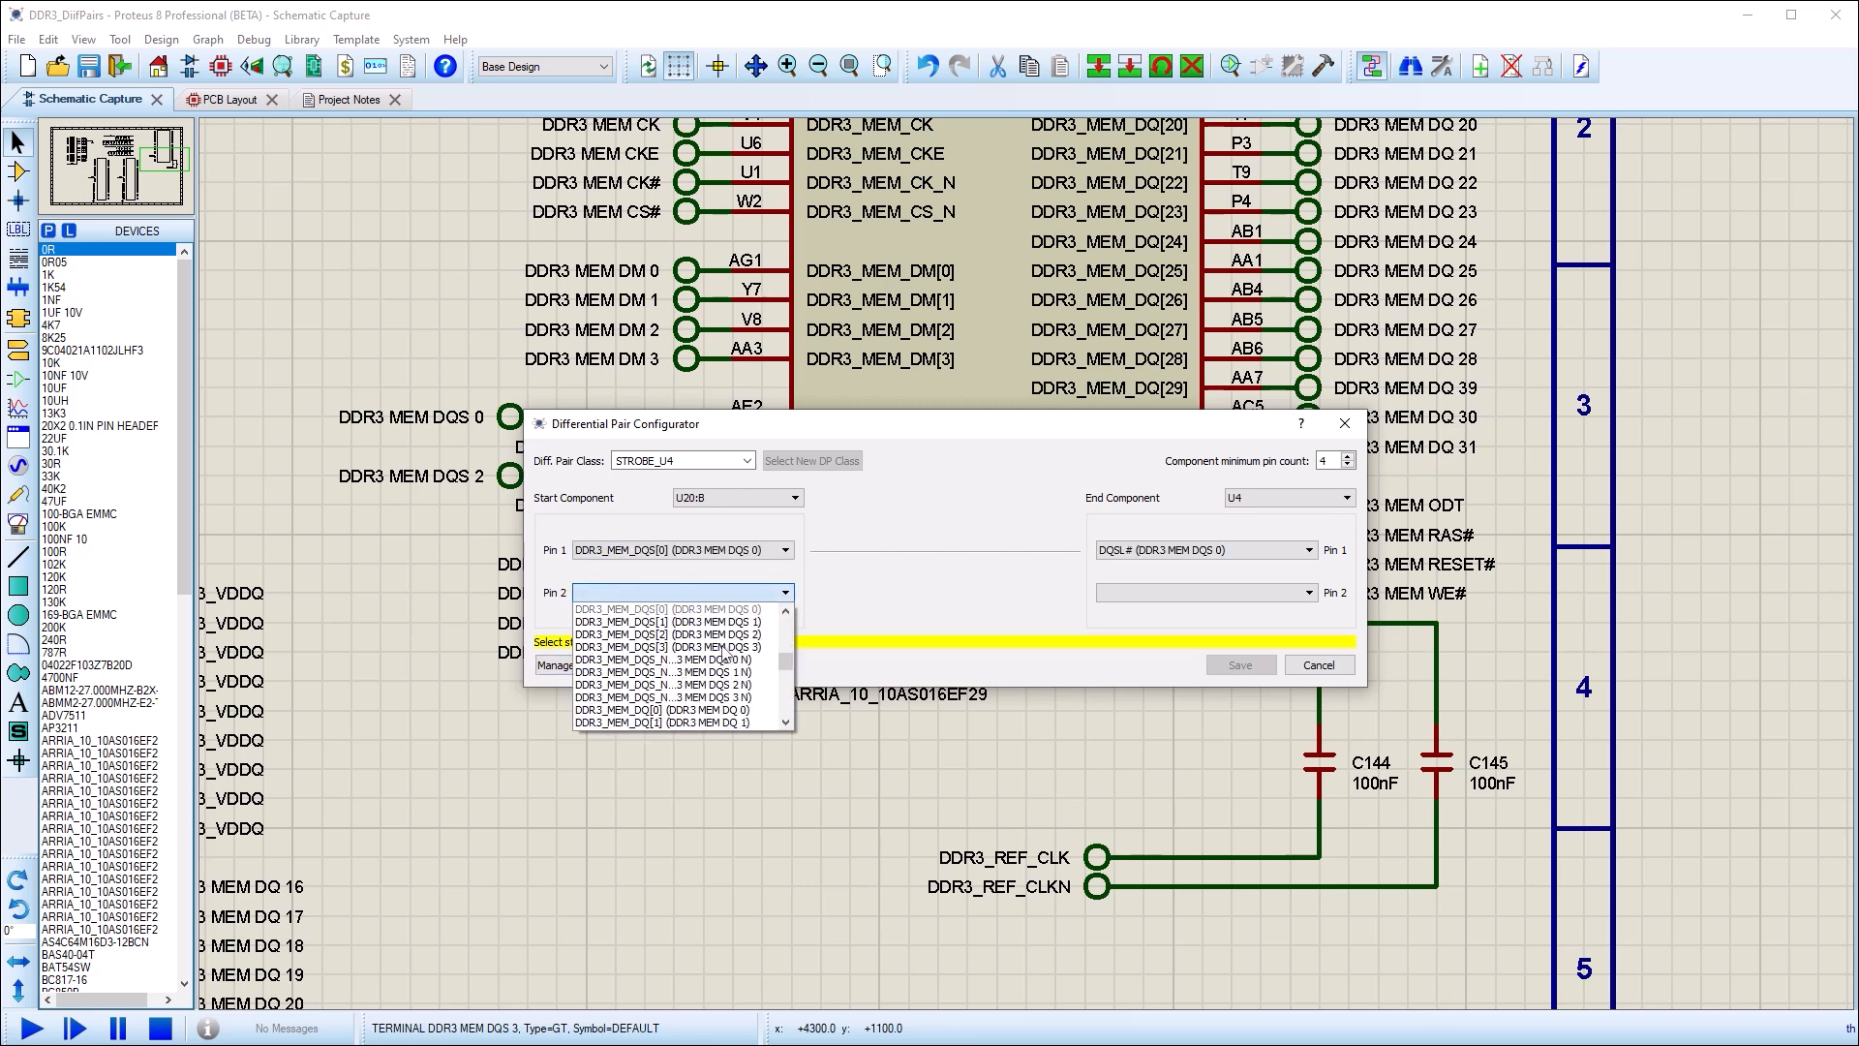
{"action": "left_click", "coordinate": [664, 676]}
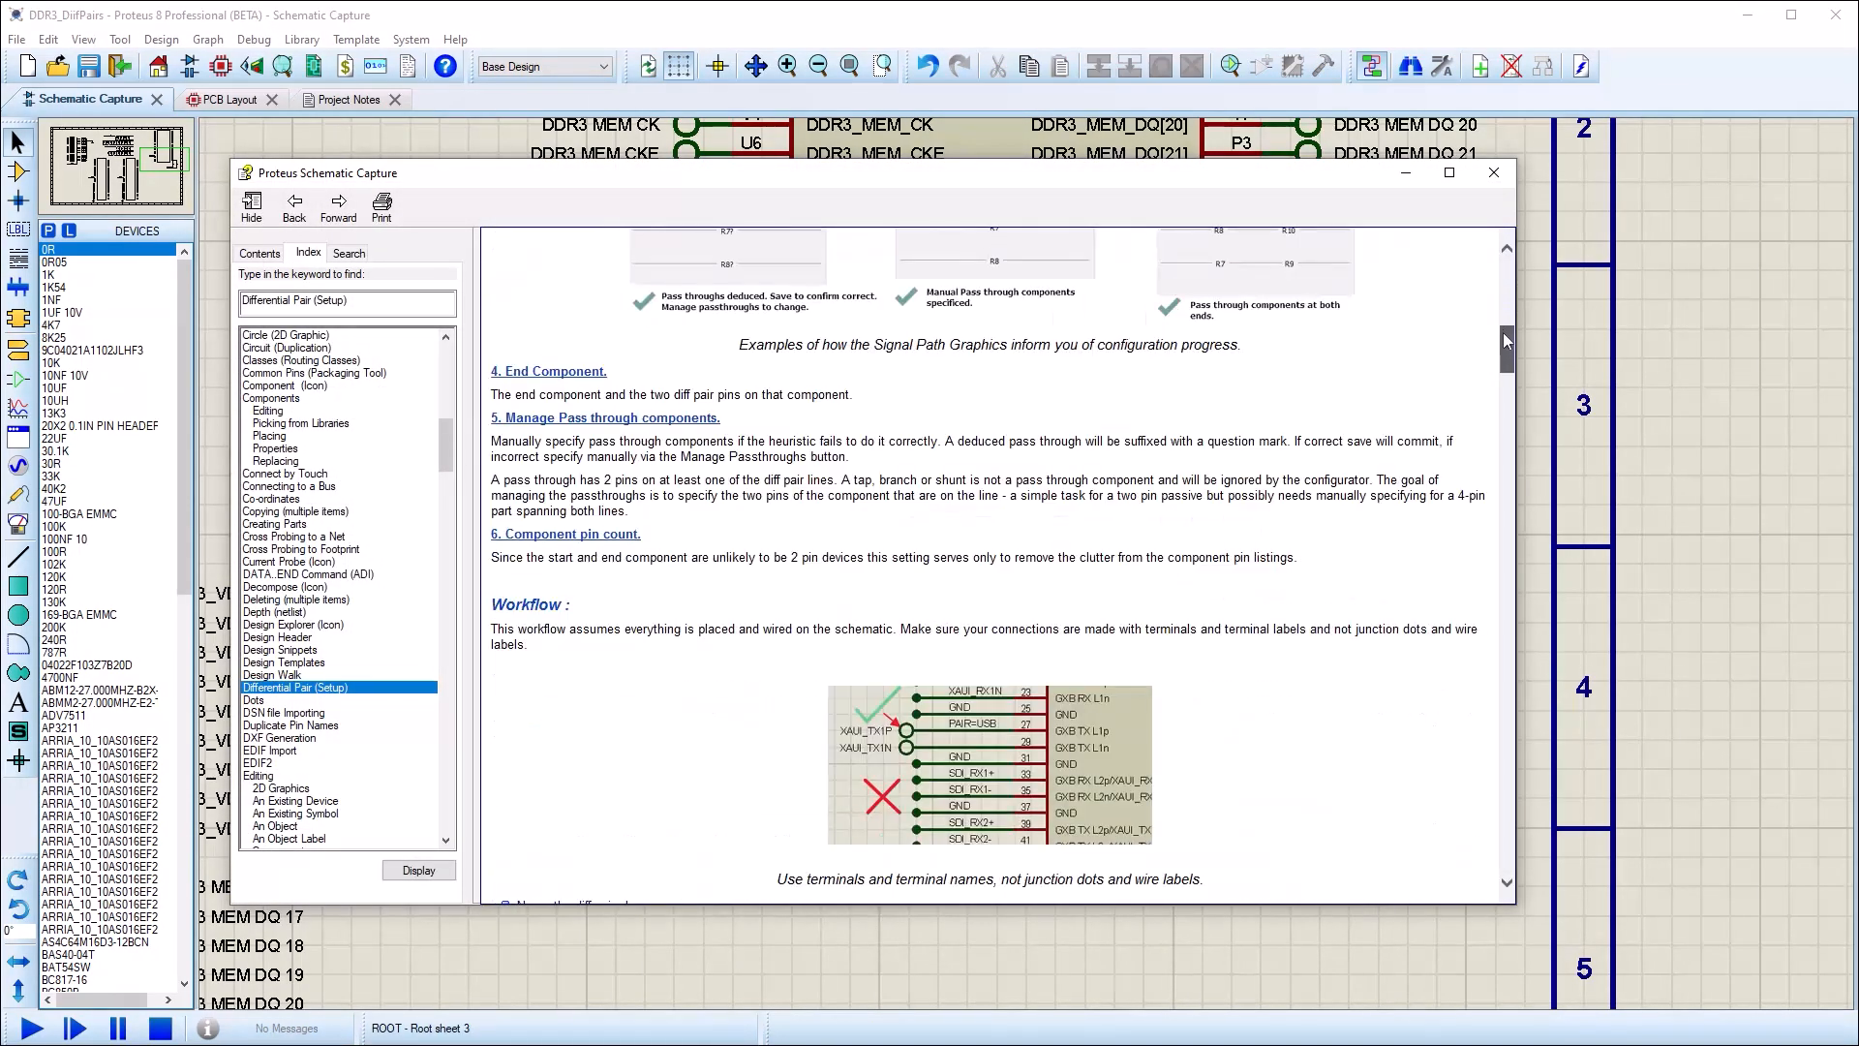
Read through the Differential Pair (Setup) help topic, then switch to the PCB layout.
{"action": "scroll", "scroll_direction": "down", "scroll_amount": 3}
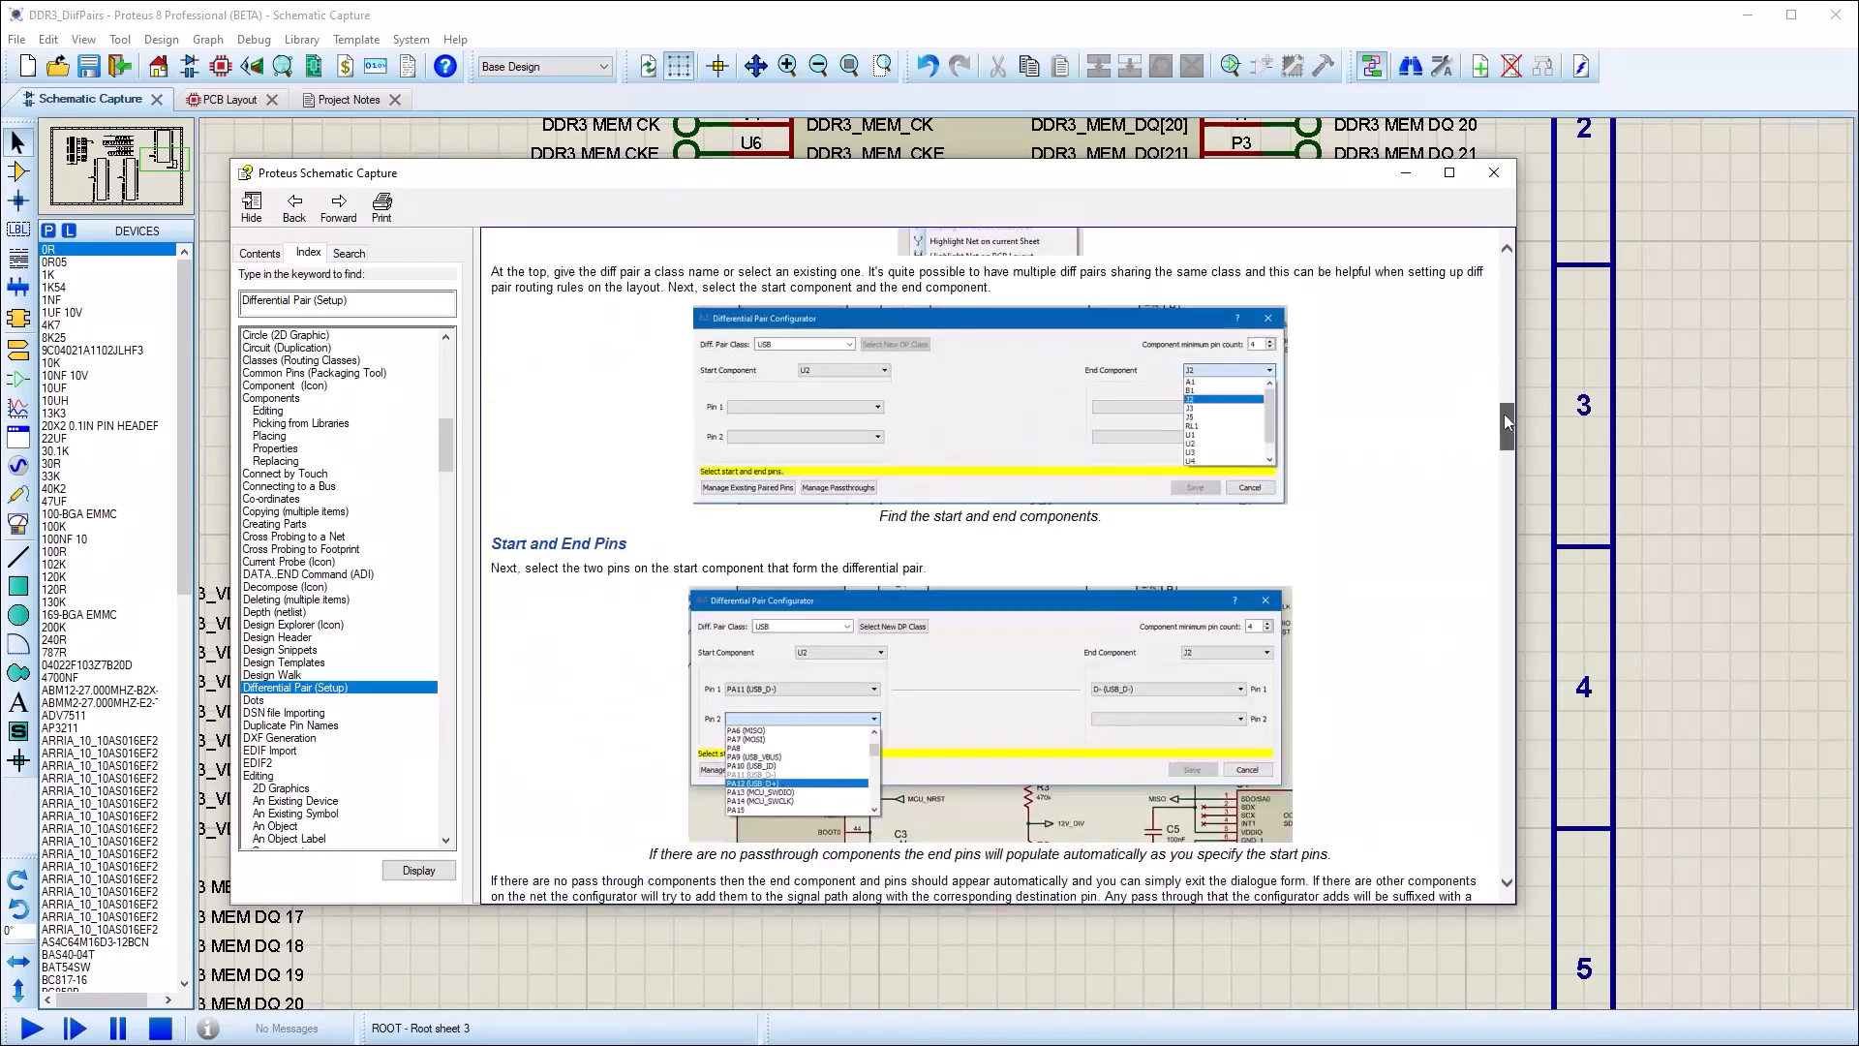
{"action": "scroll", "scroll_direction": "down", "scroll_amount": 3}
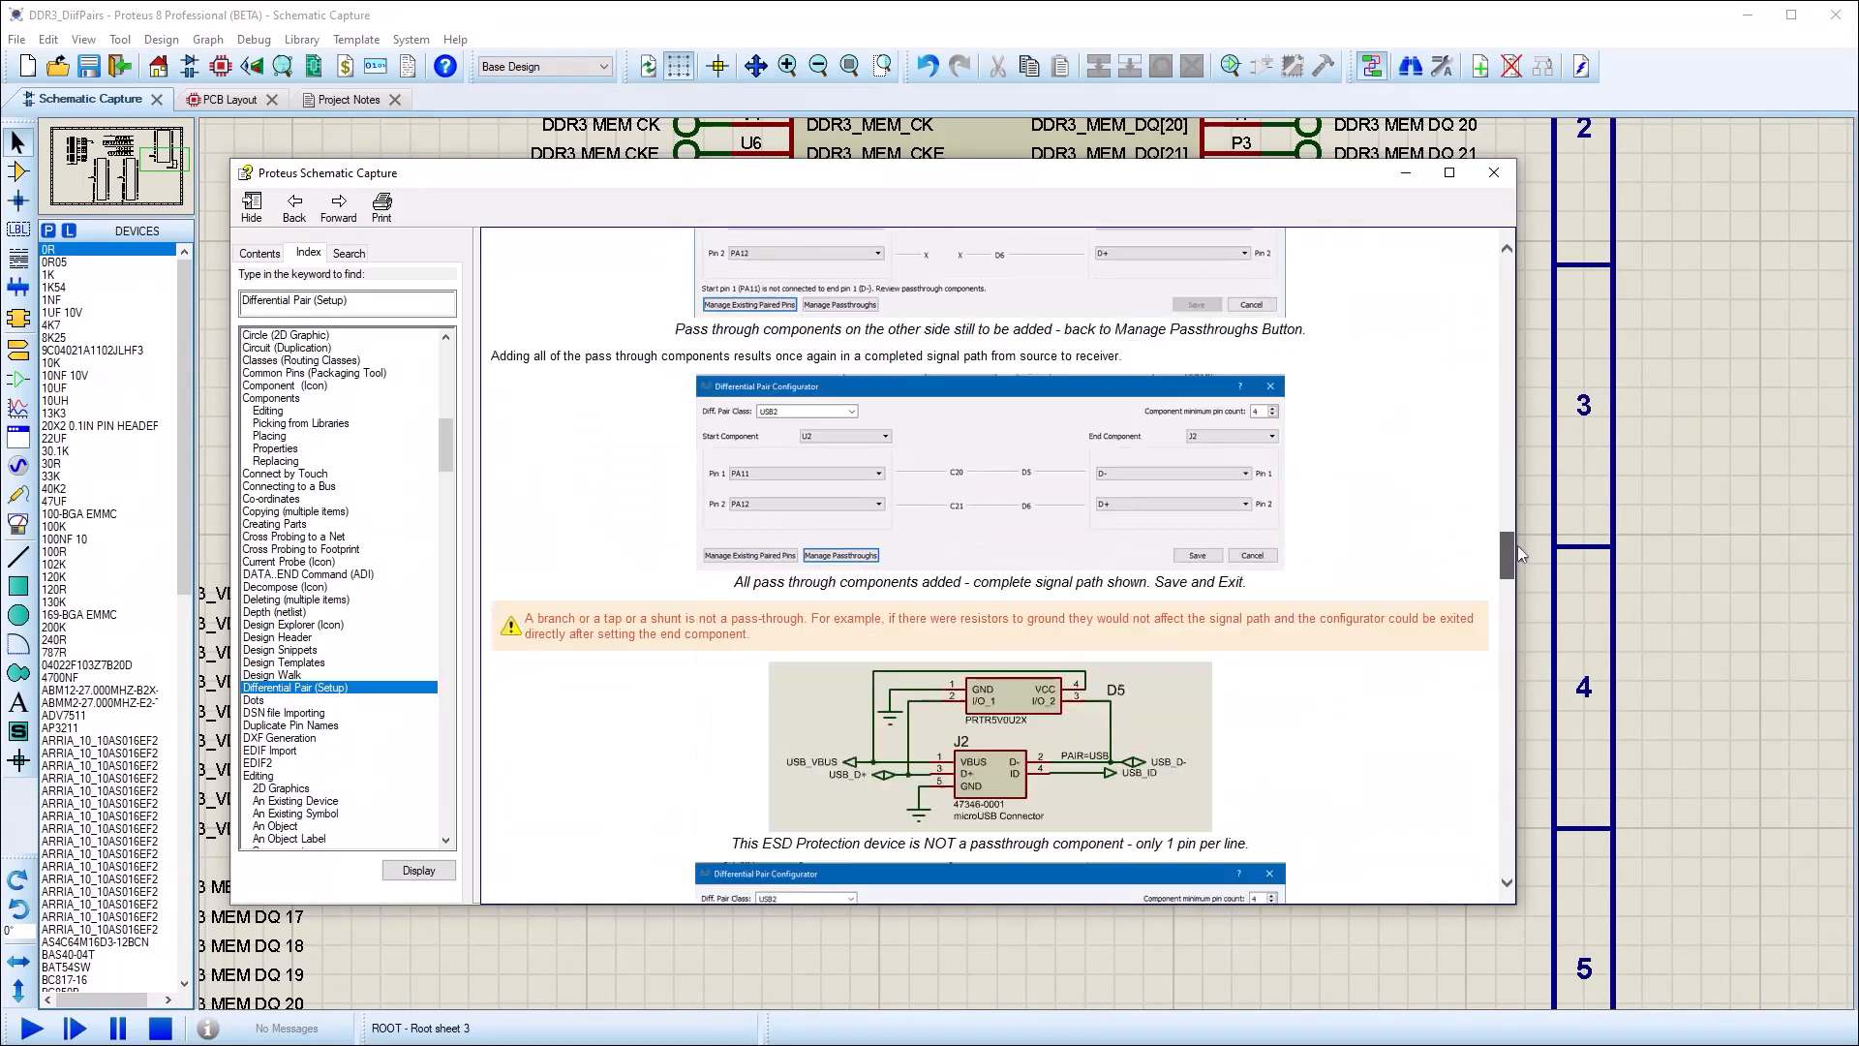
{"action": "scroll", "scroll_direction": "down", "scroll_amount": 3}
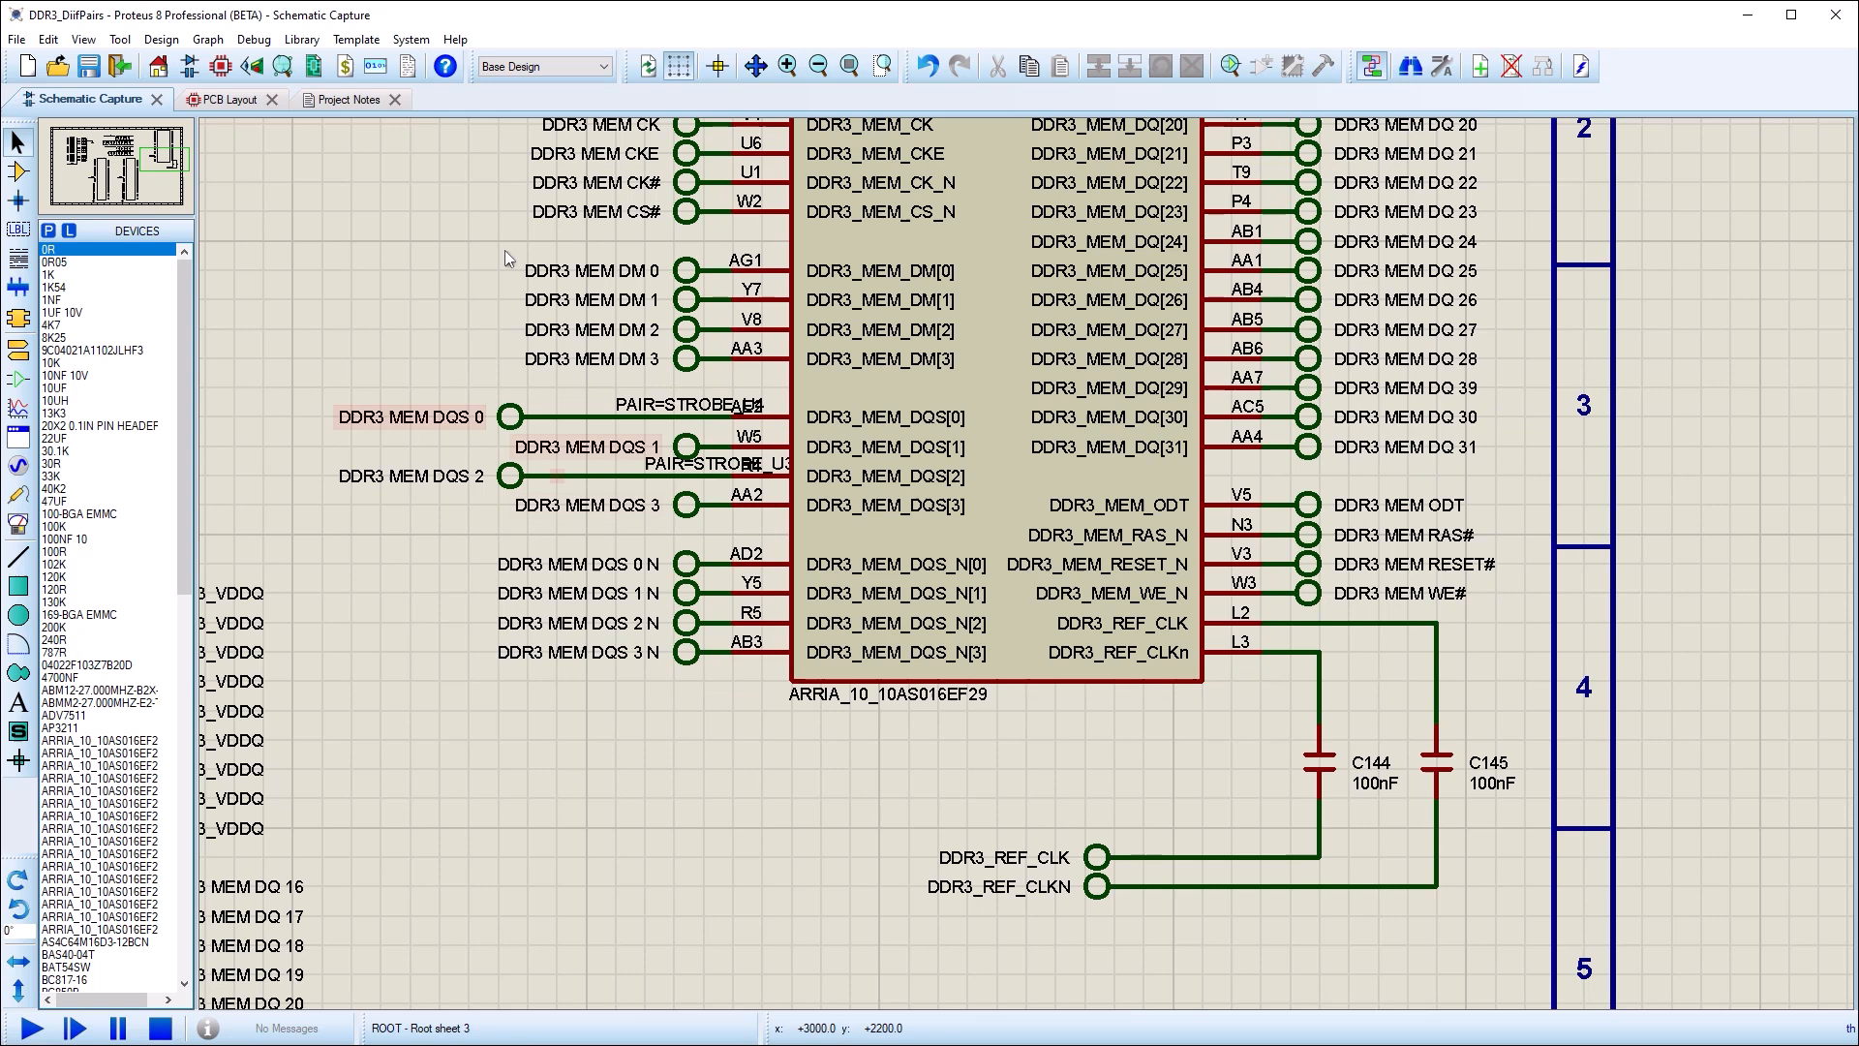
{"action": "left_click", "coordinate": [218, 99]}
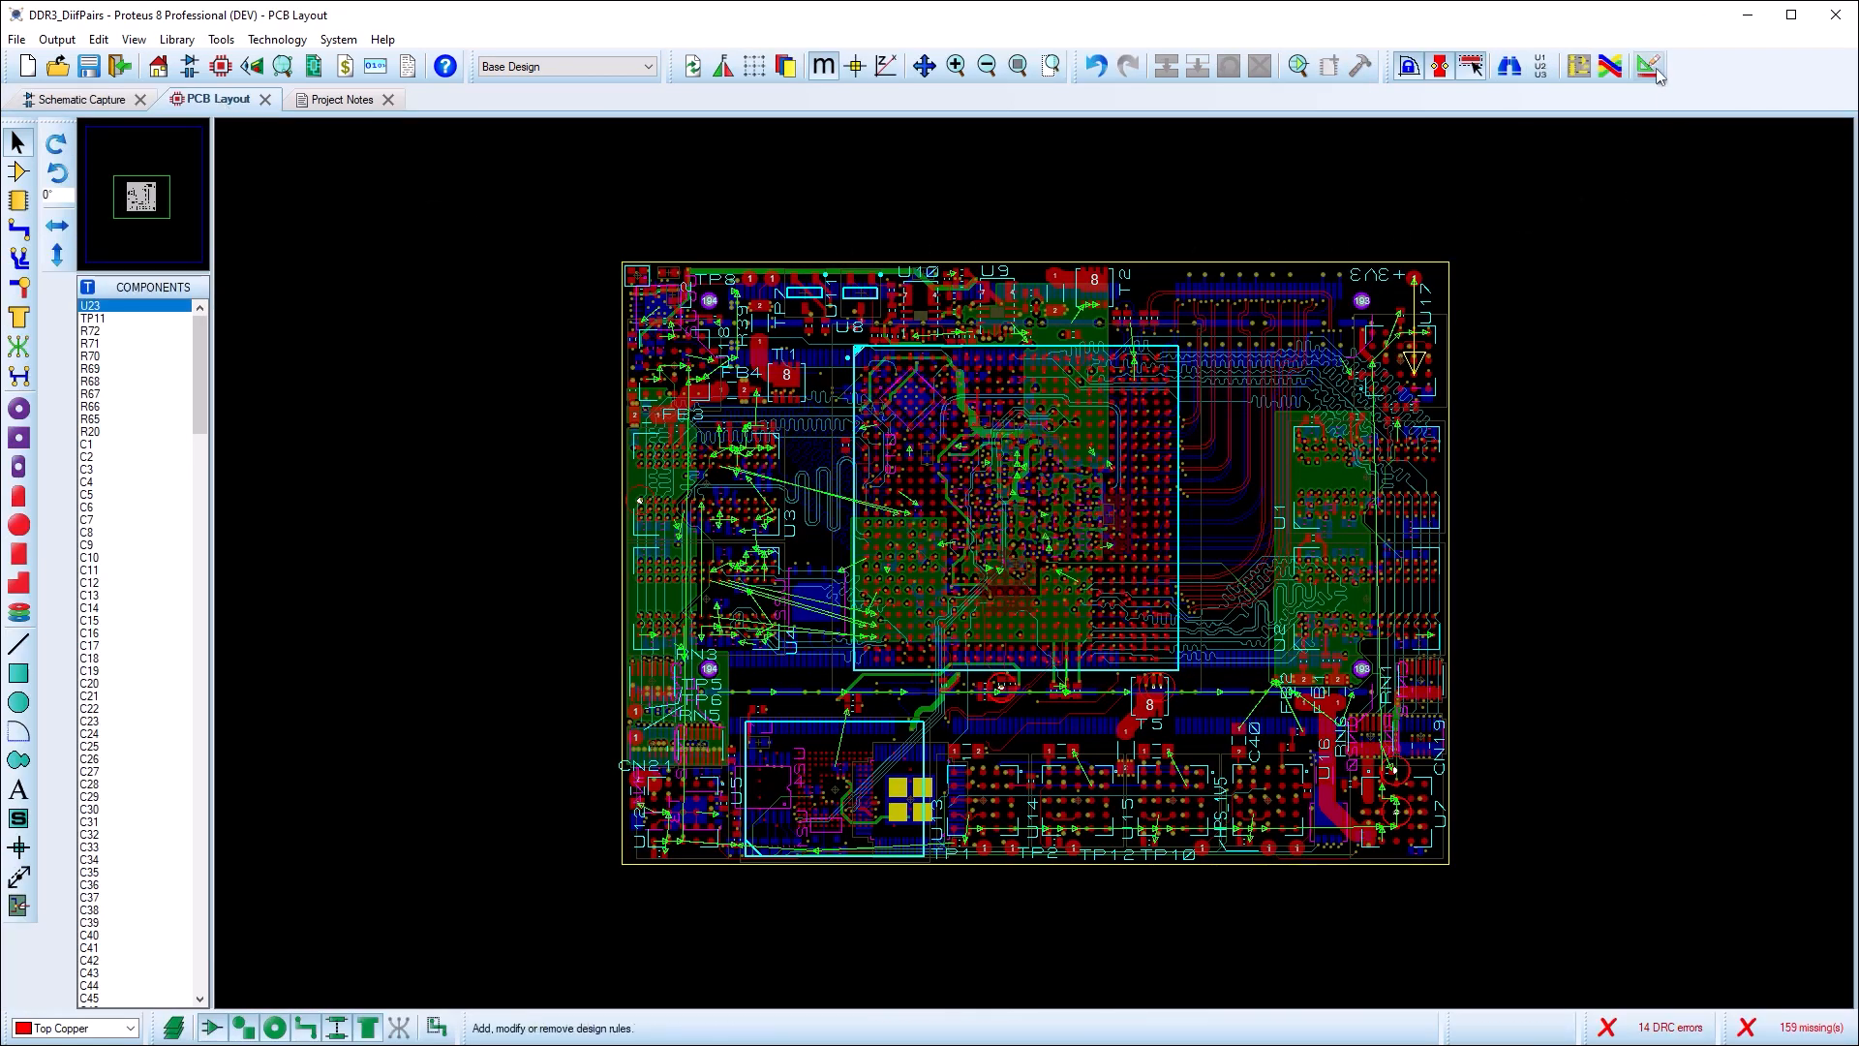
Create net class DIFF_STROBE with a changed via style and ratsnest colour.
{"action": "left_click", "coordinate": [1647, 67]}
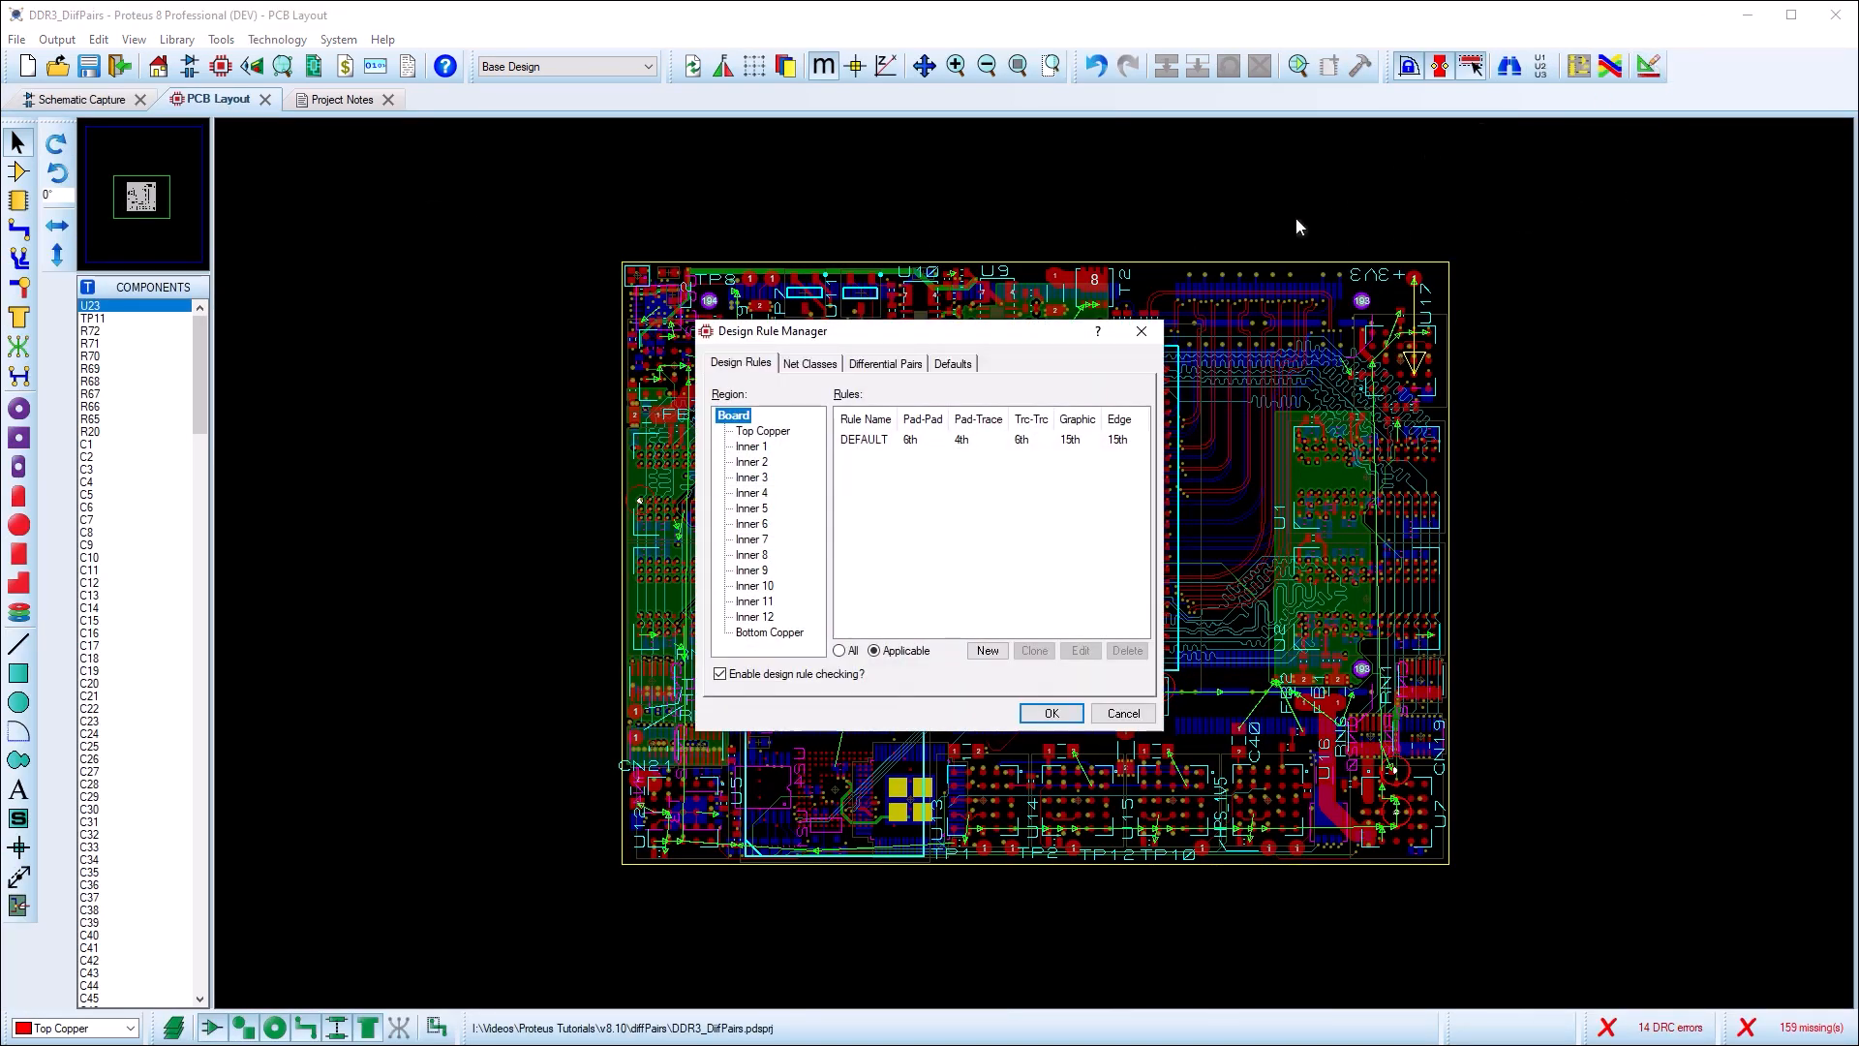
{"action": "left_click", "coordinate": [809, 364]}
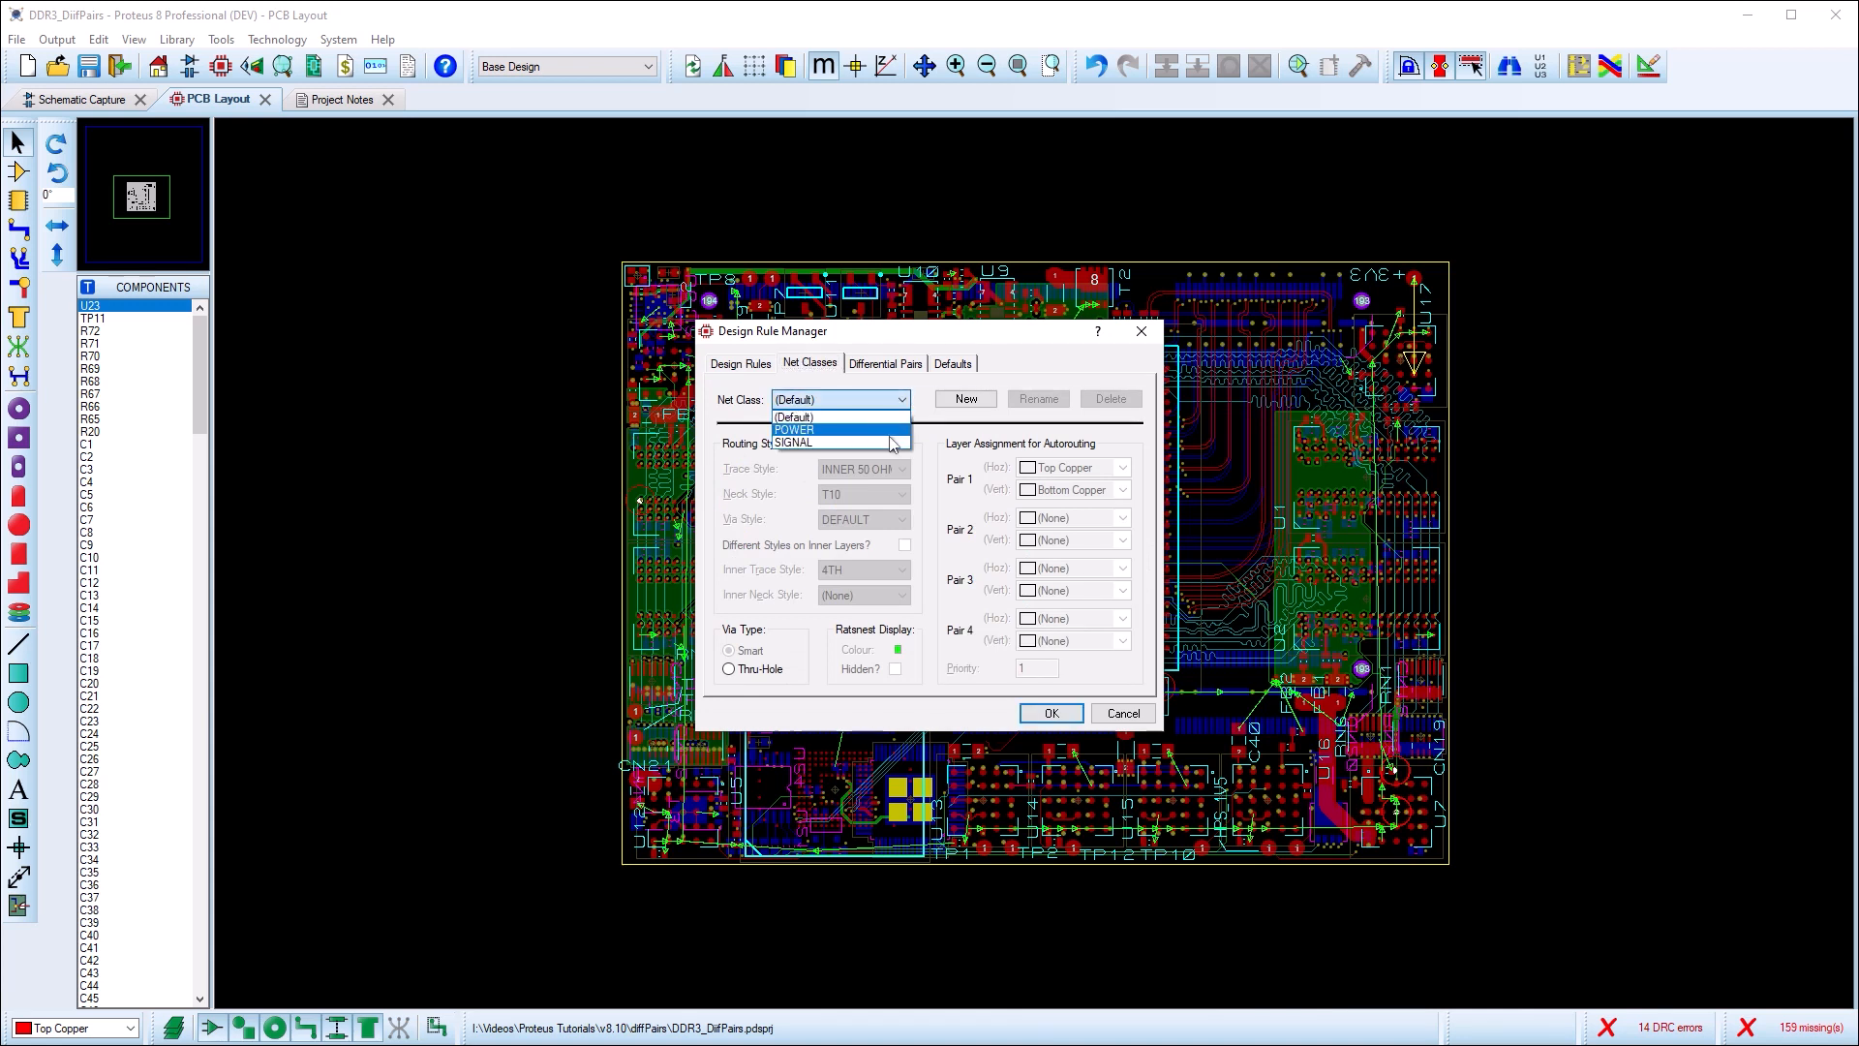
{"action": "left_click", "coordinate": [962, 398]}
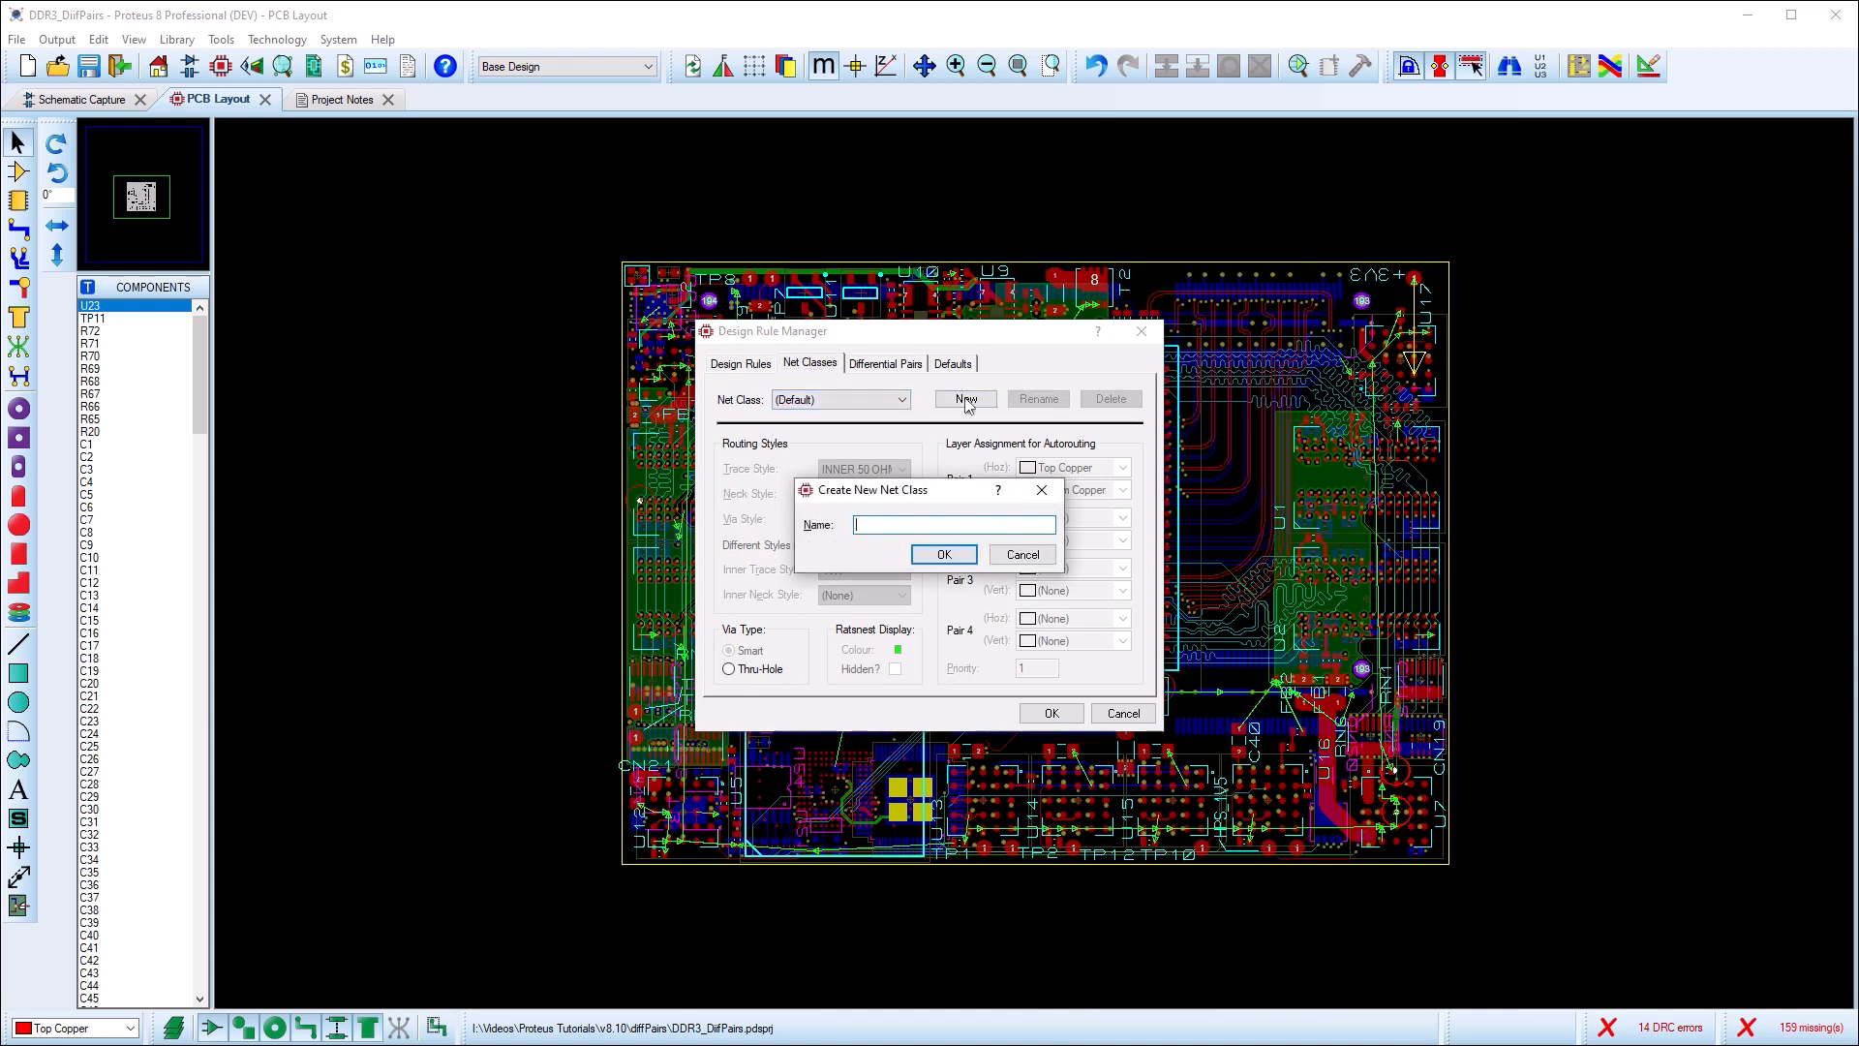
{"action": "type", "text": "DIFF_STROBE"}
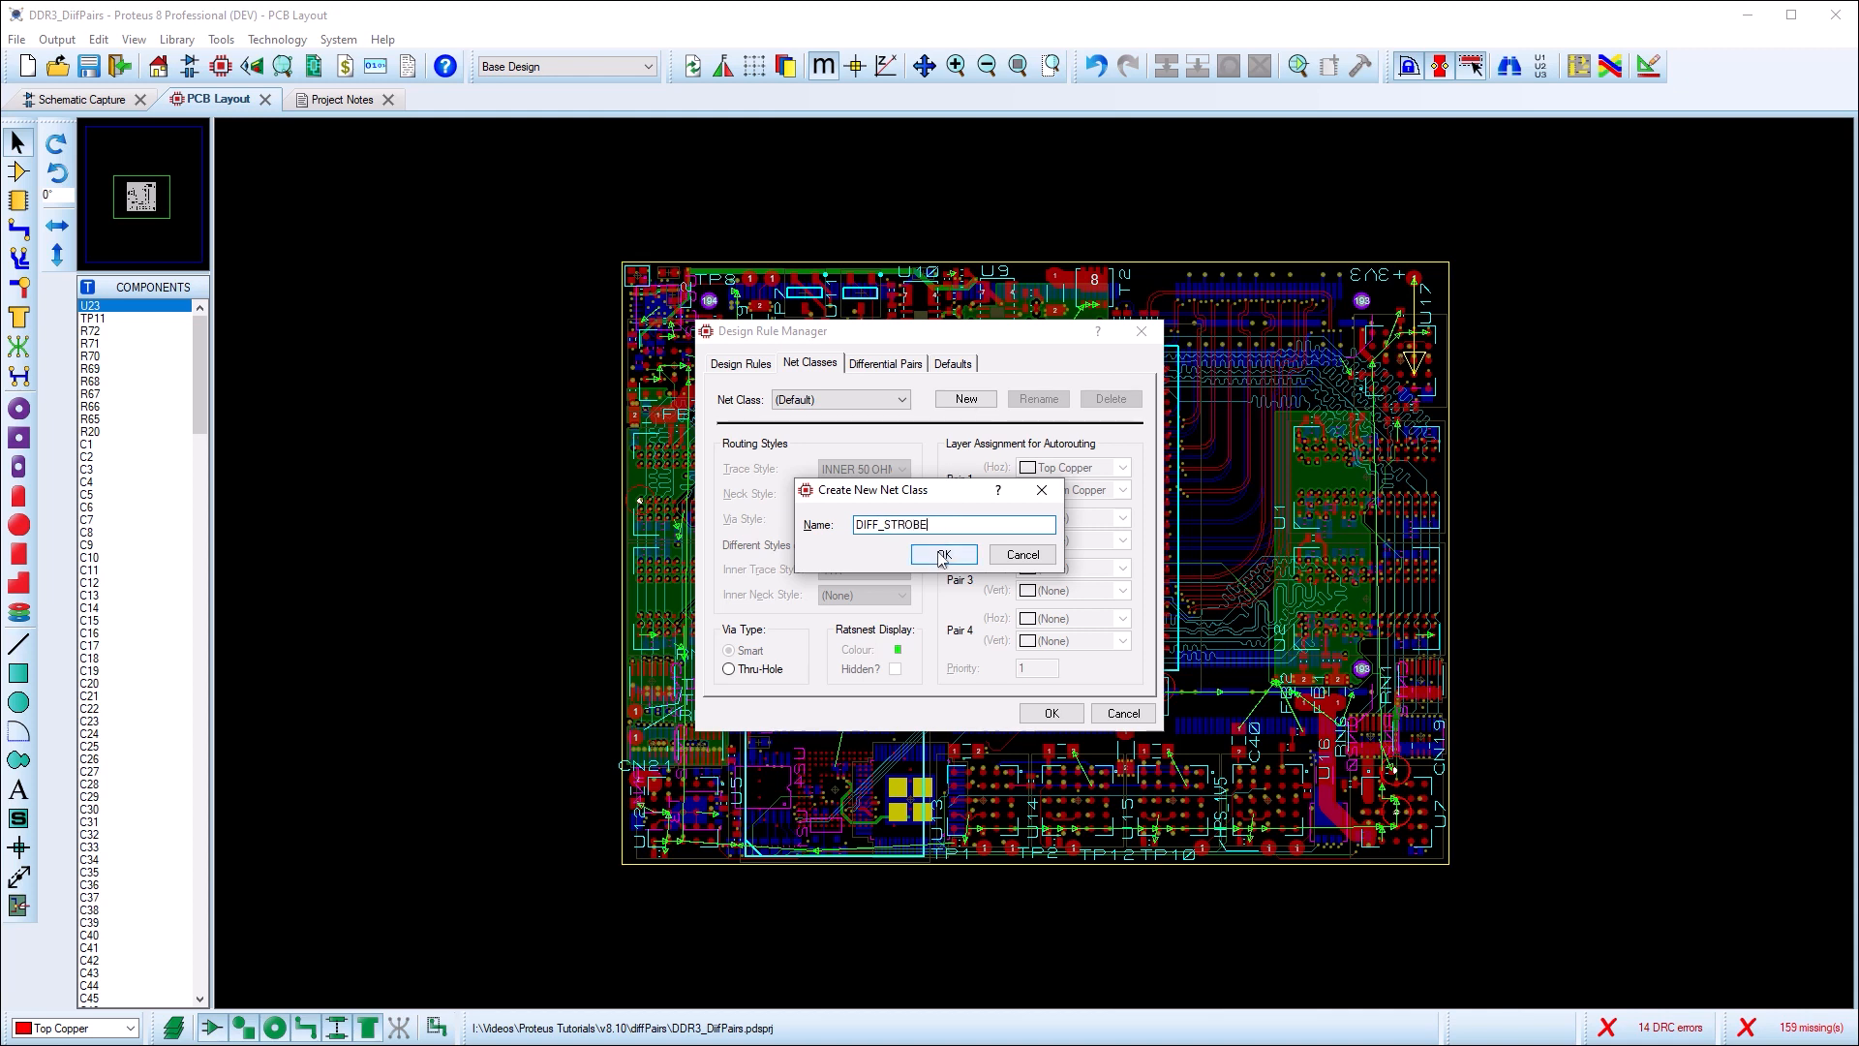
{"action": "left_click", "coordinate": [941, 555]}
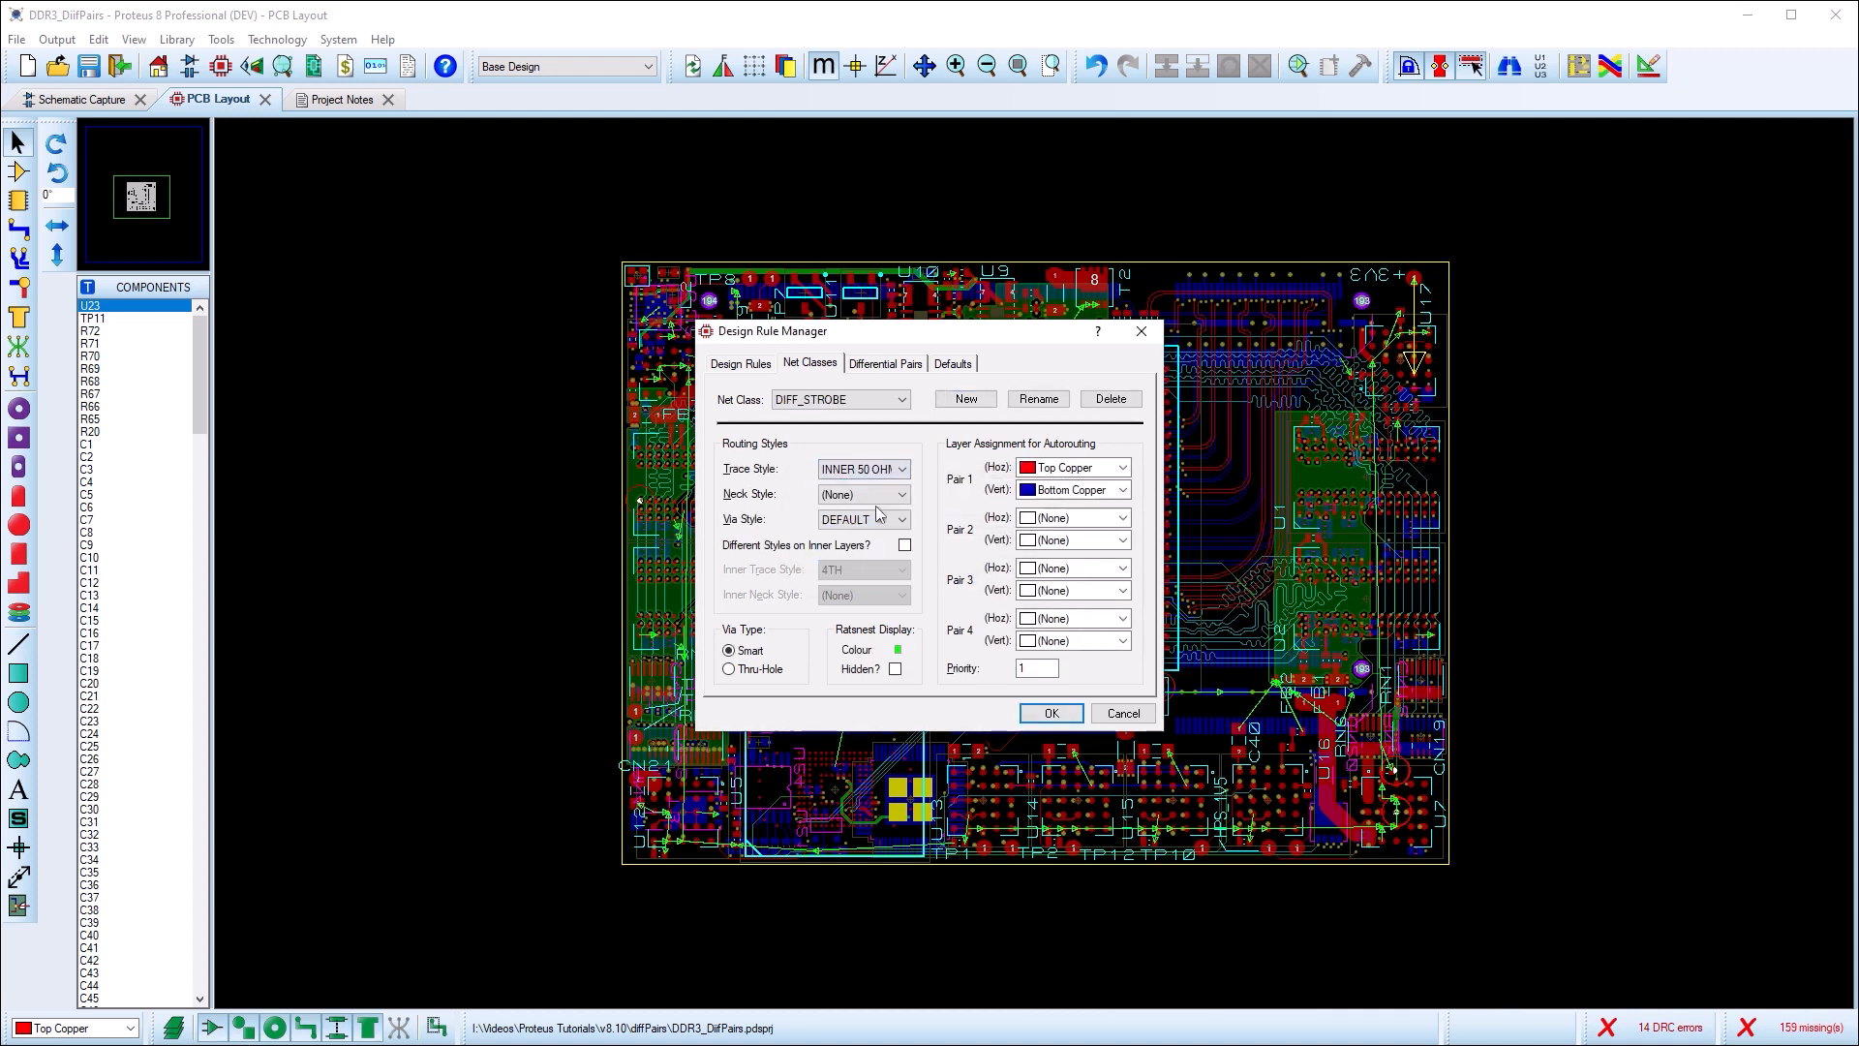
{"action": "left_click", "coordinate": [899, 519]}
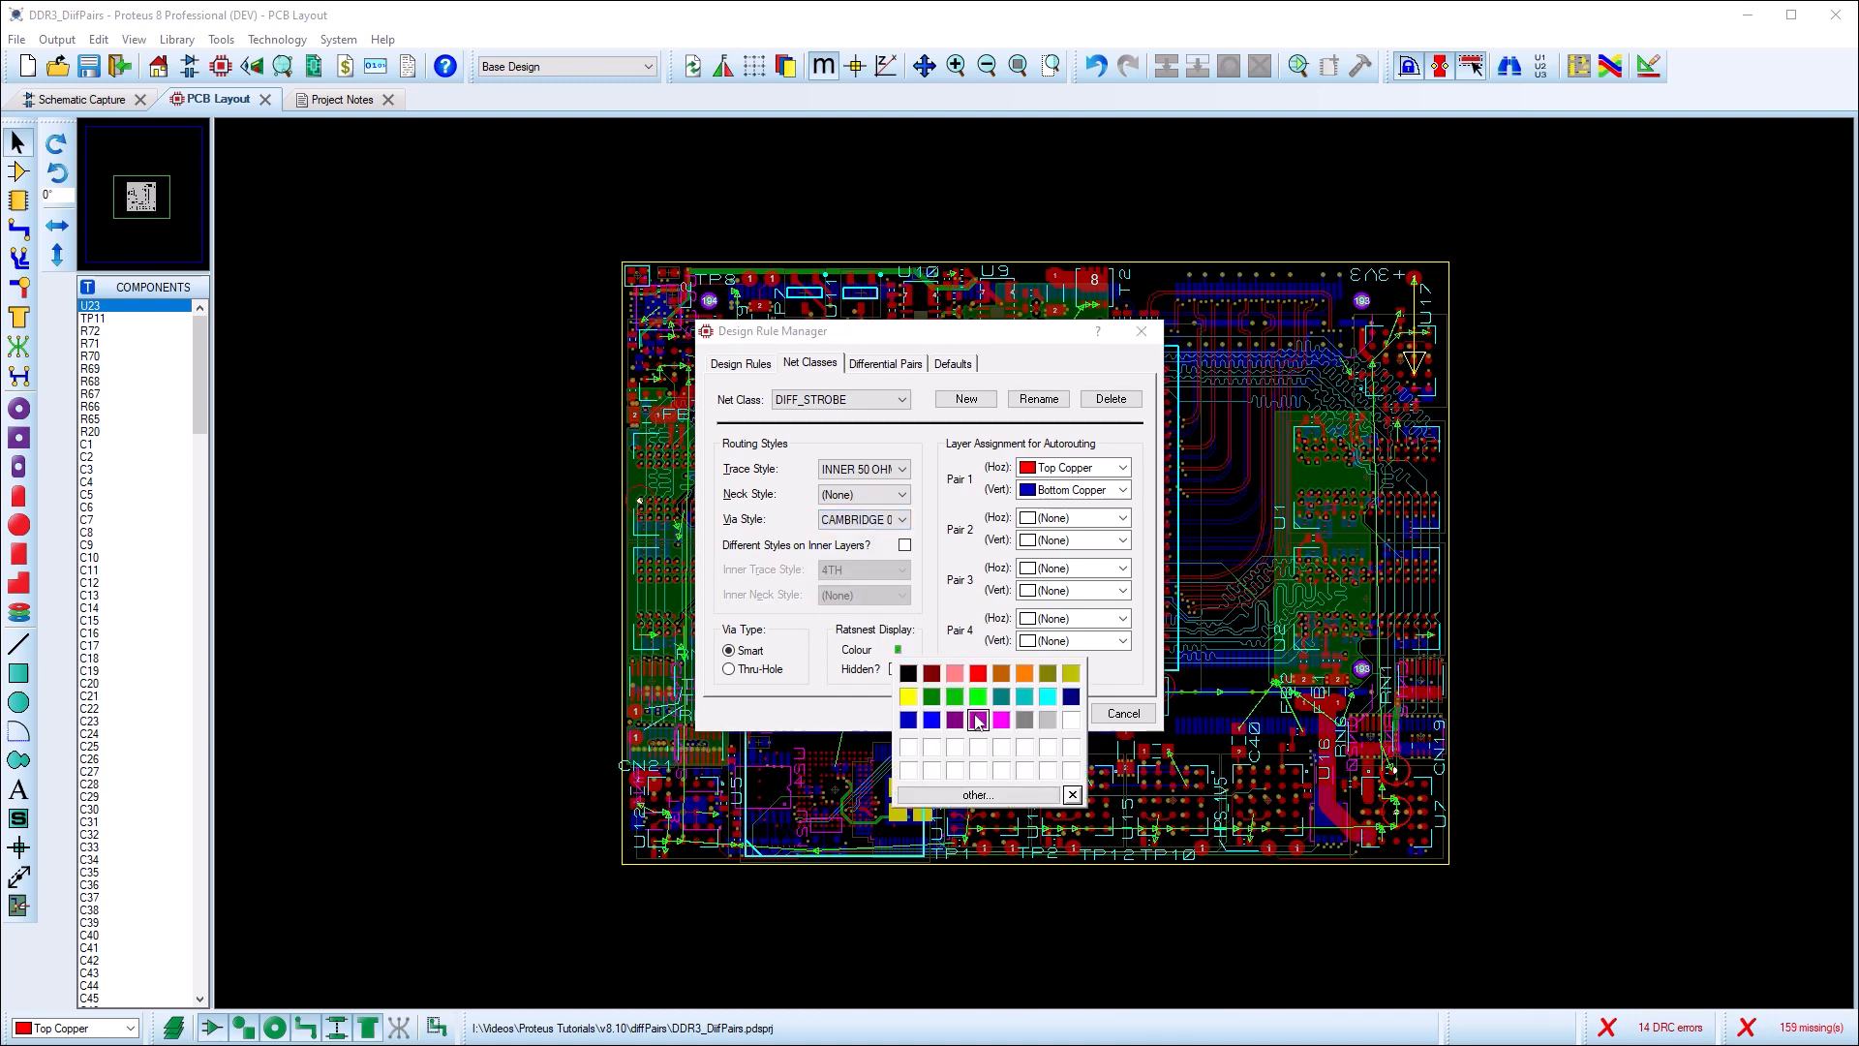
{"action": "left_click", "coordinate": [884, 361]}
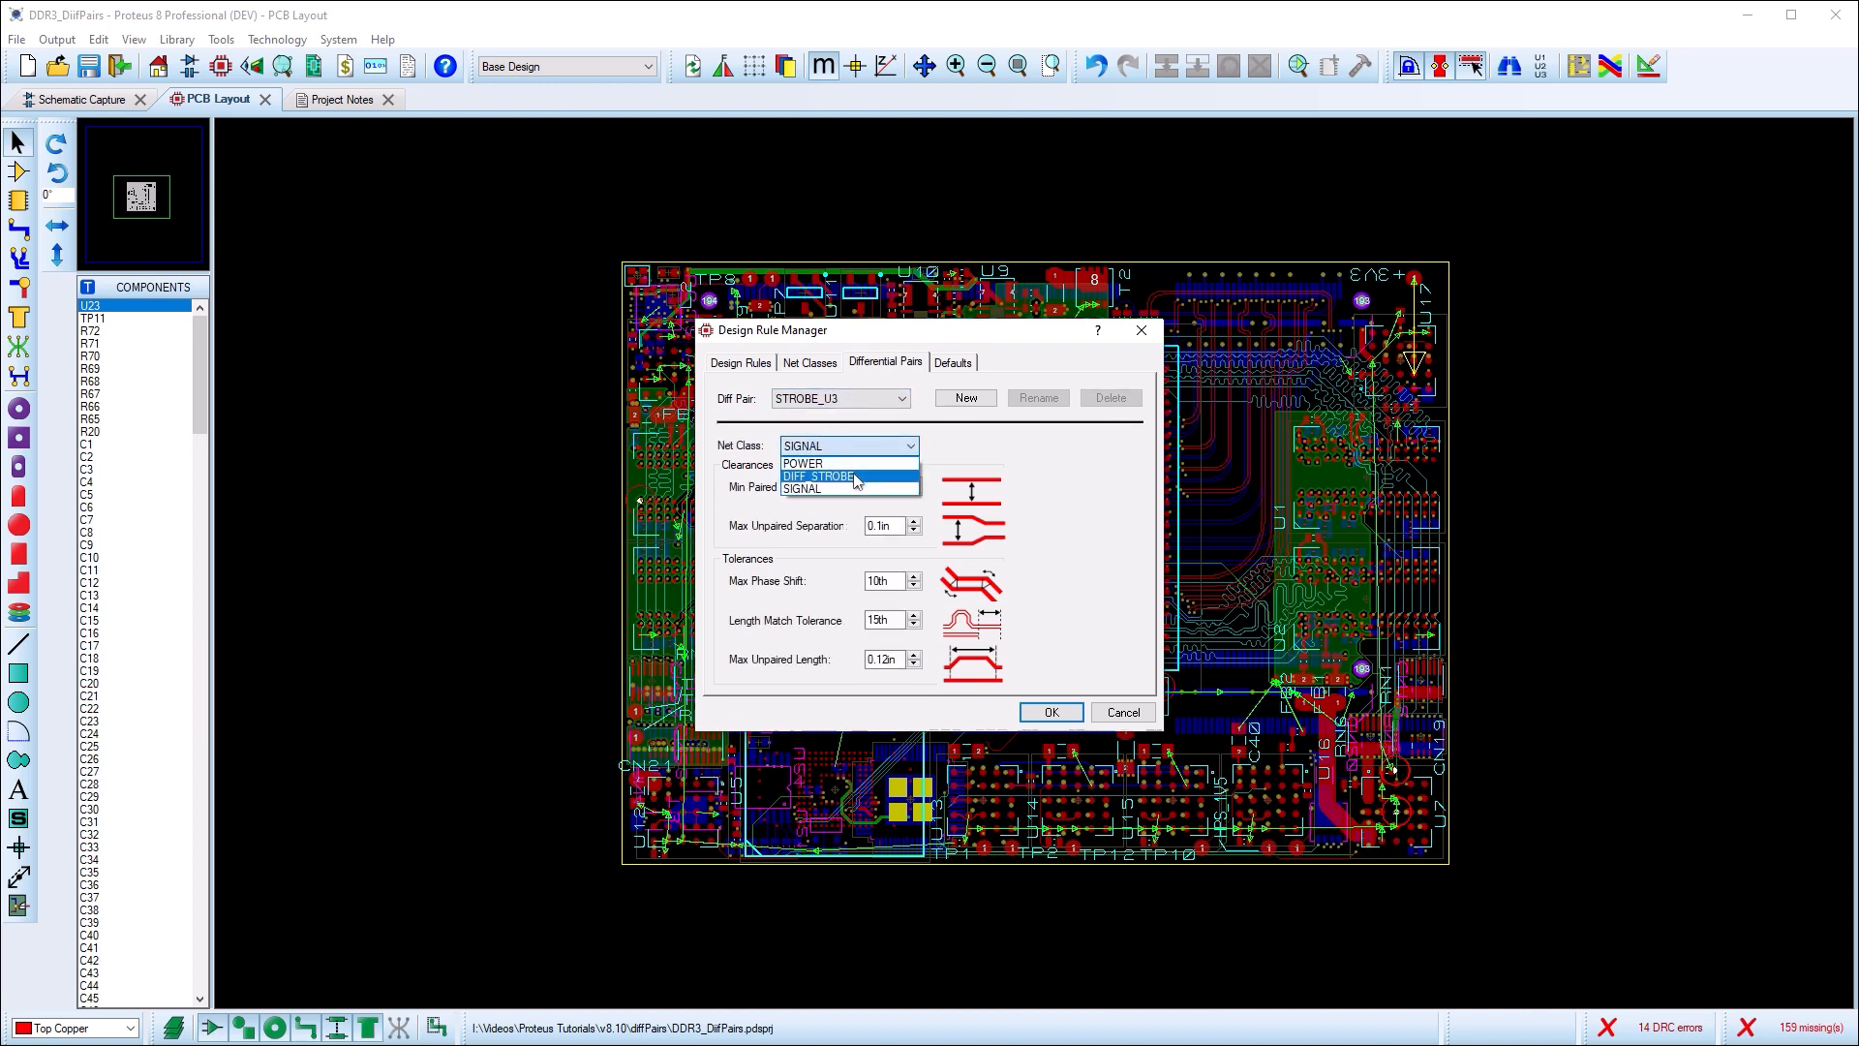
Assign DIFF_STROBE to pairs STROBE_U3 and STROBE_U4 and edit the minimum paired separation.
{"action": "left_click", "coordinate": [820, 475]}
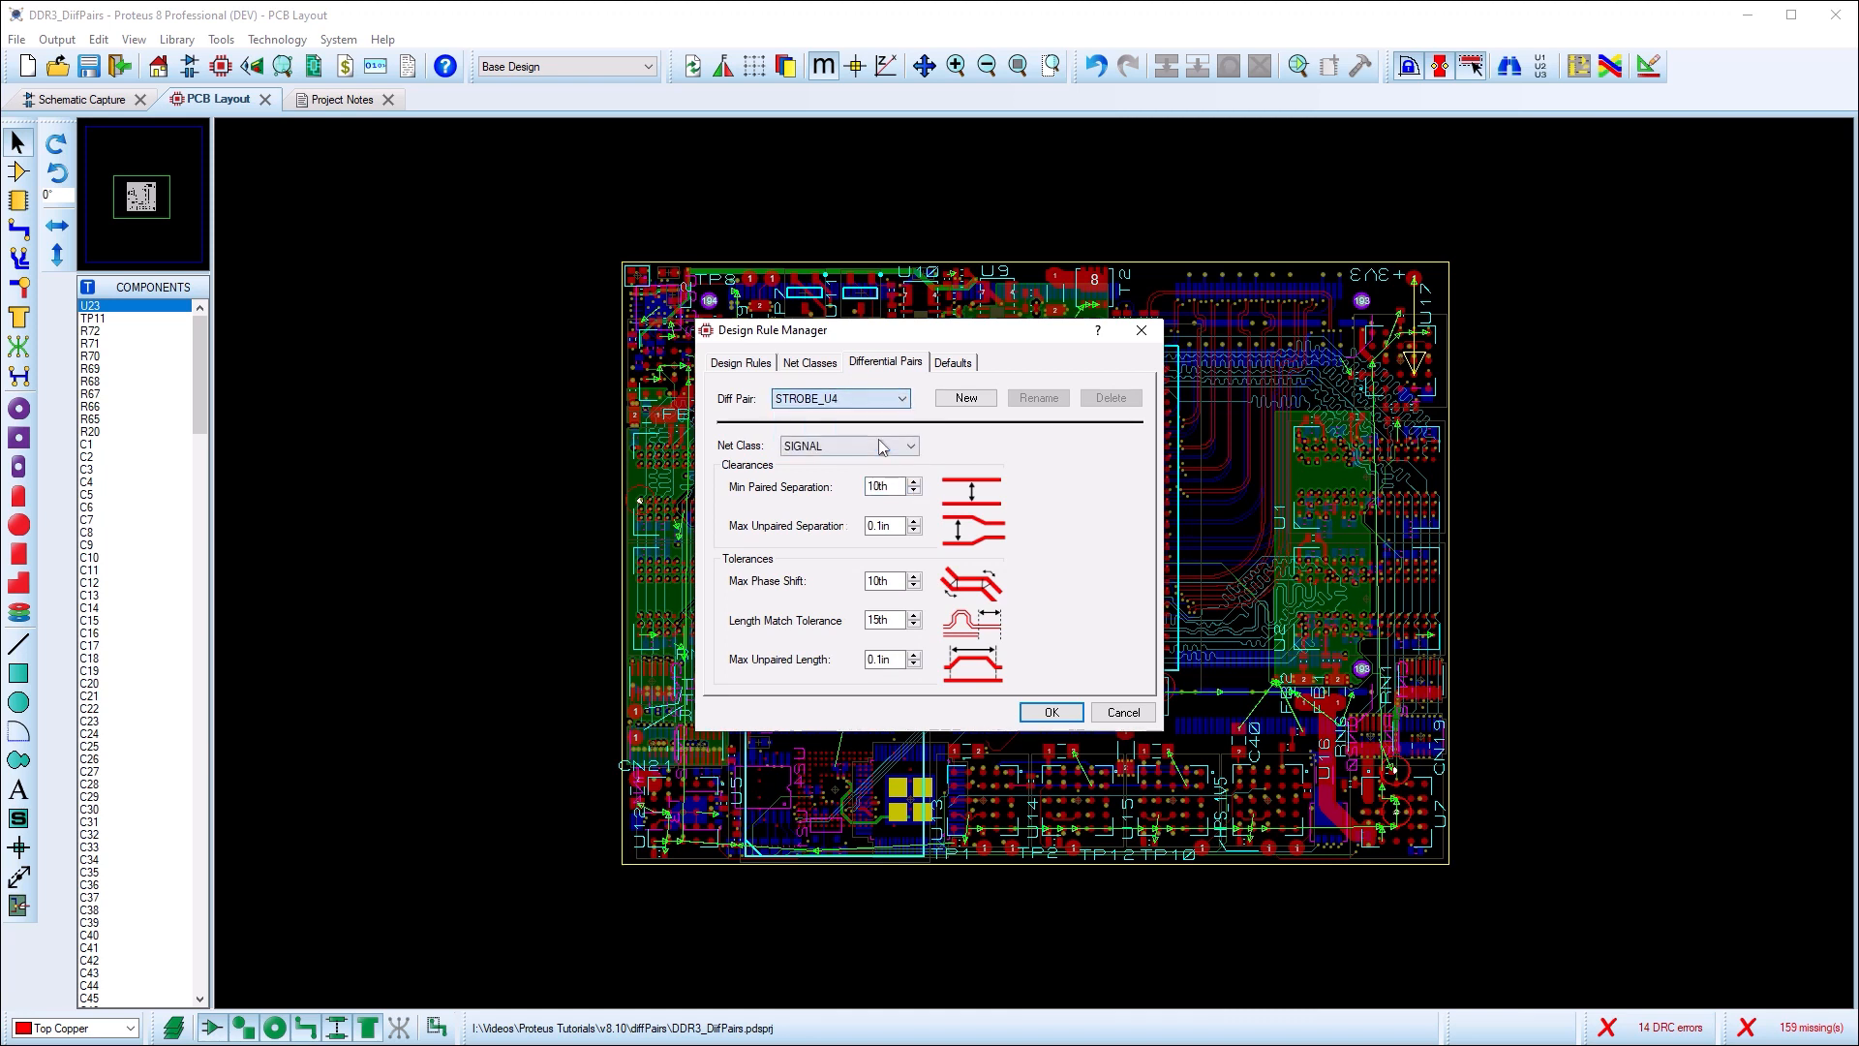
{"action": "left_click", "coordinate": [848, 445]}
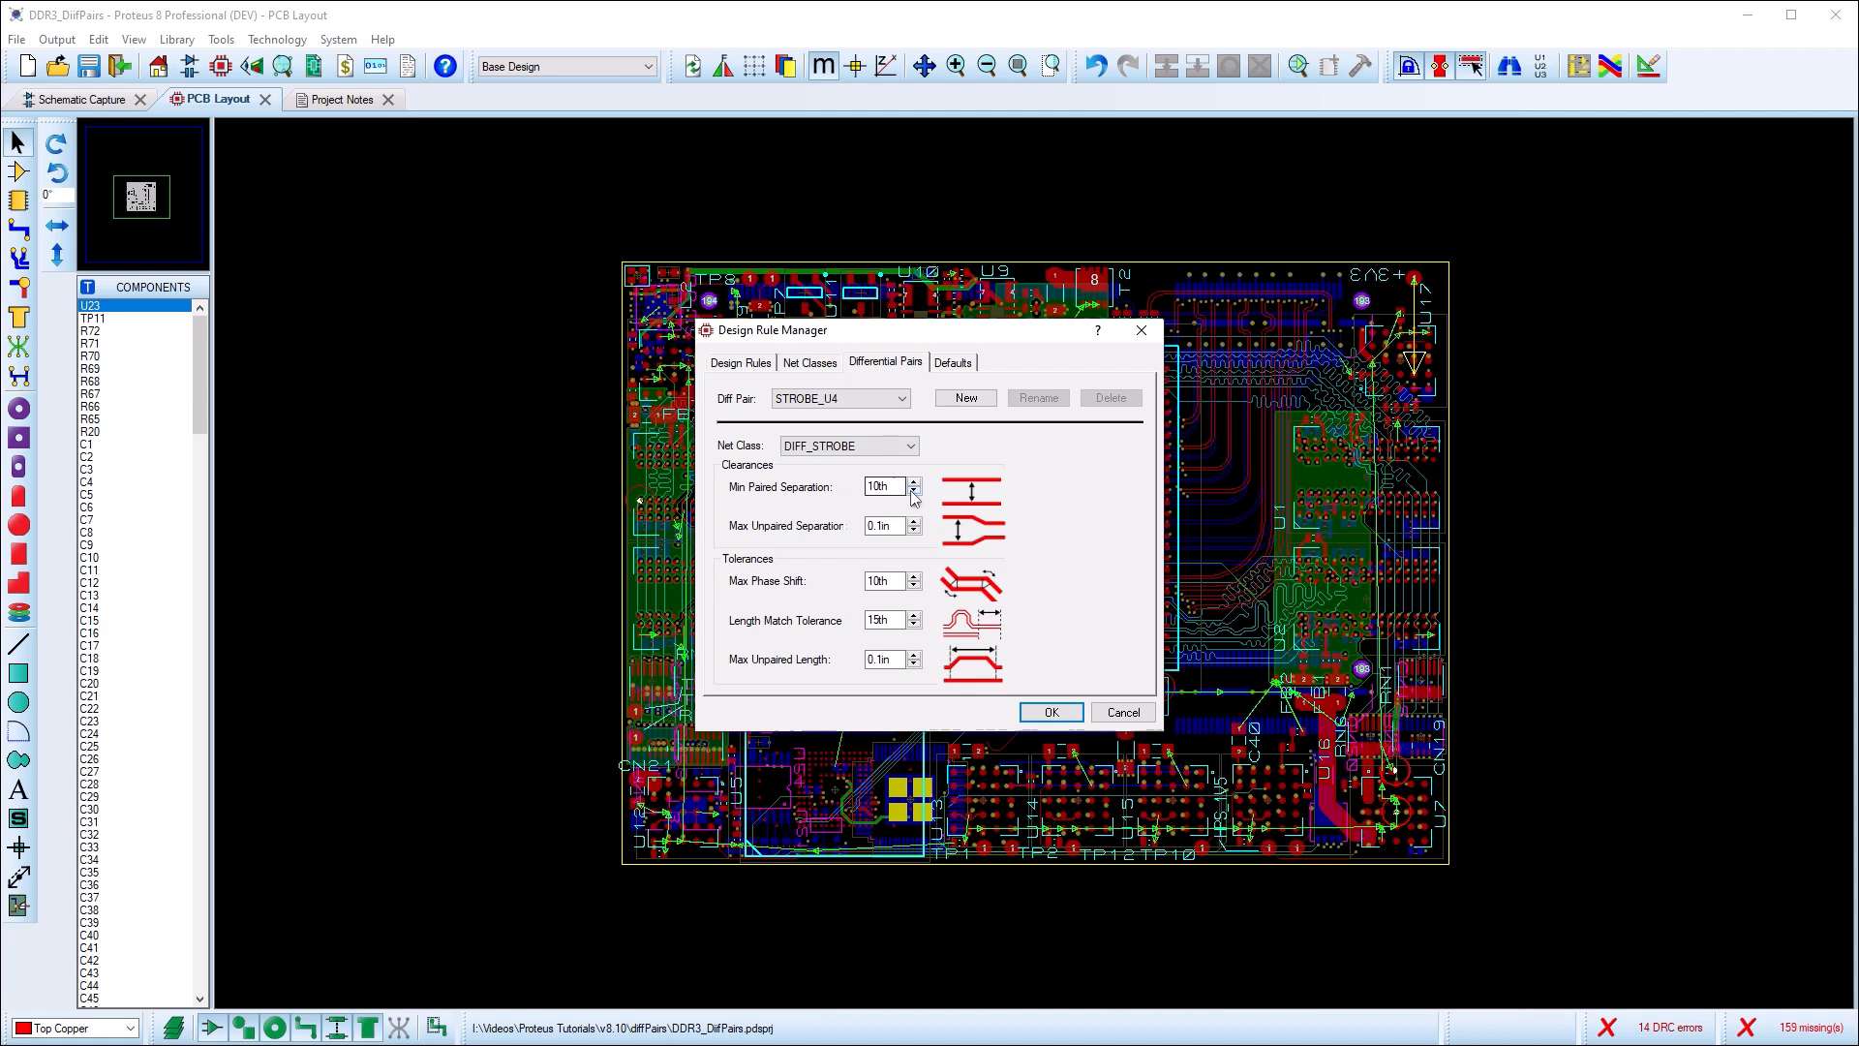
{"action": "left_click", "coordinate": [913, 491]}
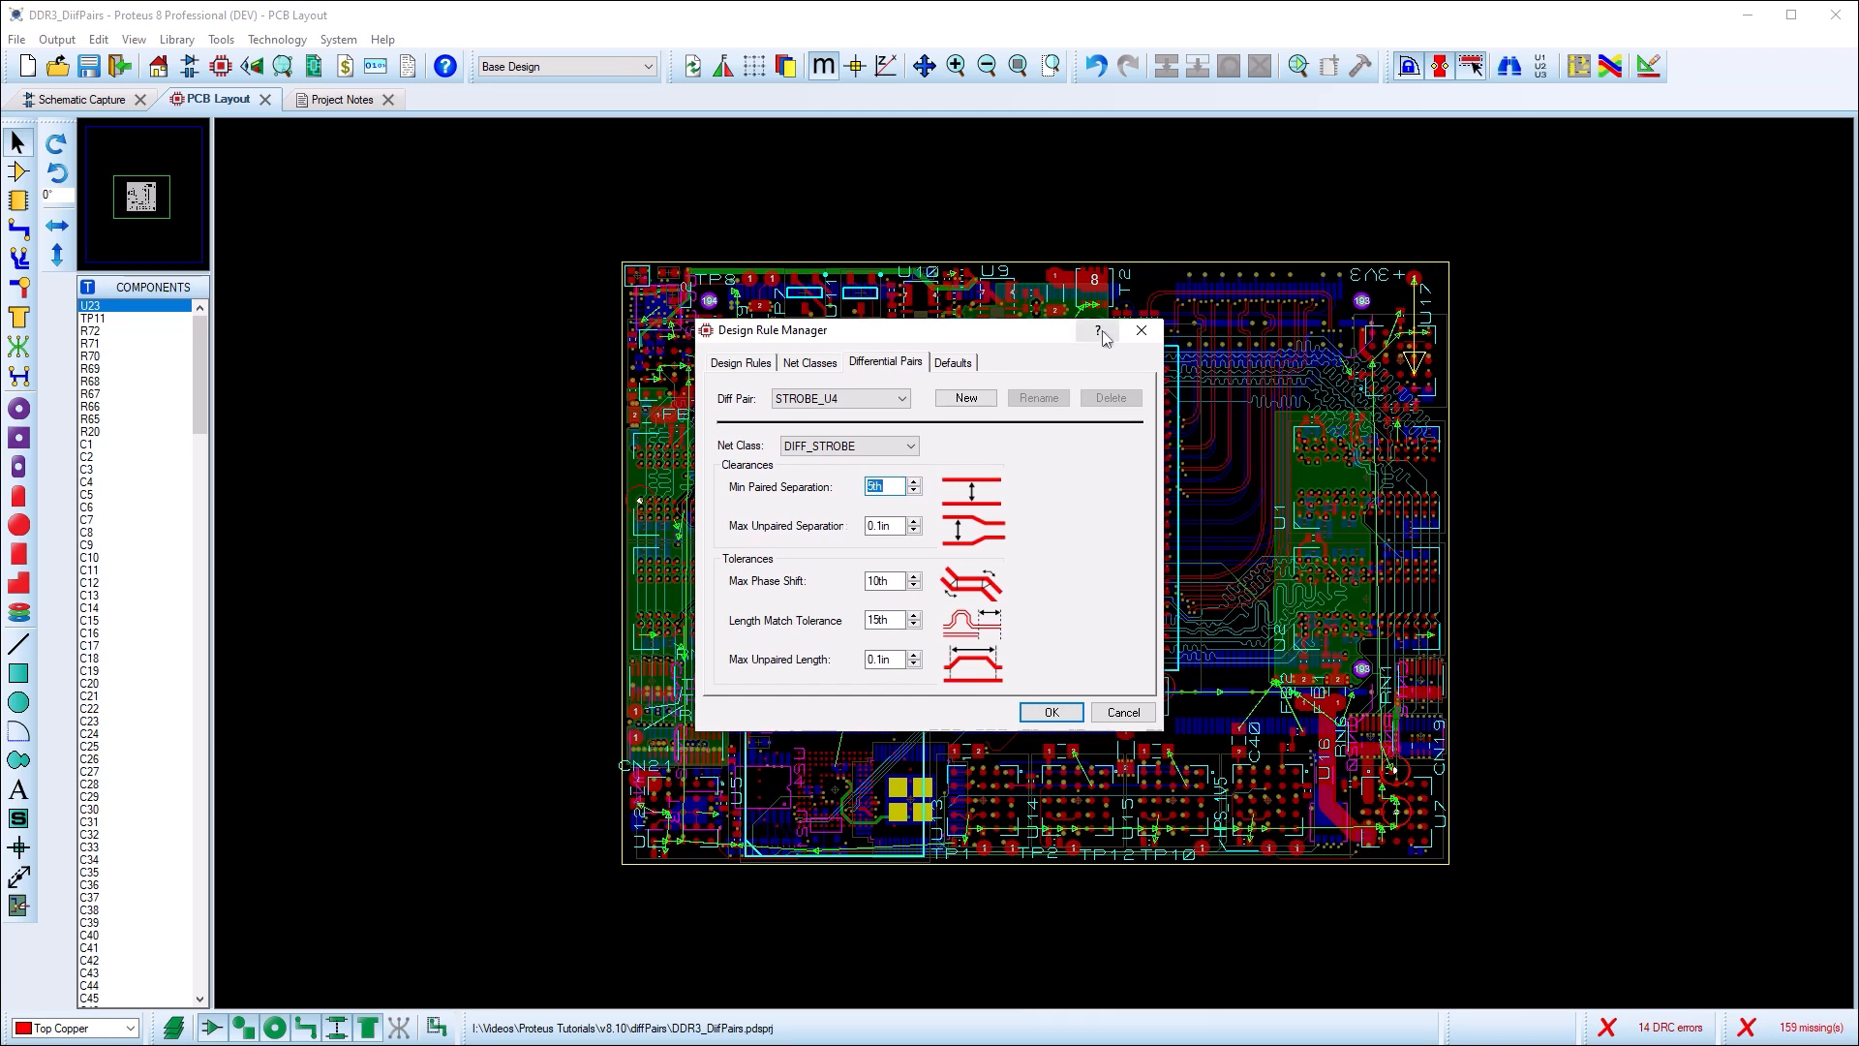
View the differential pair settings help, then return to the general Design Rules list.
{"action": "left_click", "coordinate": [1098, 329]}
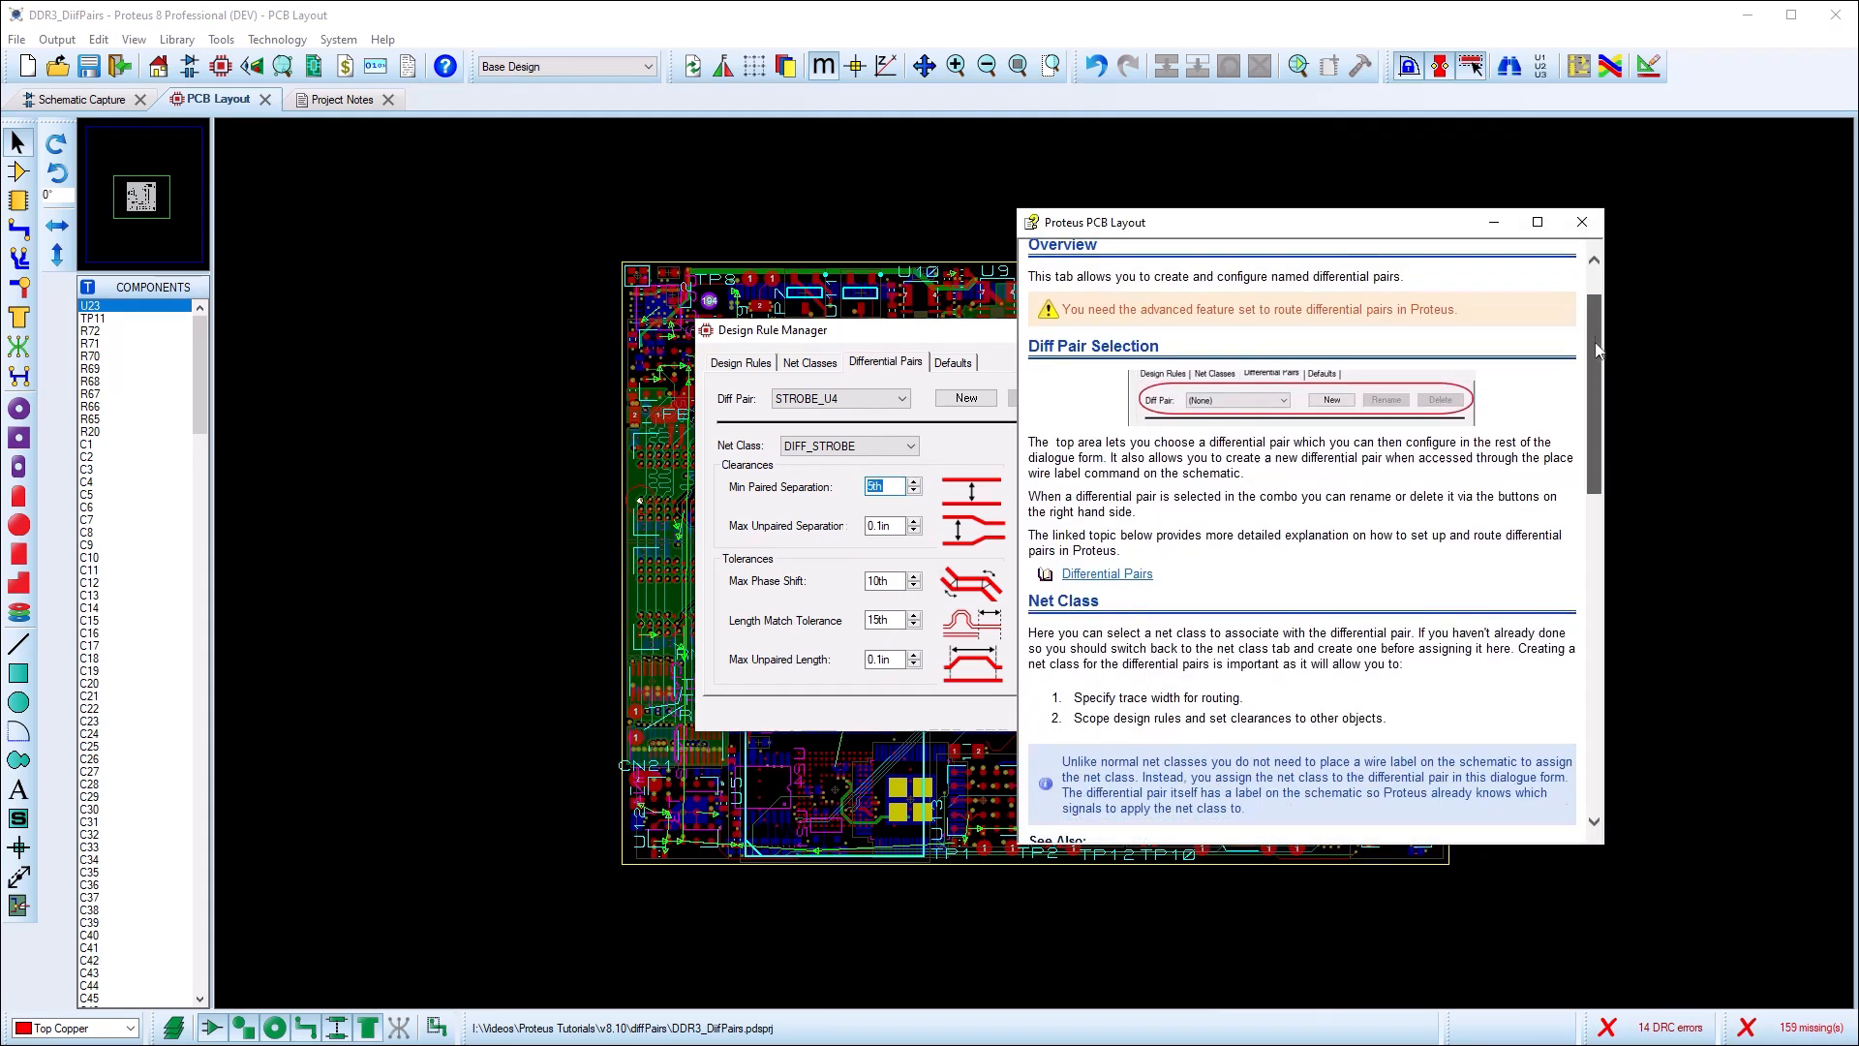
{"action": "scroll", "scroll_direction": "down", "scroll_amount": 3}
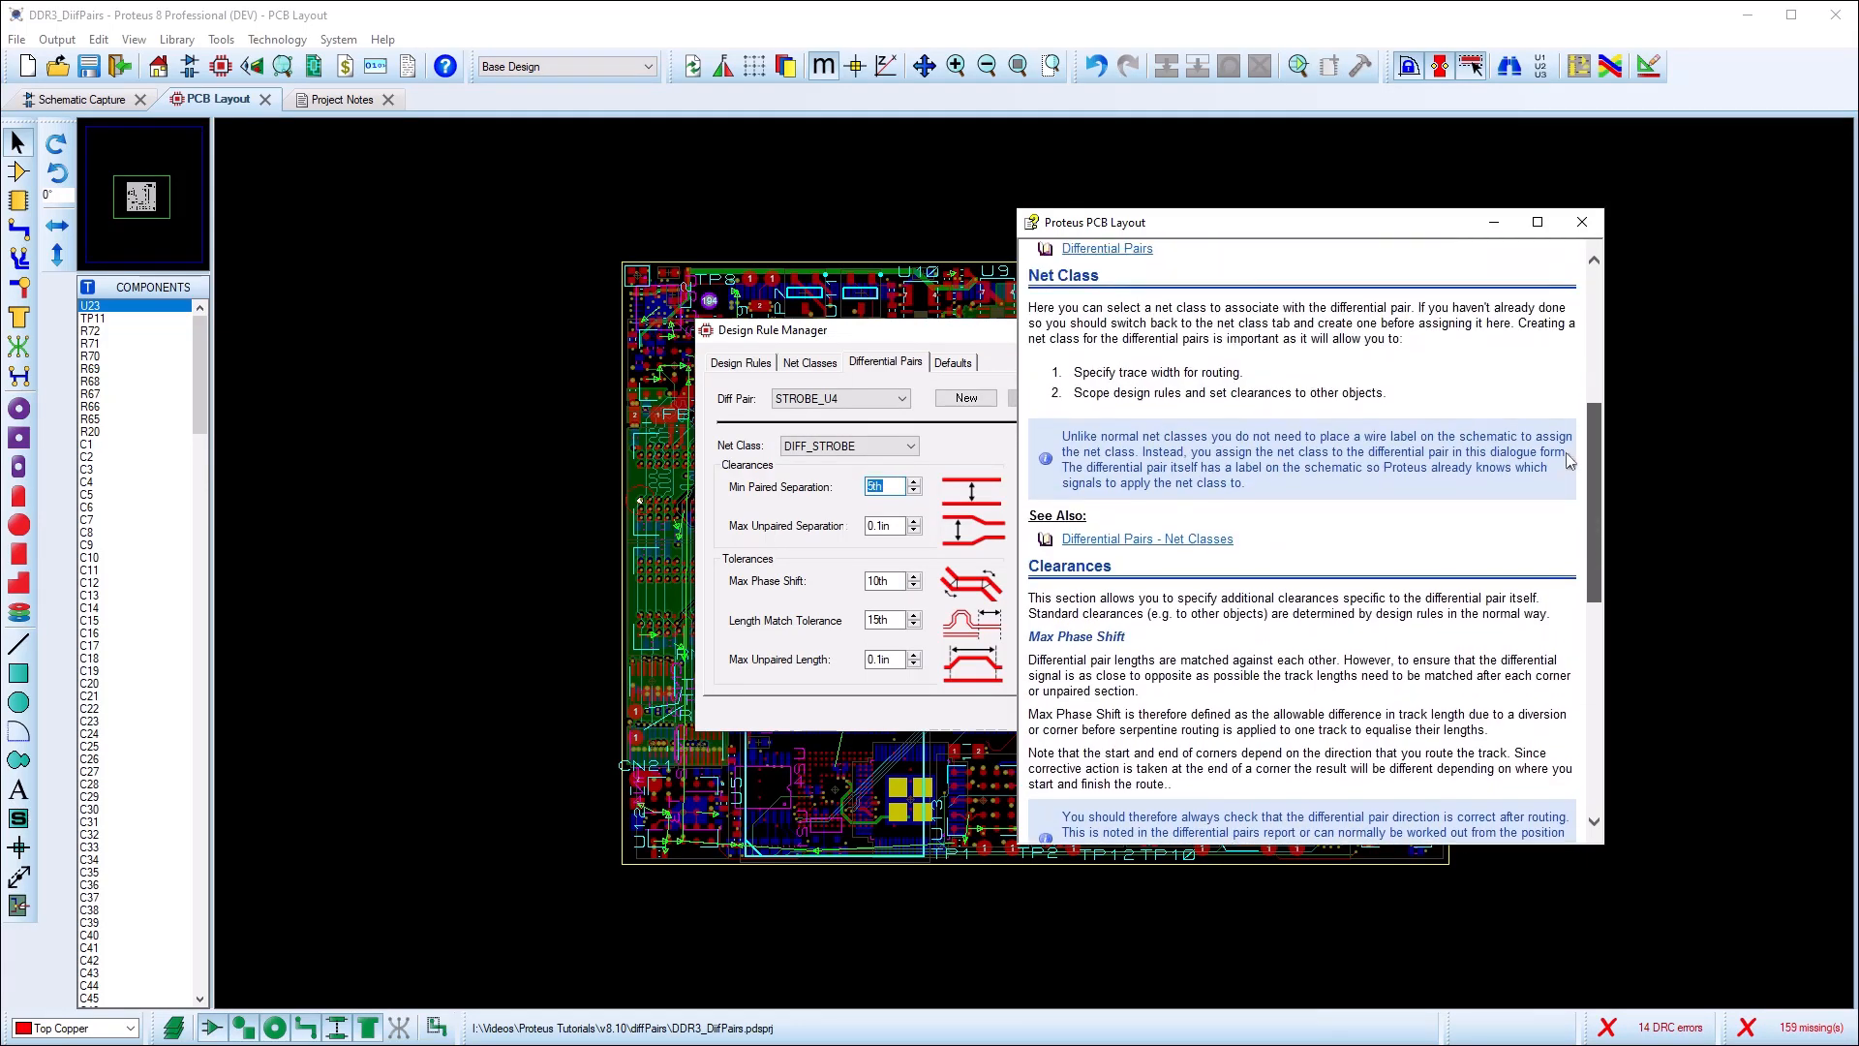
{"action": "left_click", "coordinate": [1580, 222]}
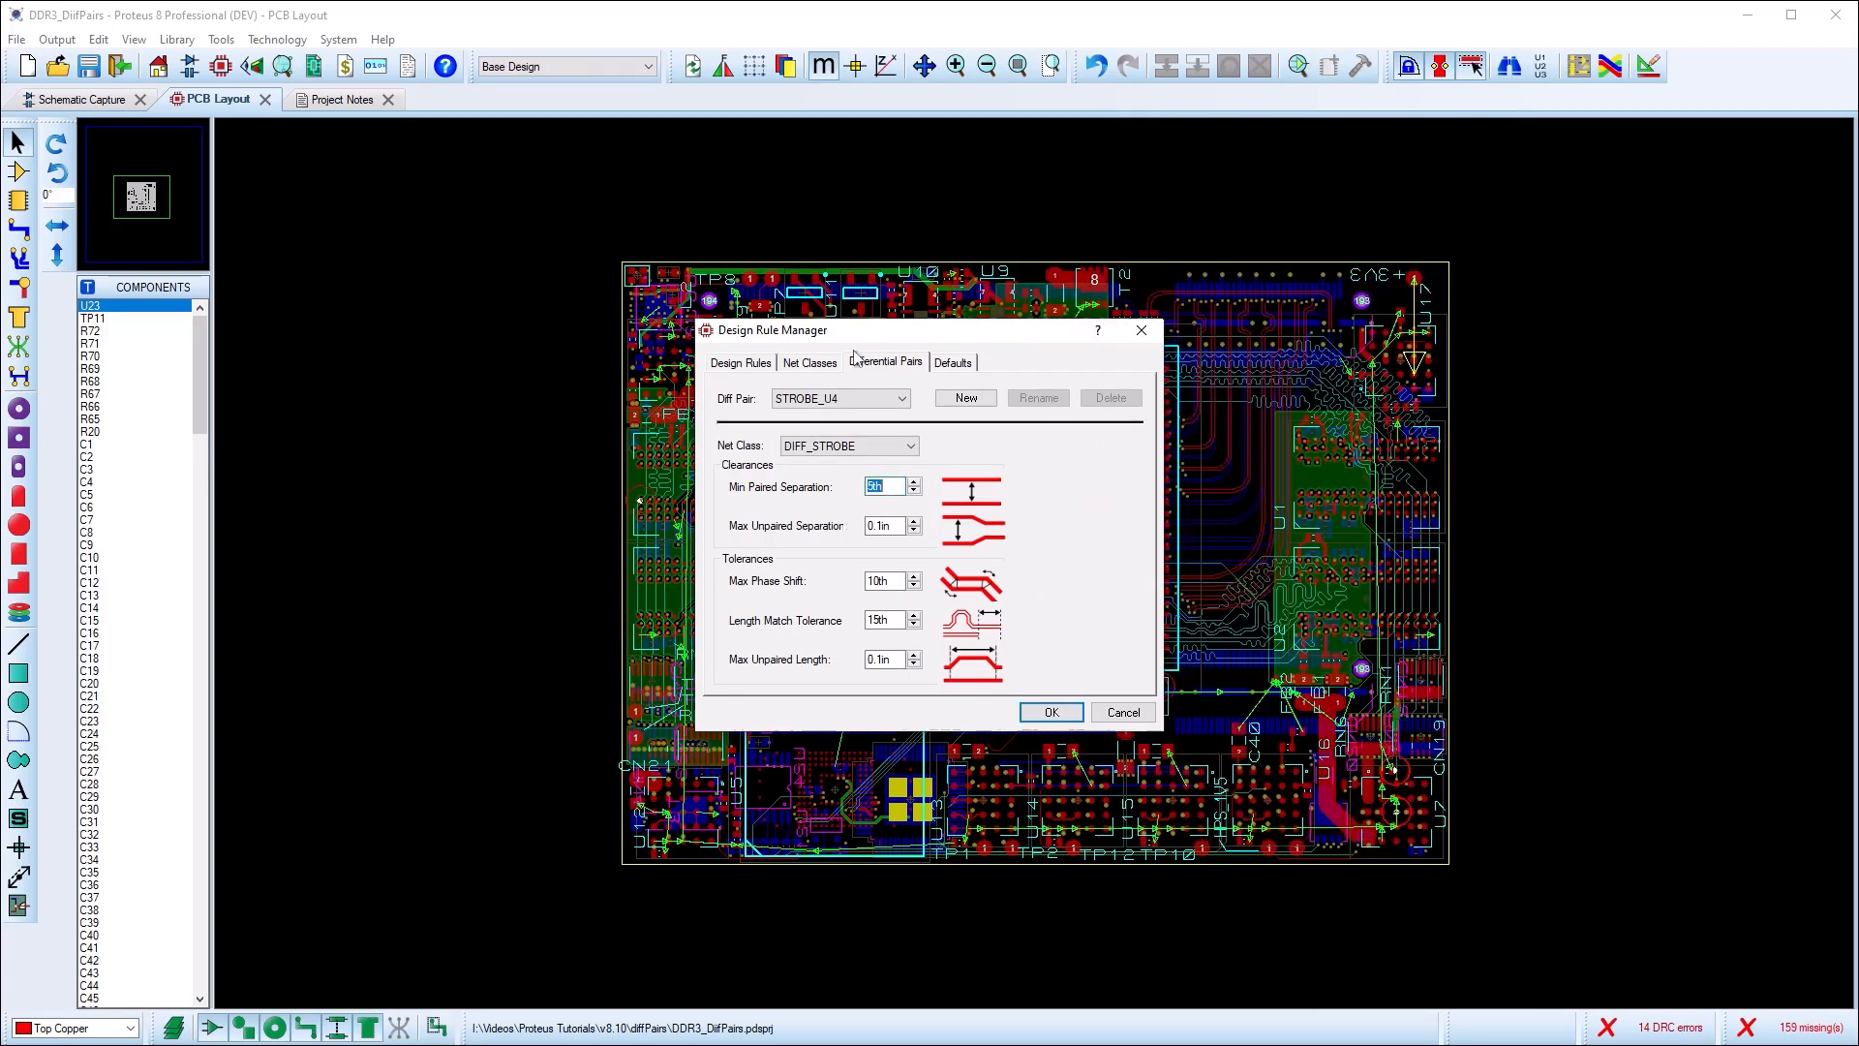
{"action": "left_click", "coordinate": [739, 363]}
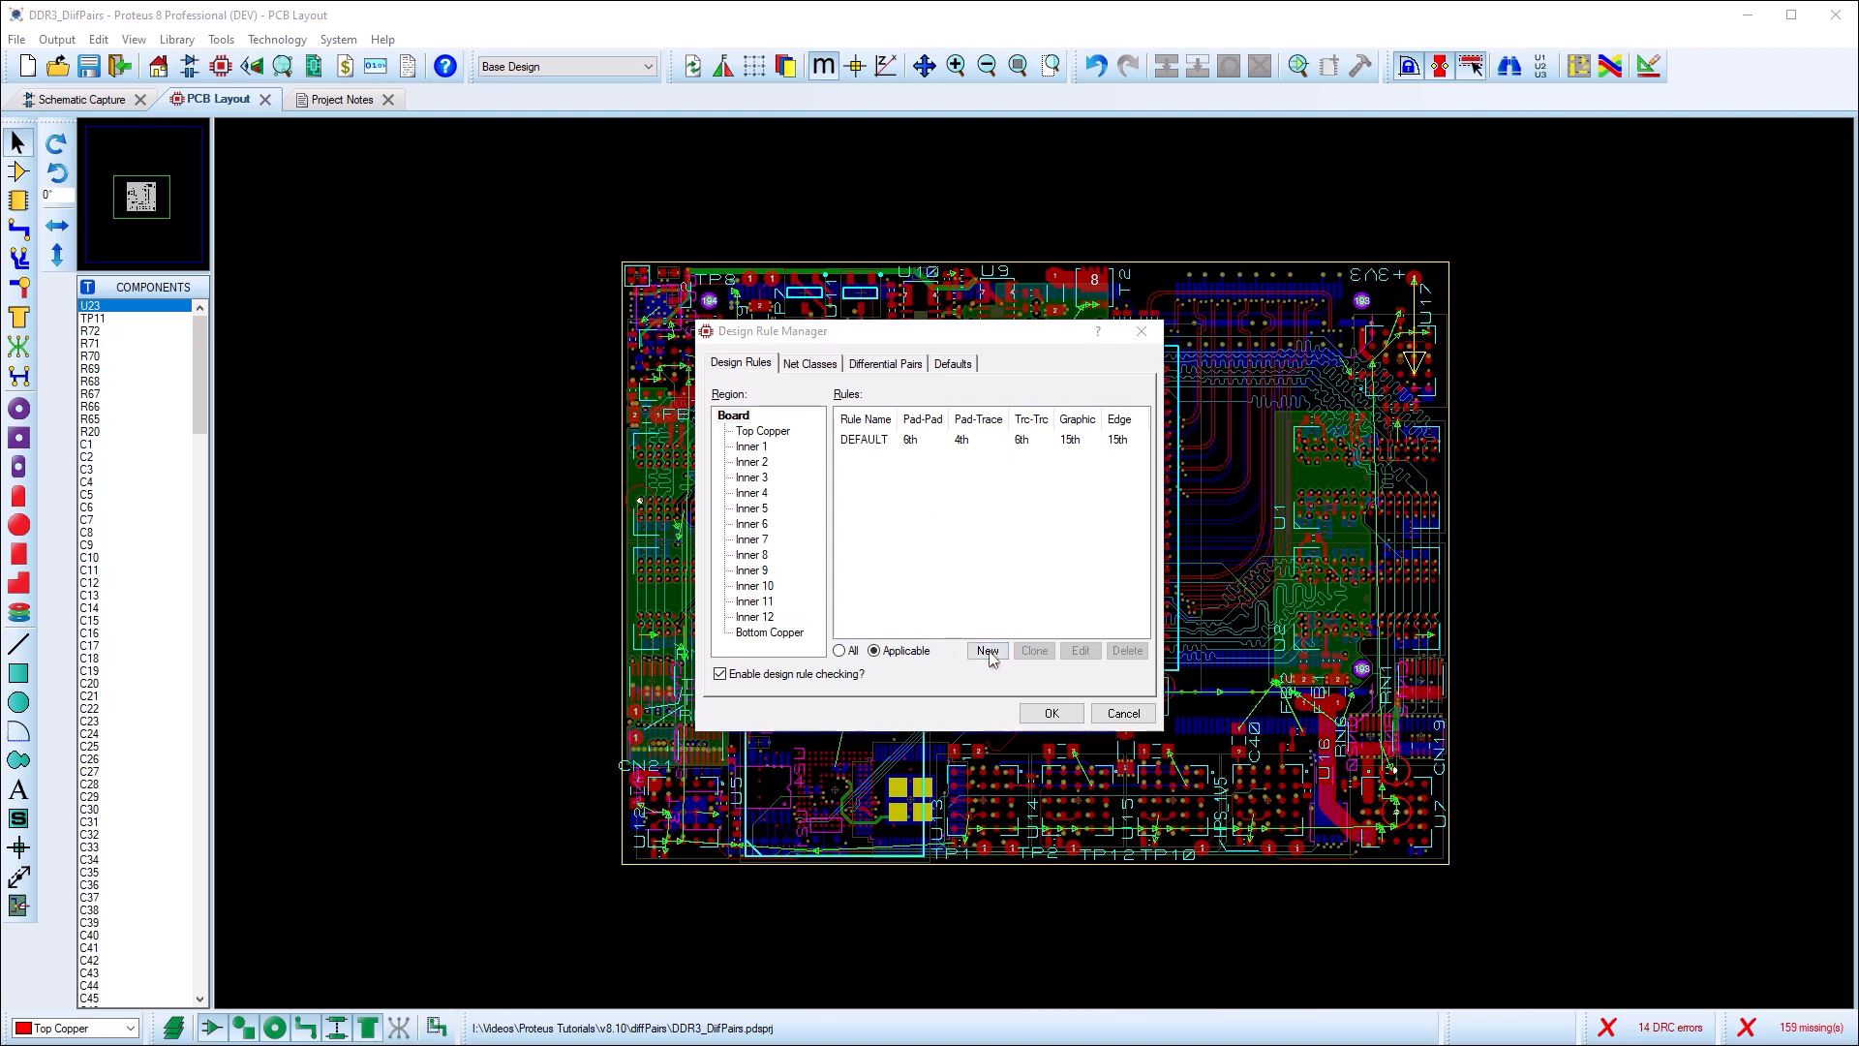
Add the STROBES design rule for Inner 2 and other net classes, and route on Inner 2.
{"action": "left_click", "coordinate": [987, 650]}
{"action": "type", "text": "STROBES"}
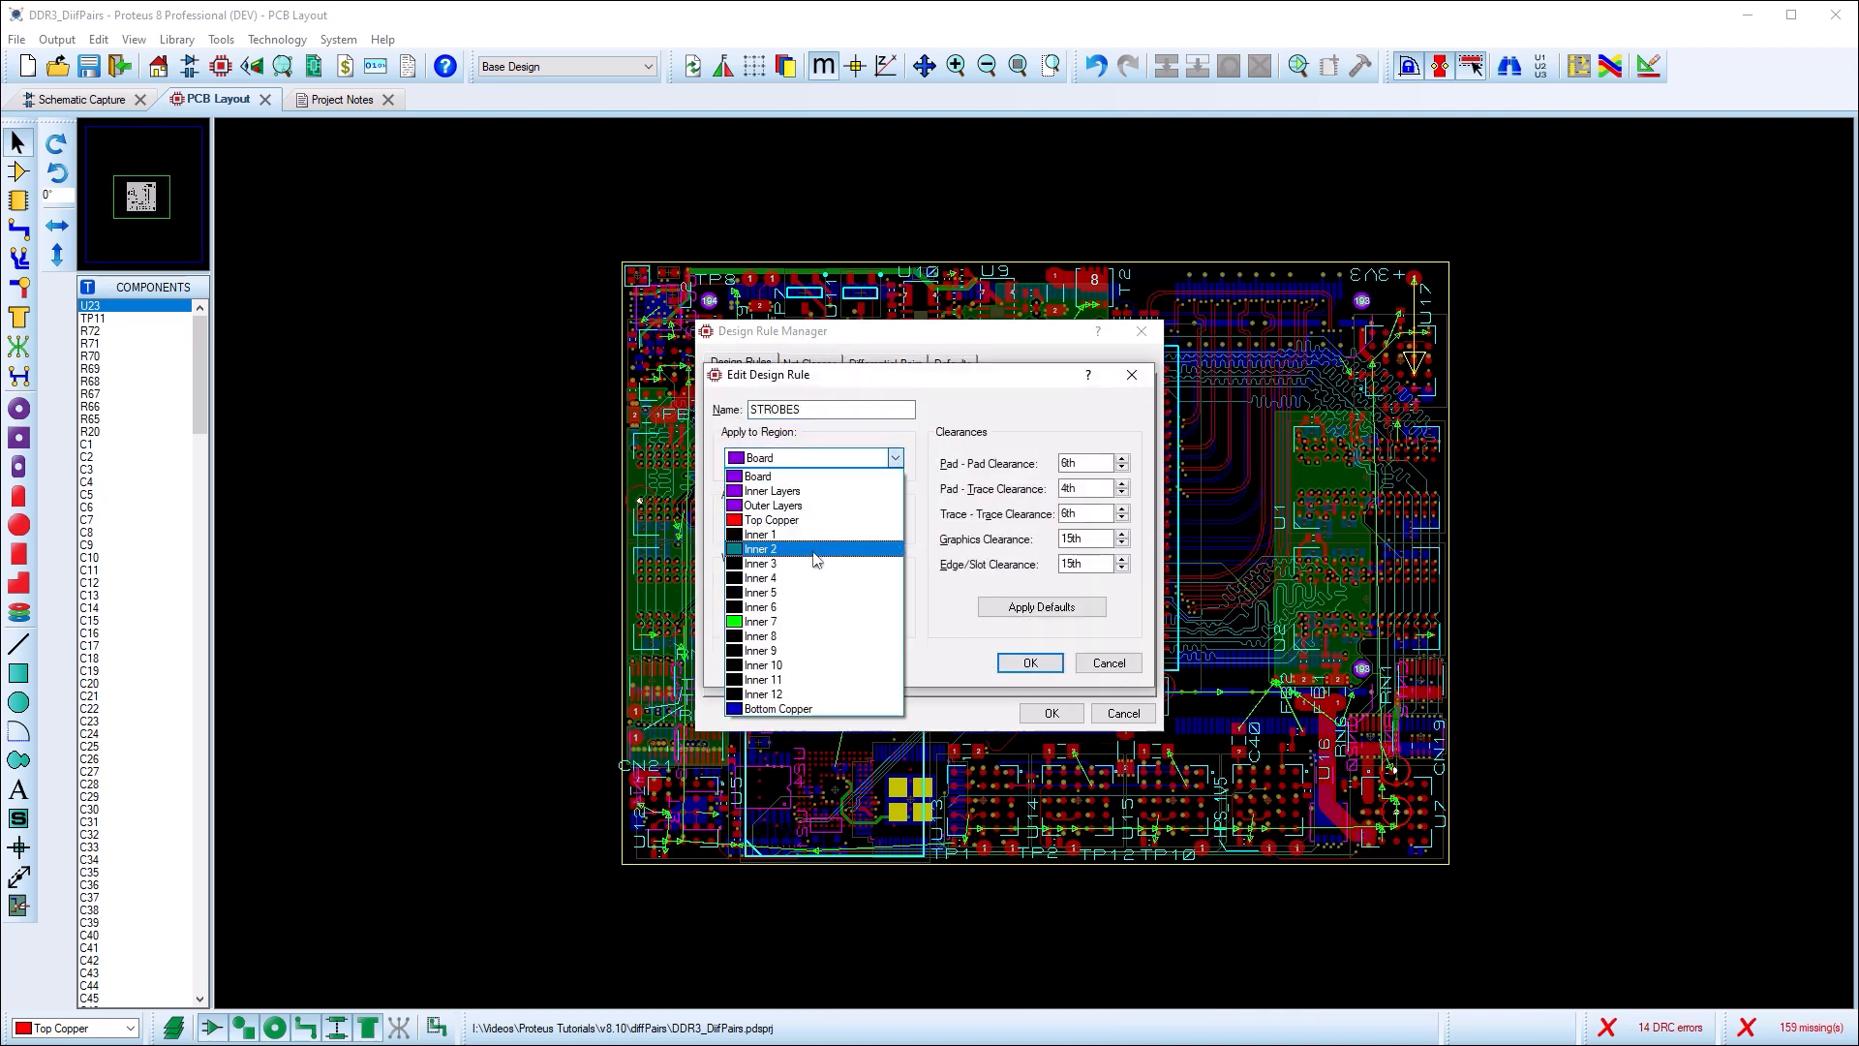
{"action": "left_click", "coordinate": [760, 548]}
{"action": "type", "text": "15"}
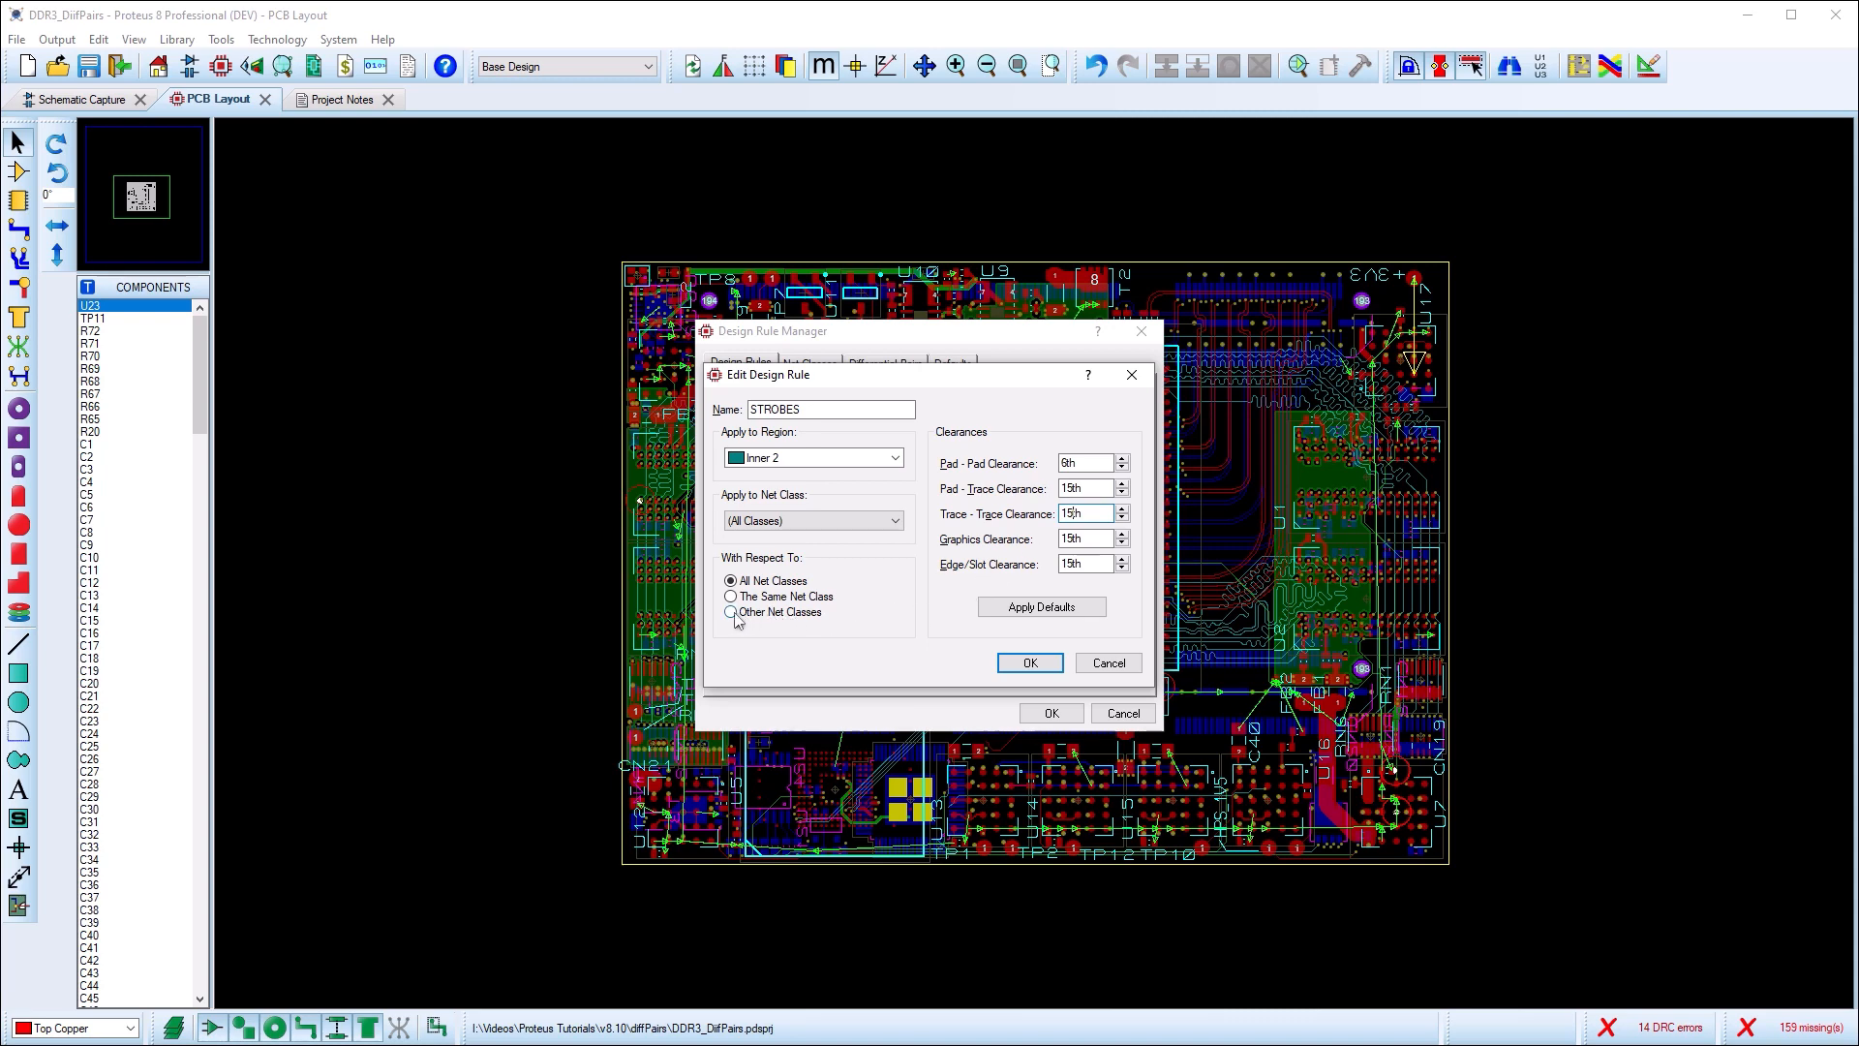
{"action": "left_click", "coordinate": [733, 612]}
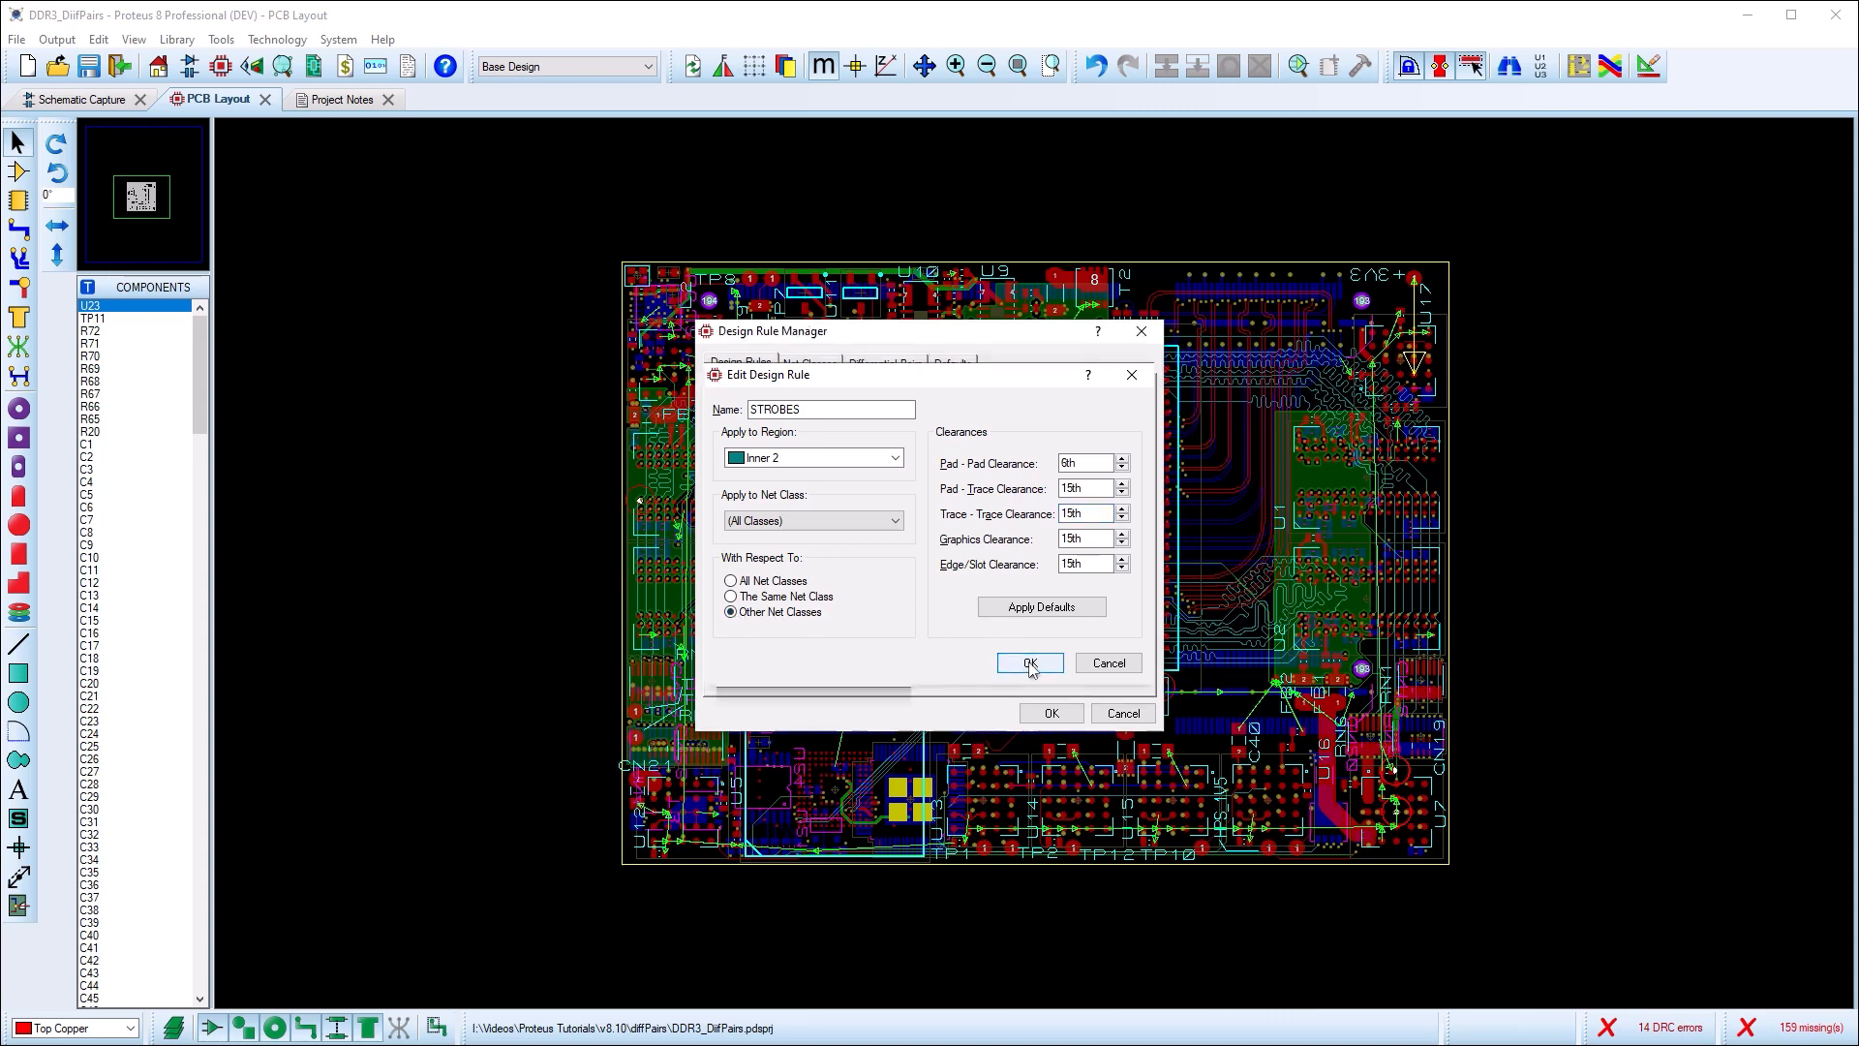
{"action": "left_click", "coordinate": [1026, 661]}
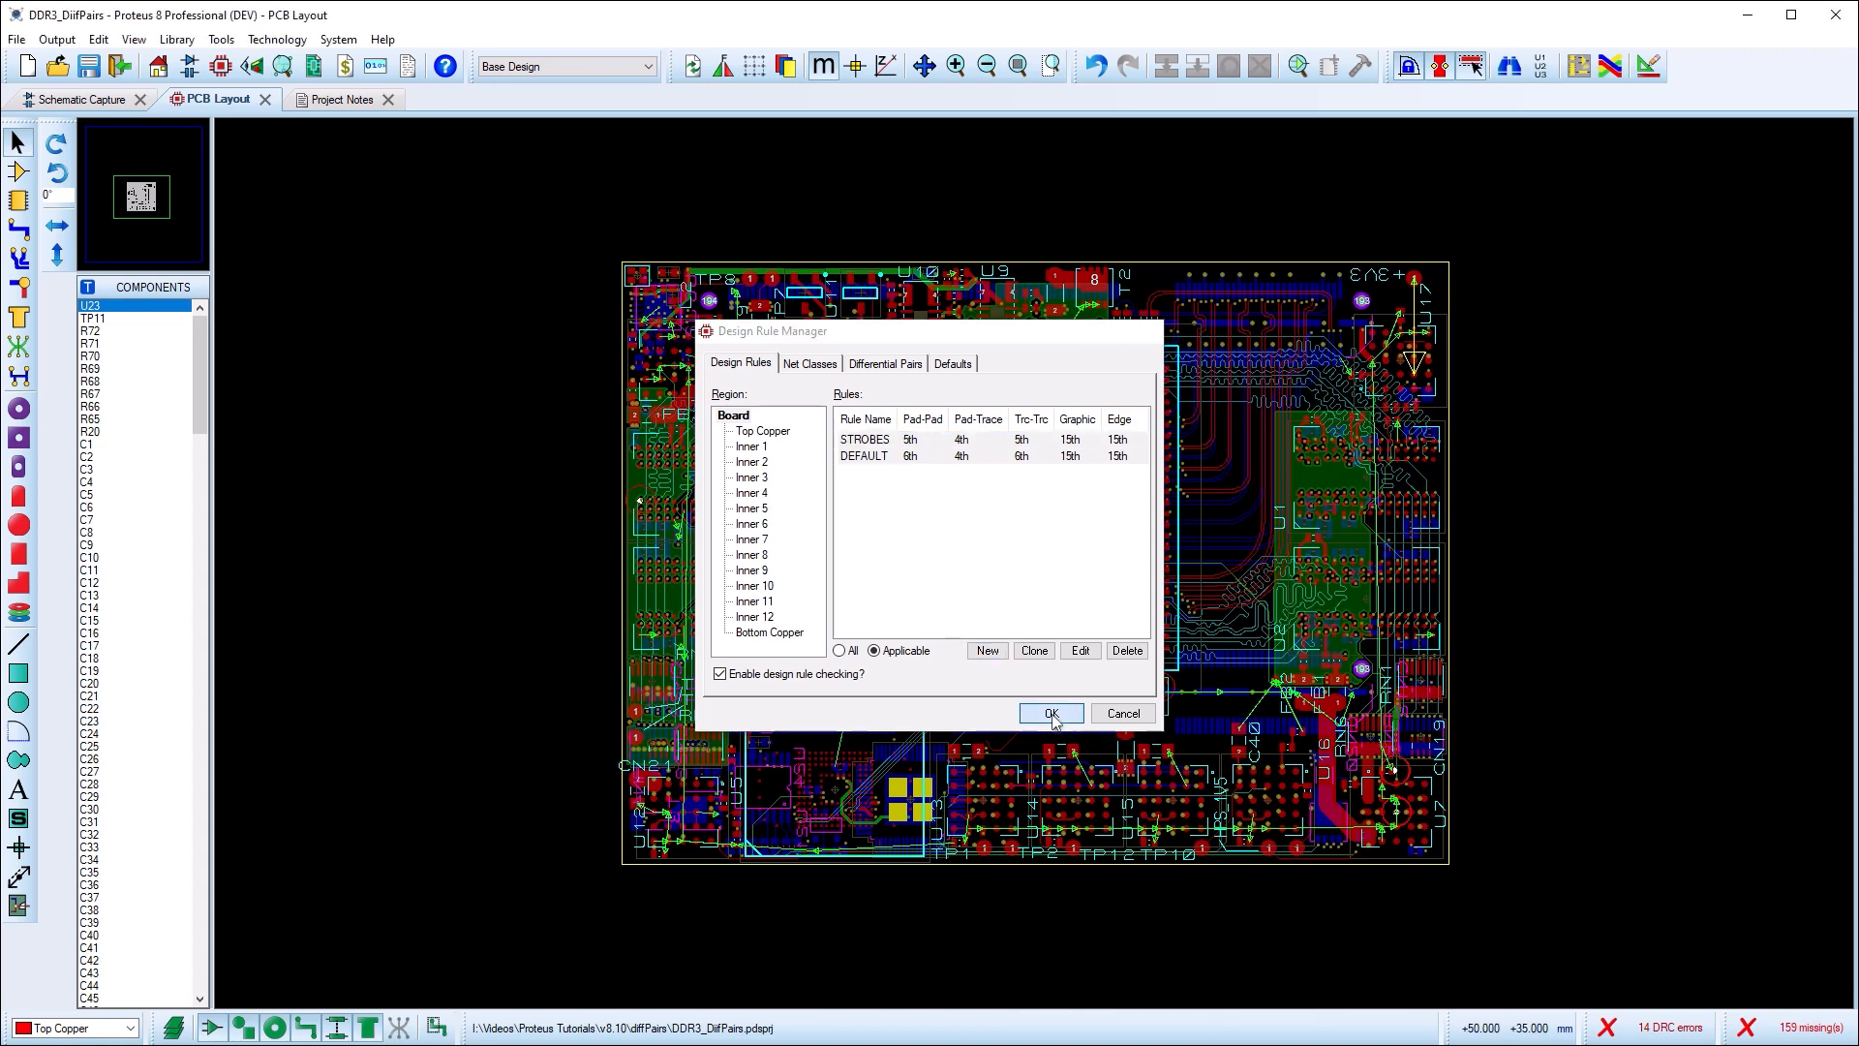
{"action": "left_click", "coordinate": [1047, 713]}
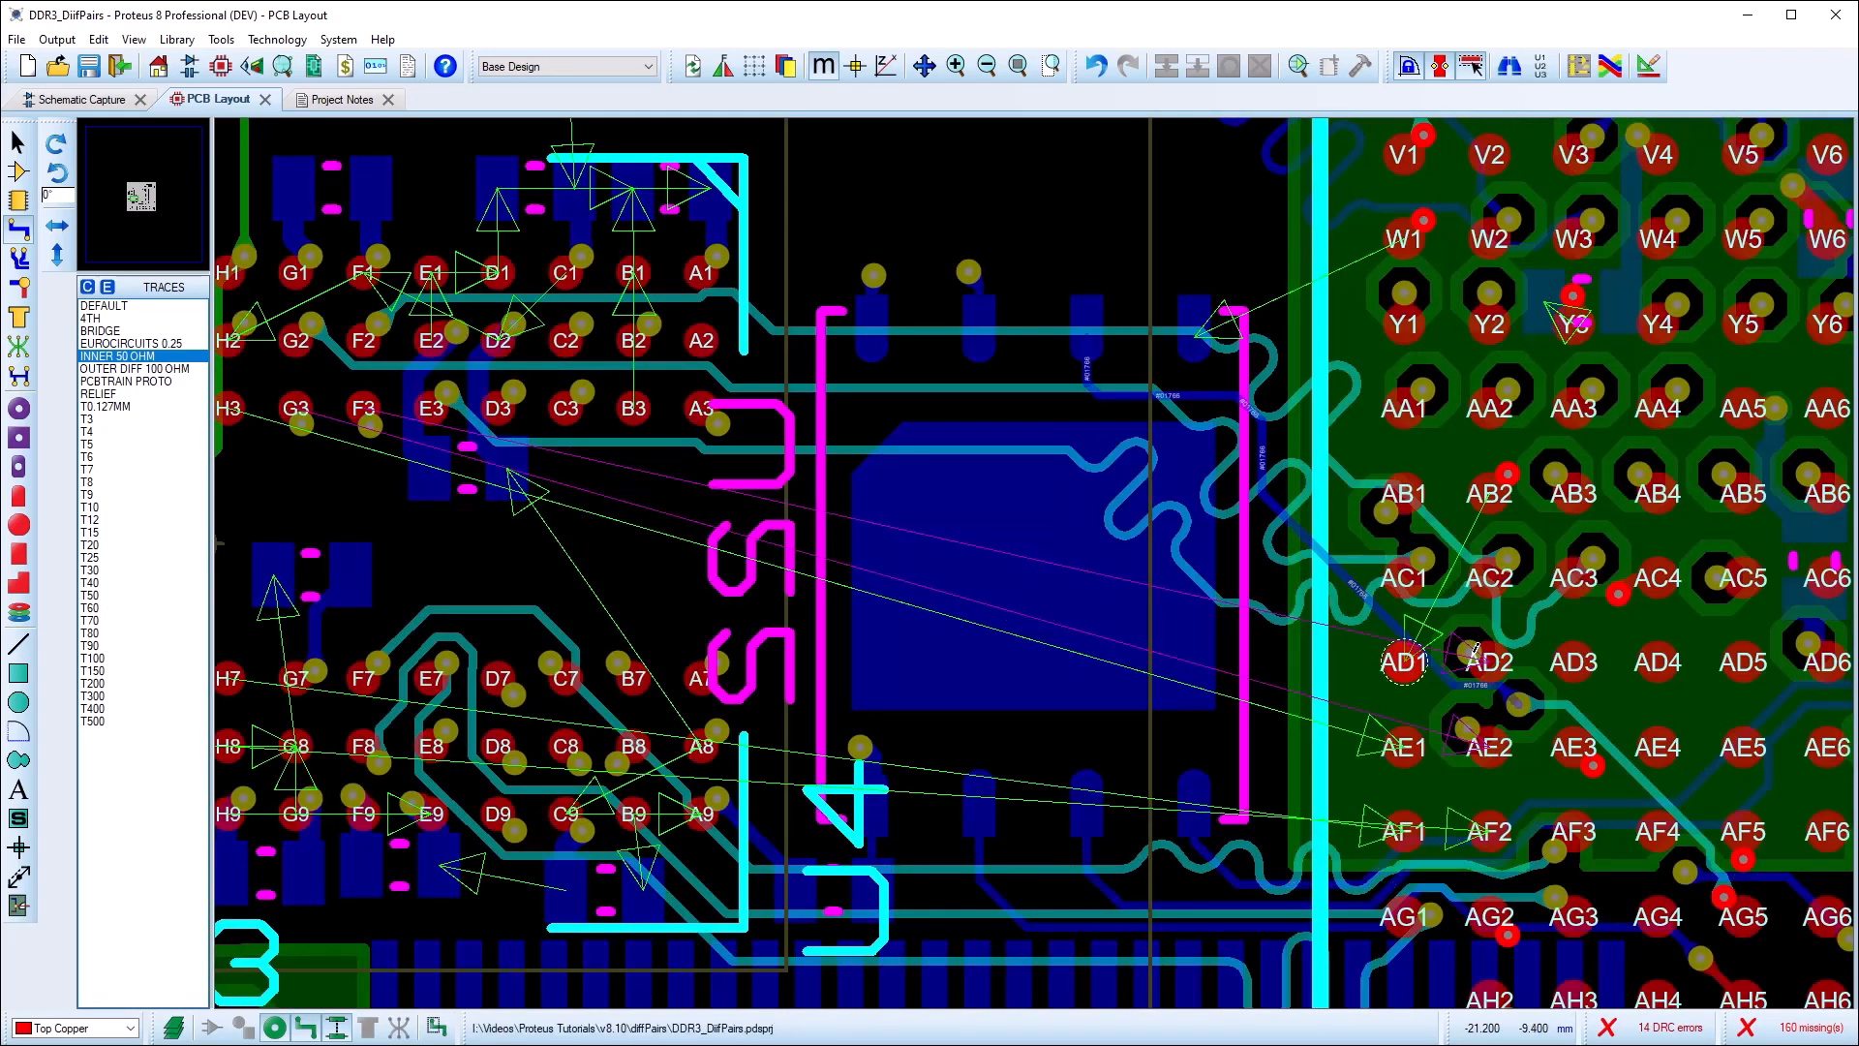
{"action": "left_click", "coordinate": [71, 1027]}
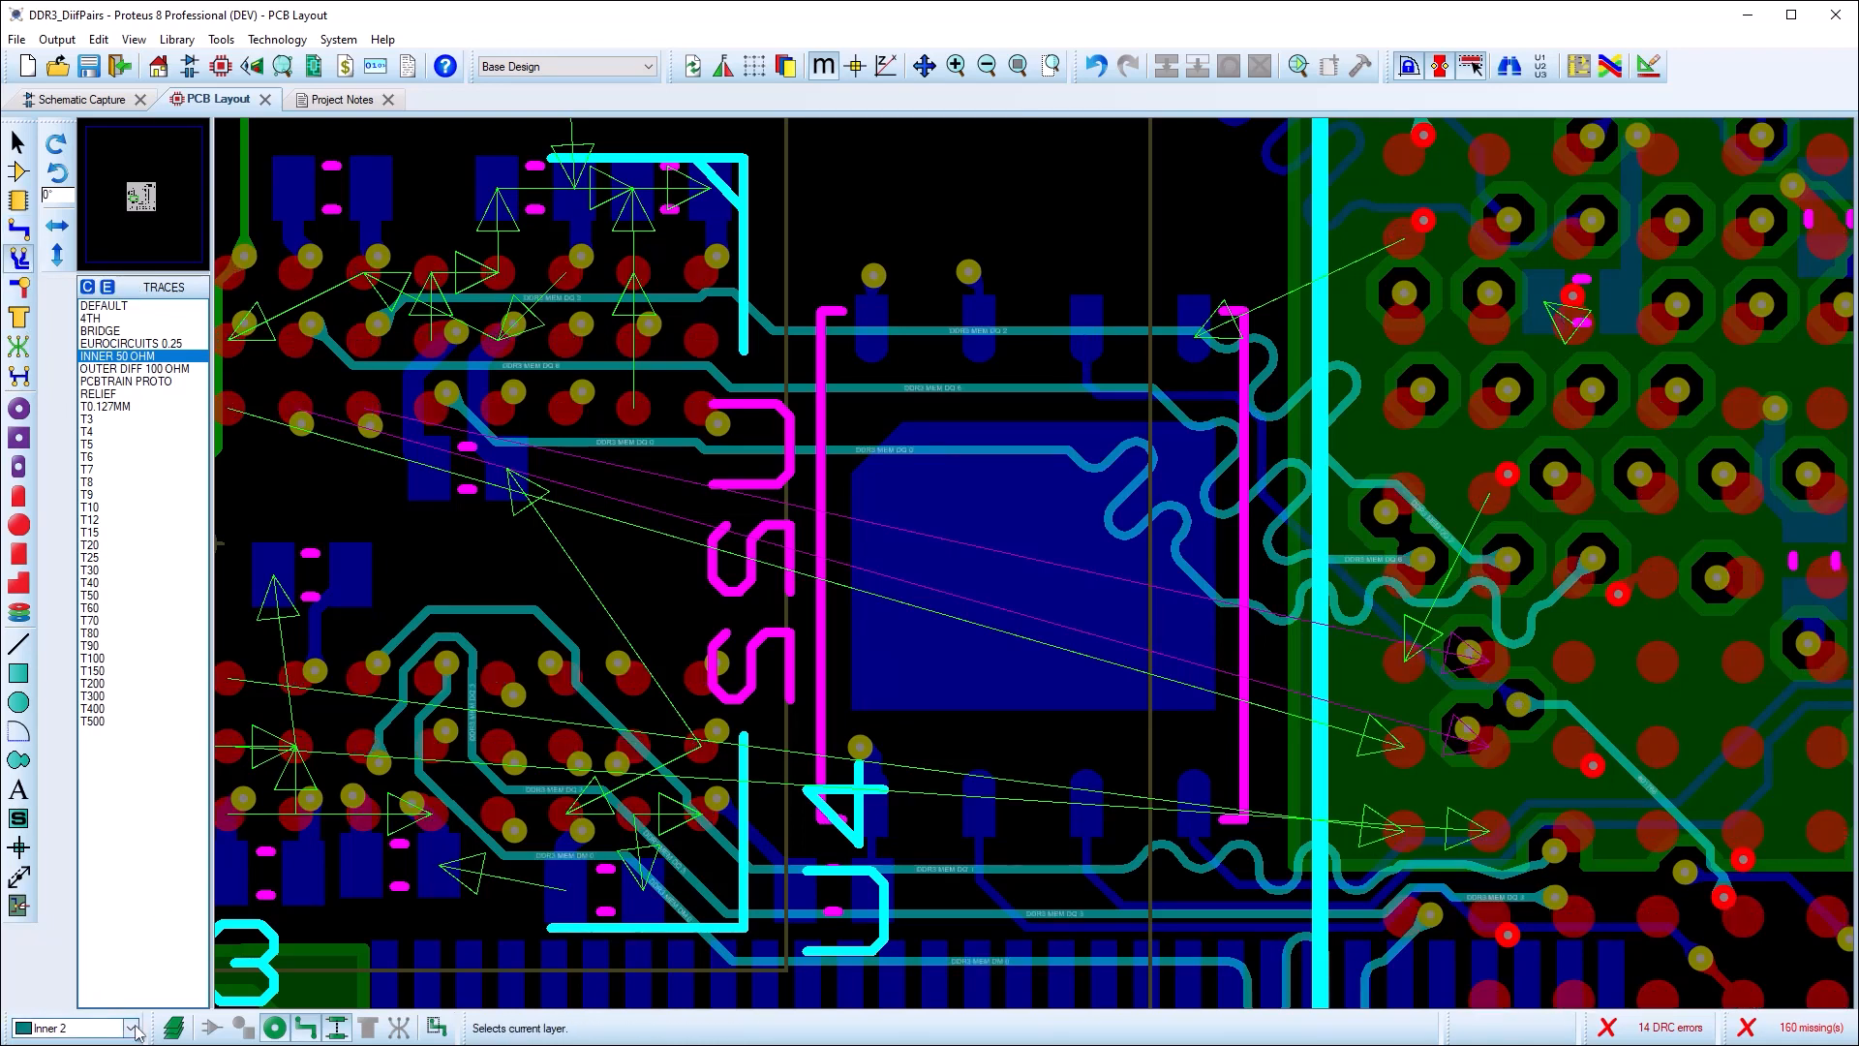
Route the DQS strobe differential pair between the BGA device pads.
{"action": "left_click", "coordinate": [1467, 727]}
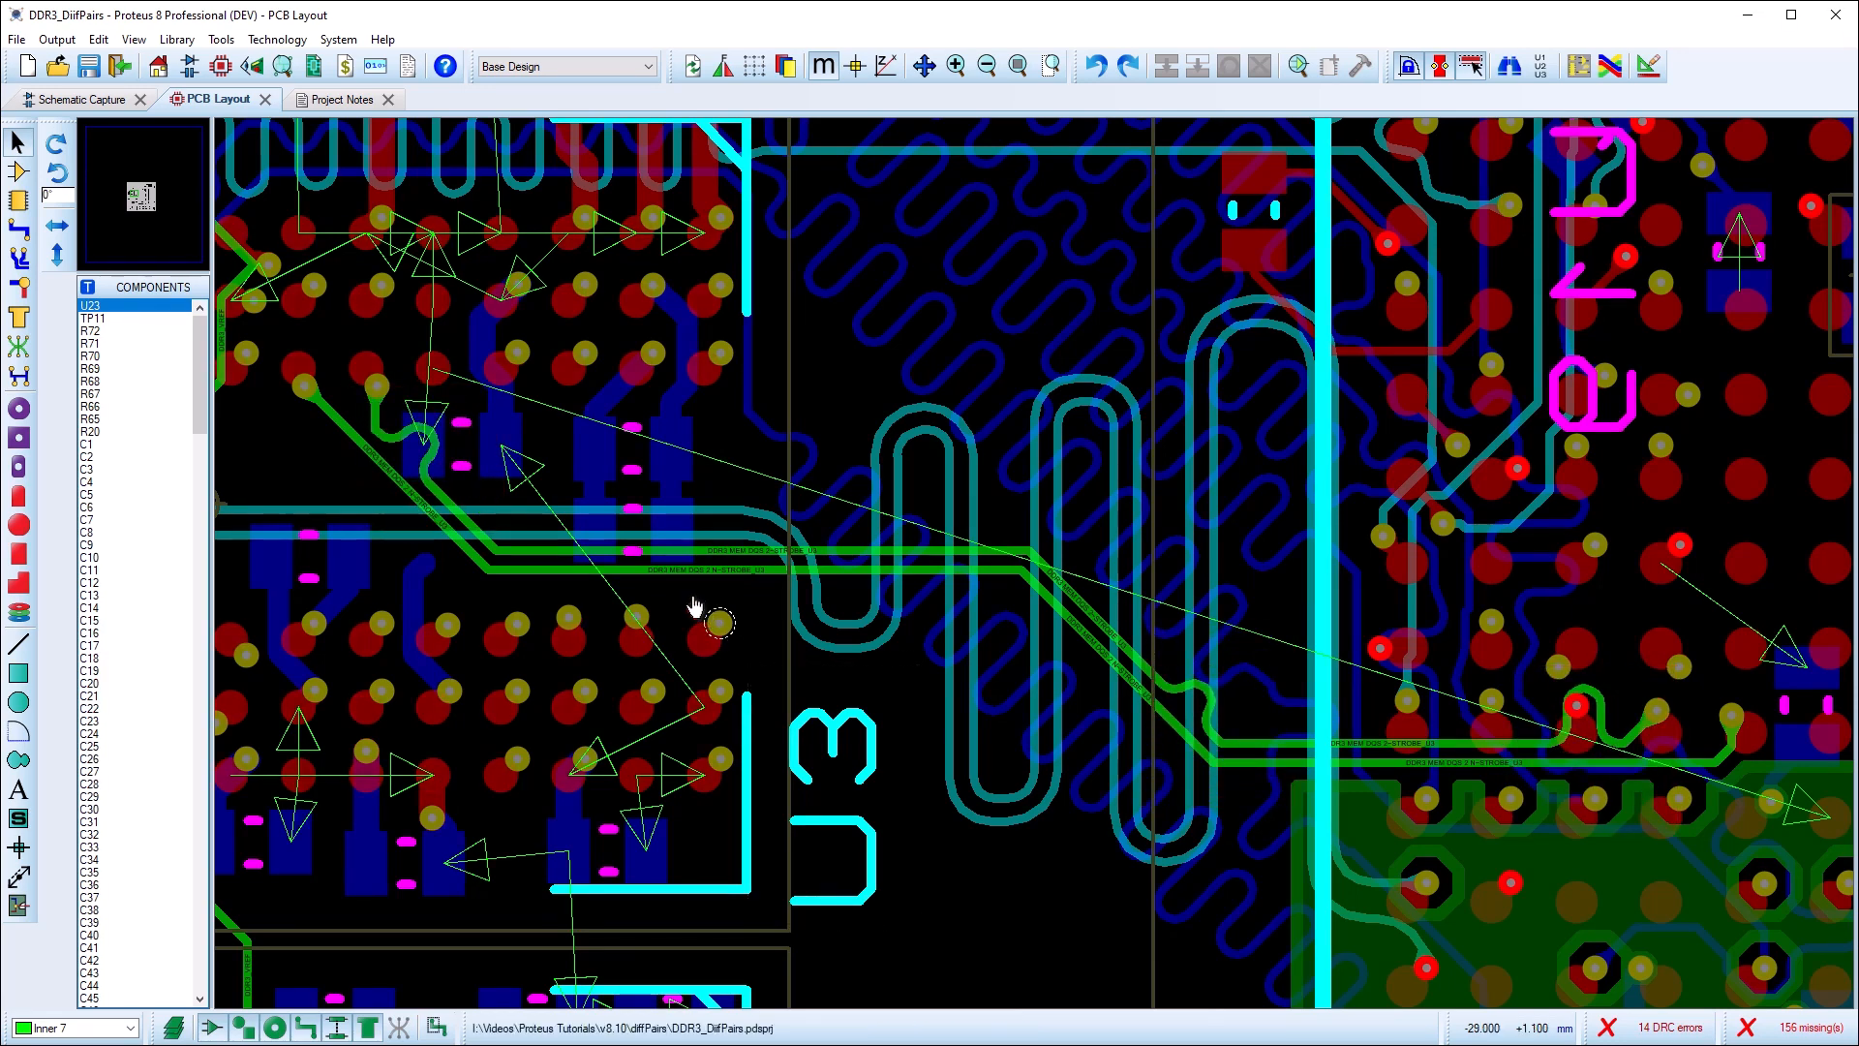
{"action": "left_click", "coordinate": [777, 545]}
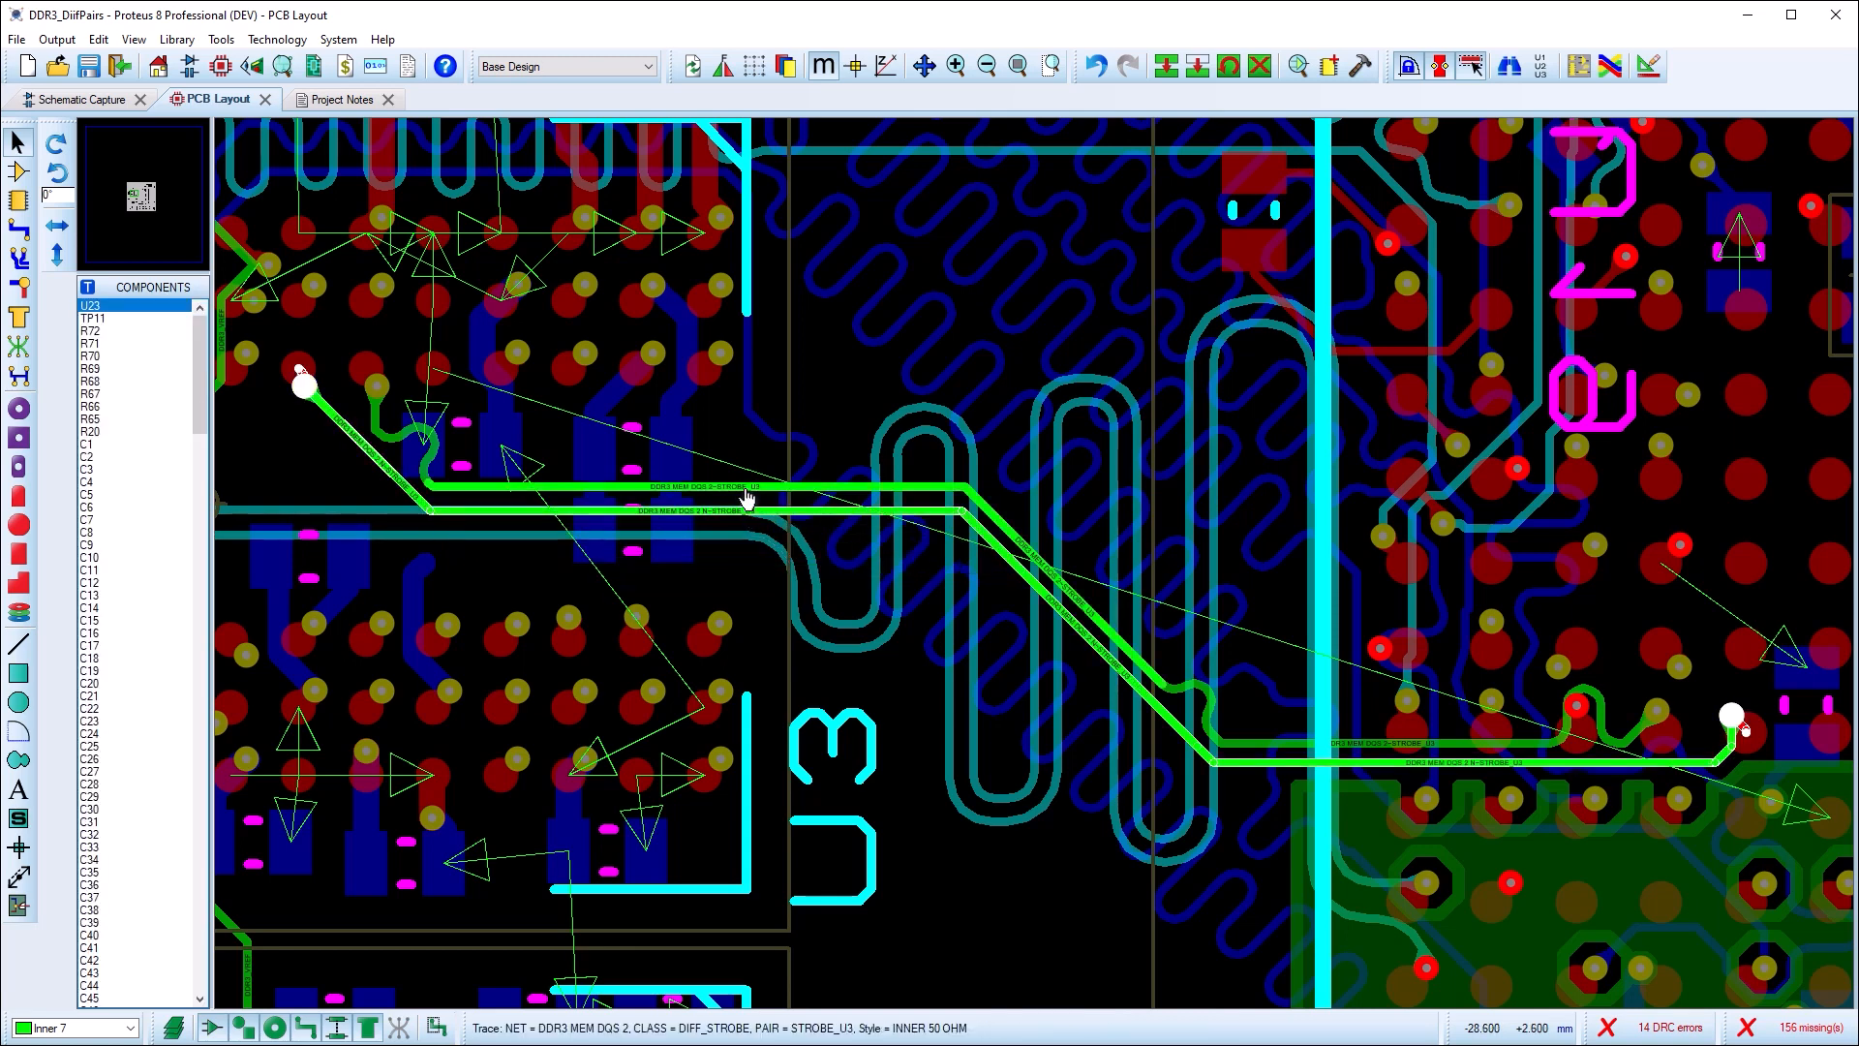
{"action": "right_click", "coordinate": [747, 498]}
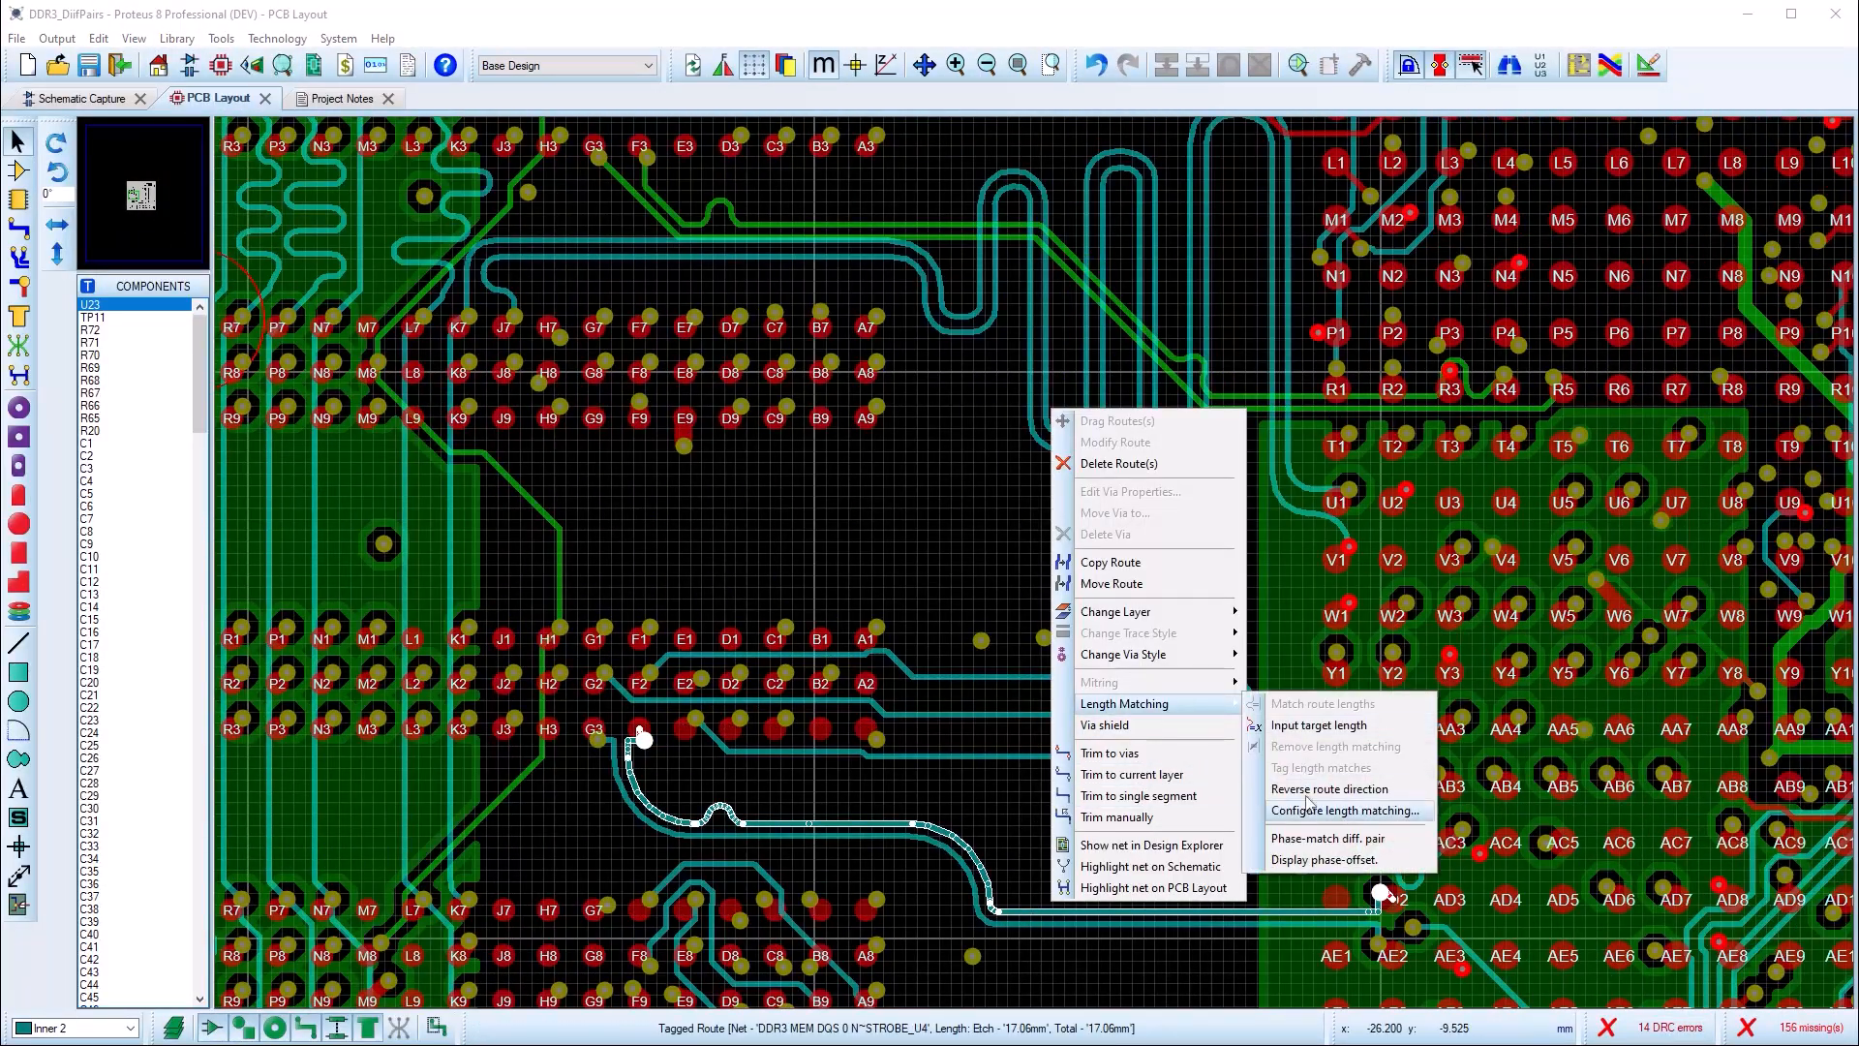
Set serpentine heights for length matching and adjust STROBE_U4's length match tolerance.
{"action": "left_click", "coordinate": [1345, 809]}
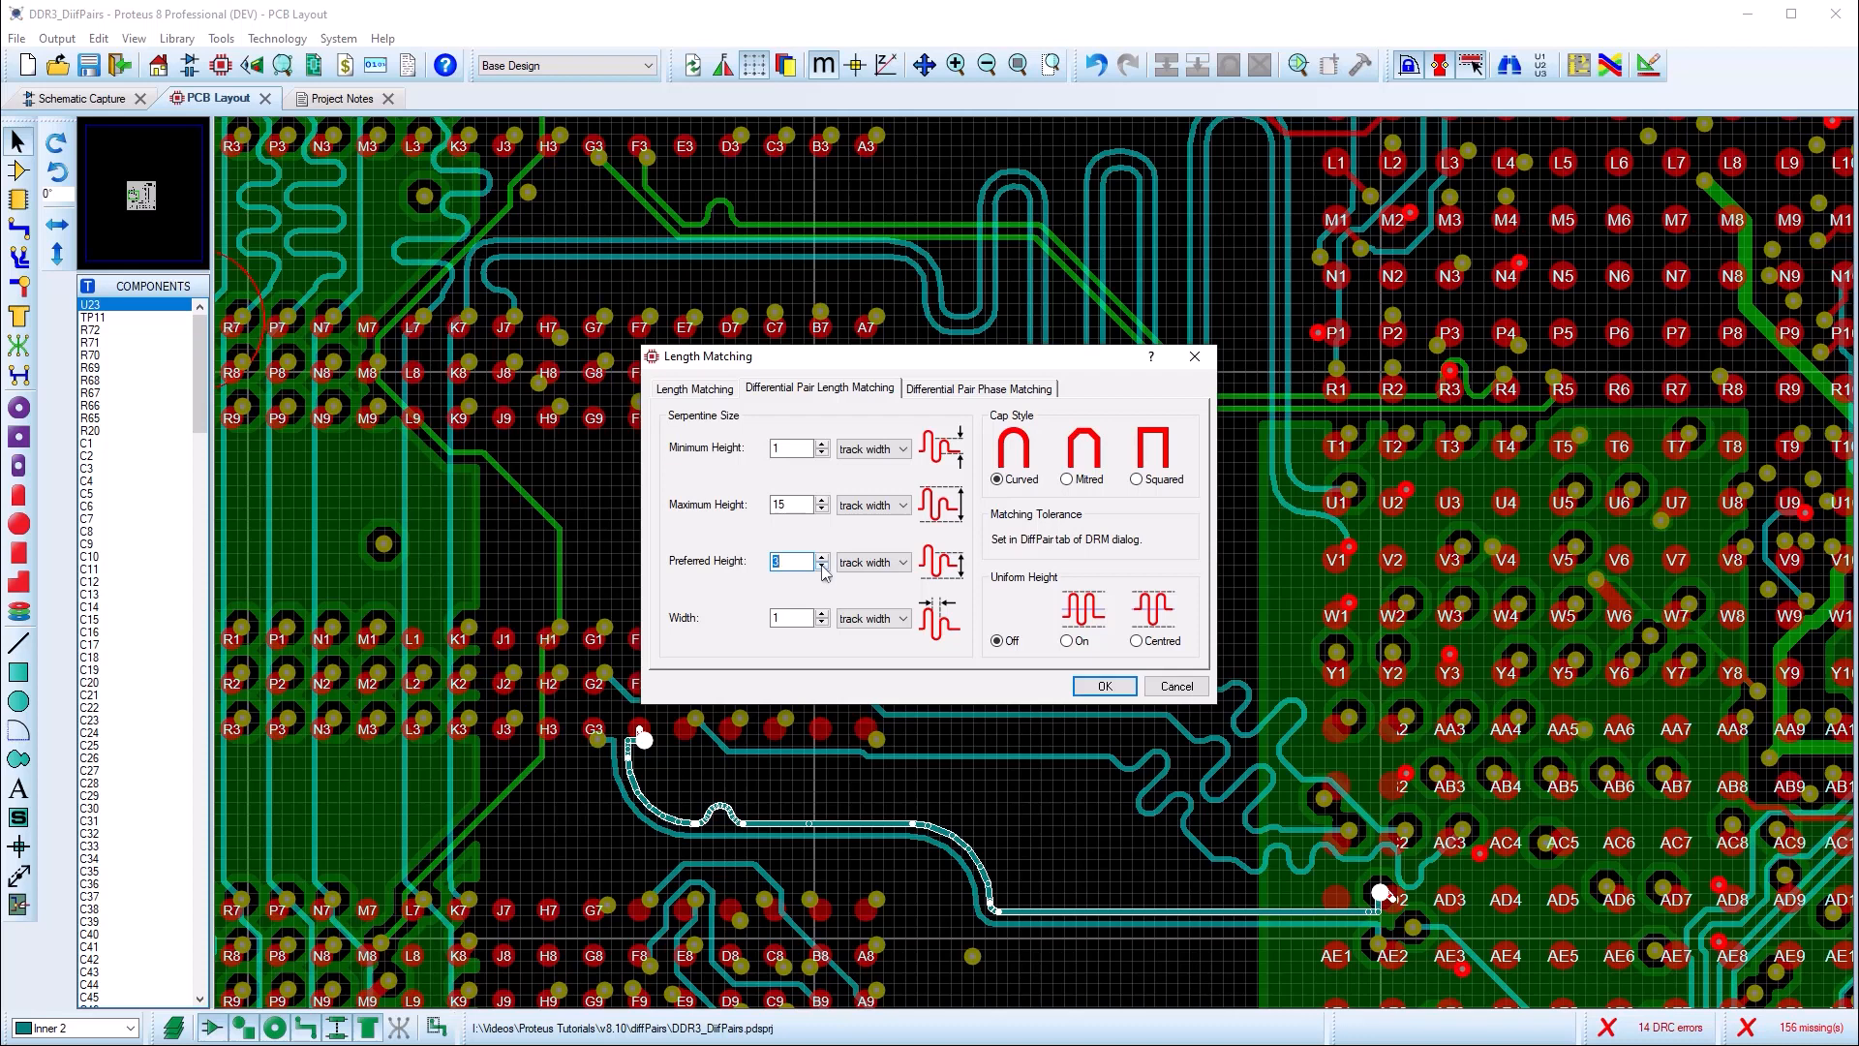
{"action": "left_click", "coordinate": [1102, 686]}
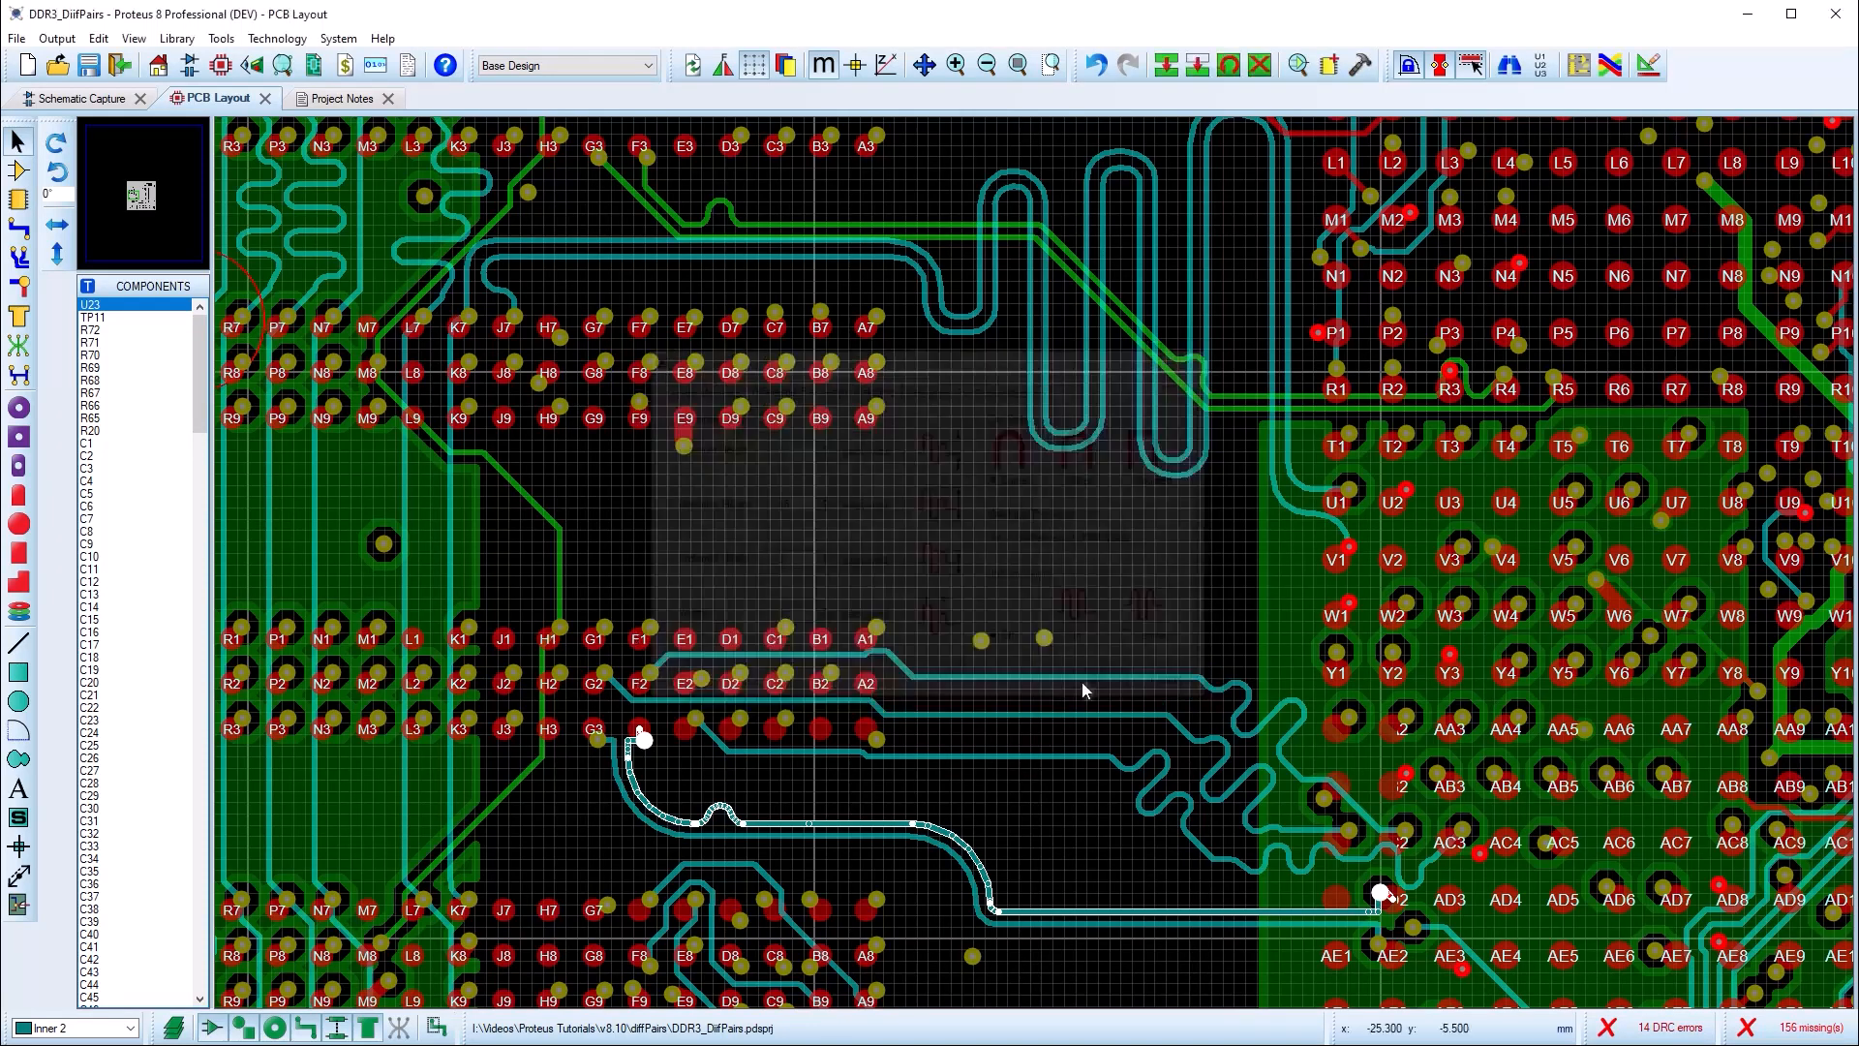
{"action": "left_click", "coordinate": [1646, 65]}
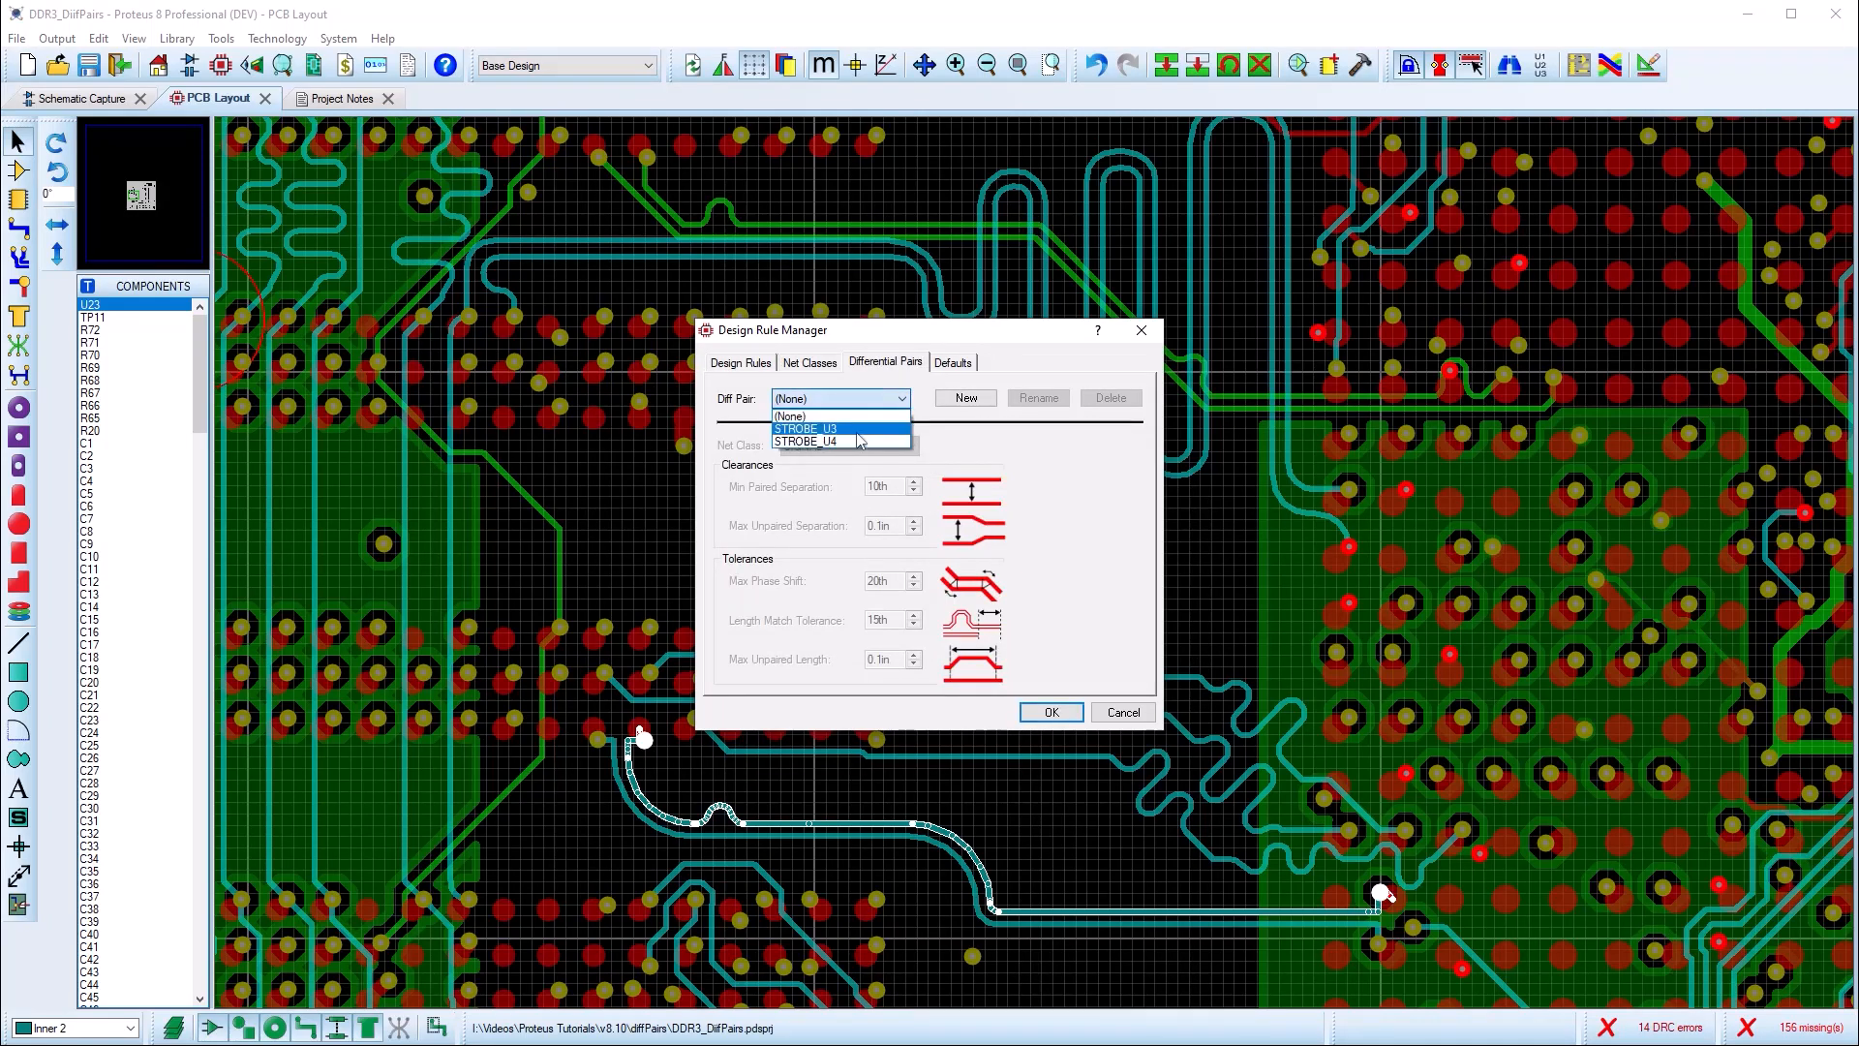
{"action": "left_click", "coordinate": [807, 440]}
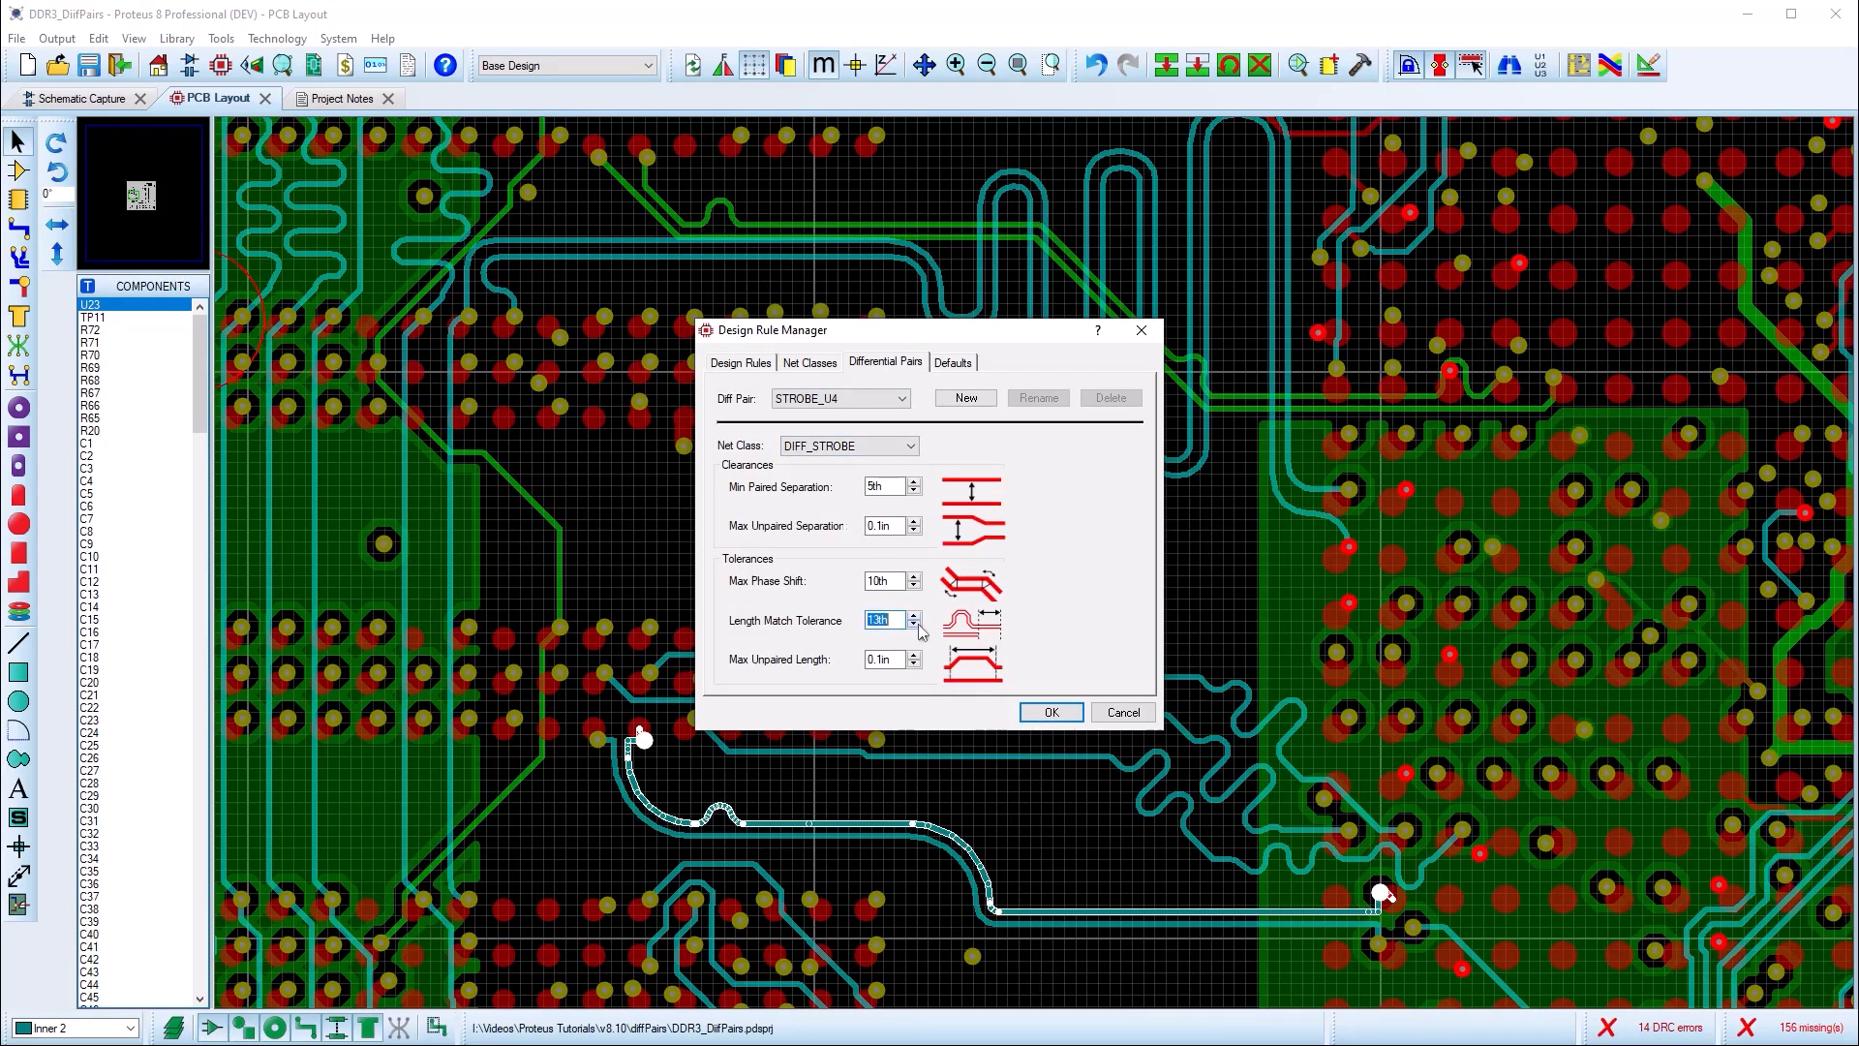
{"action": "left_click", "coordinate": [1047, 712]}
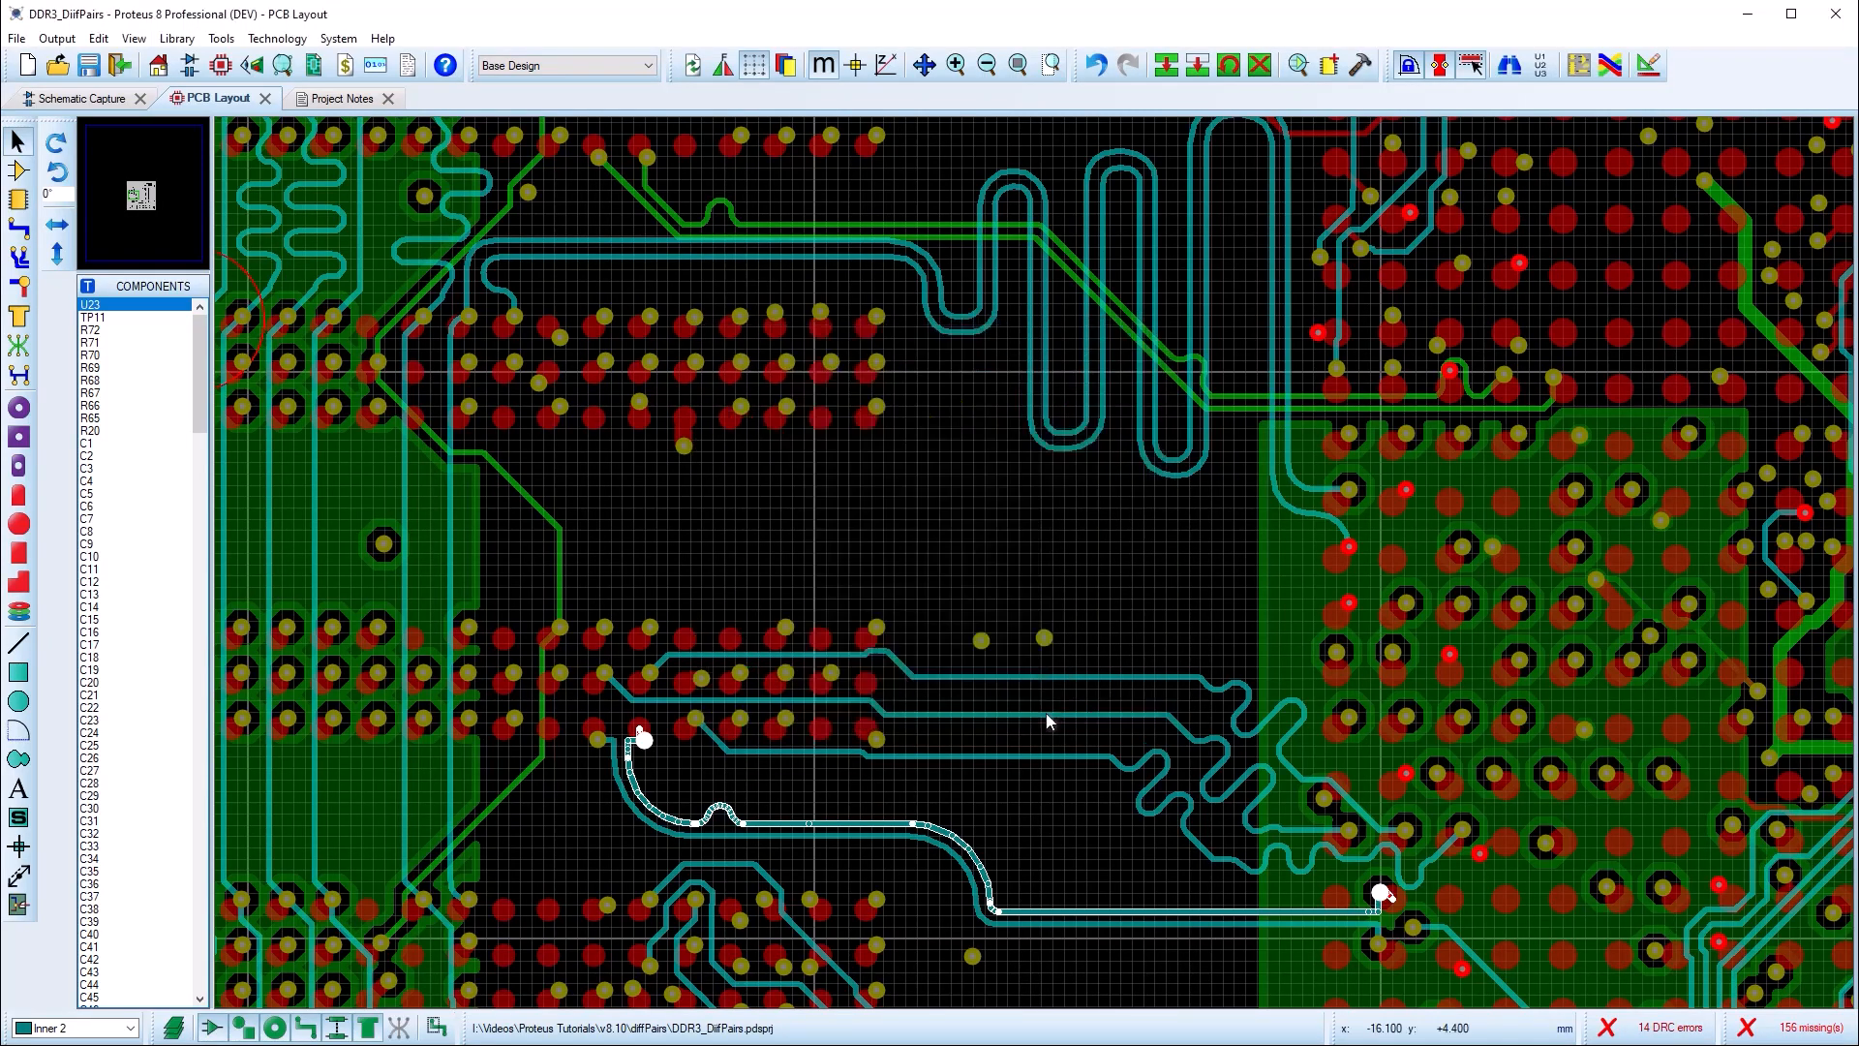
{"action": "right_click", "coordinate": [1048, 919]}
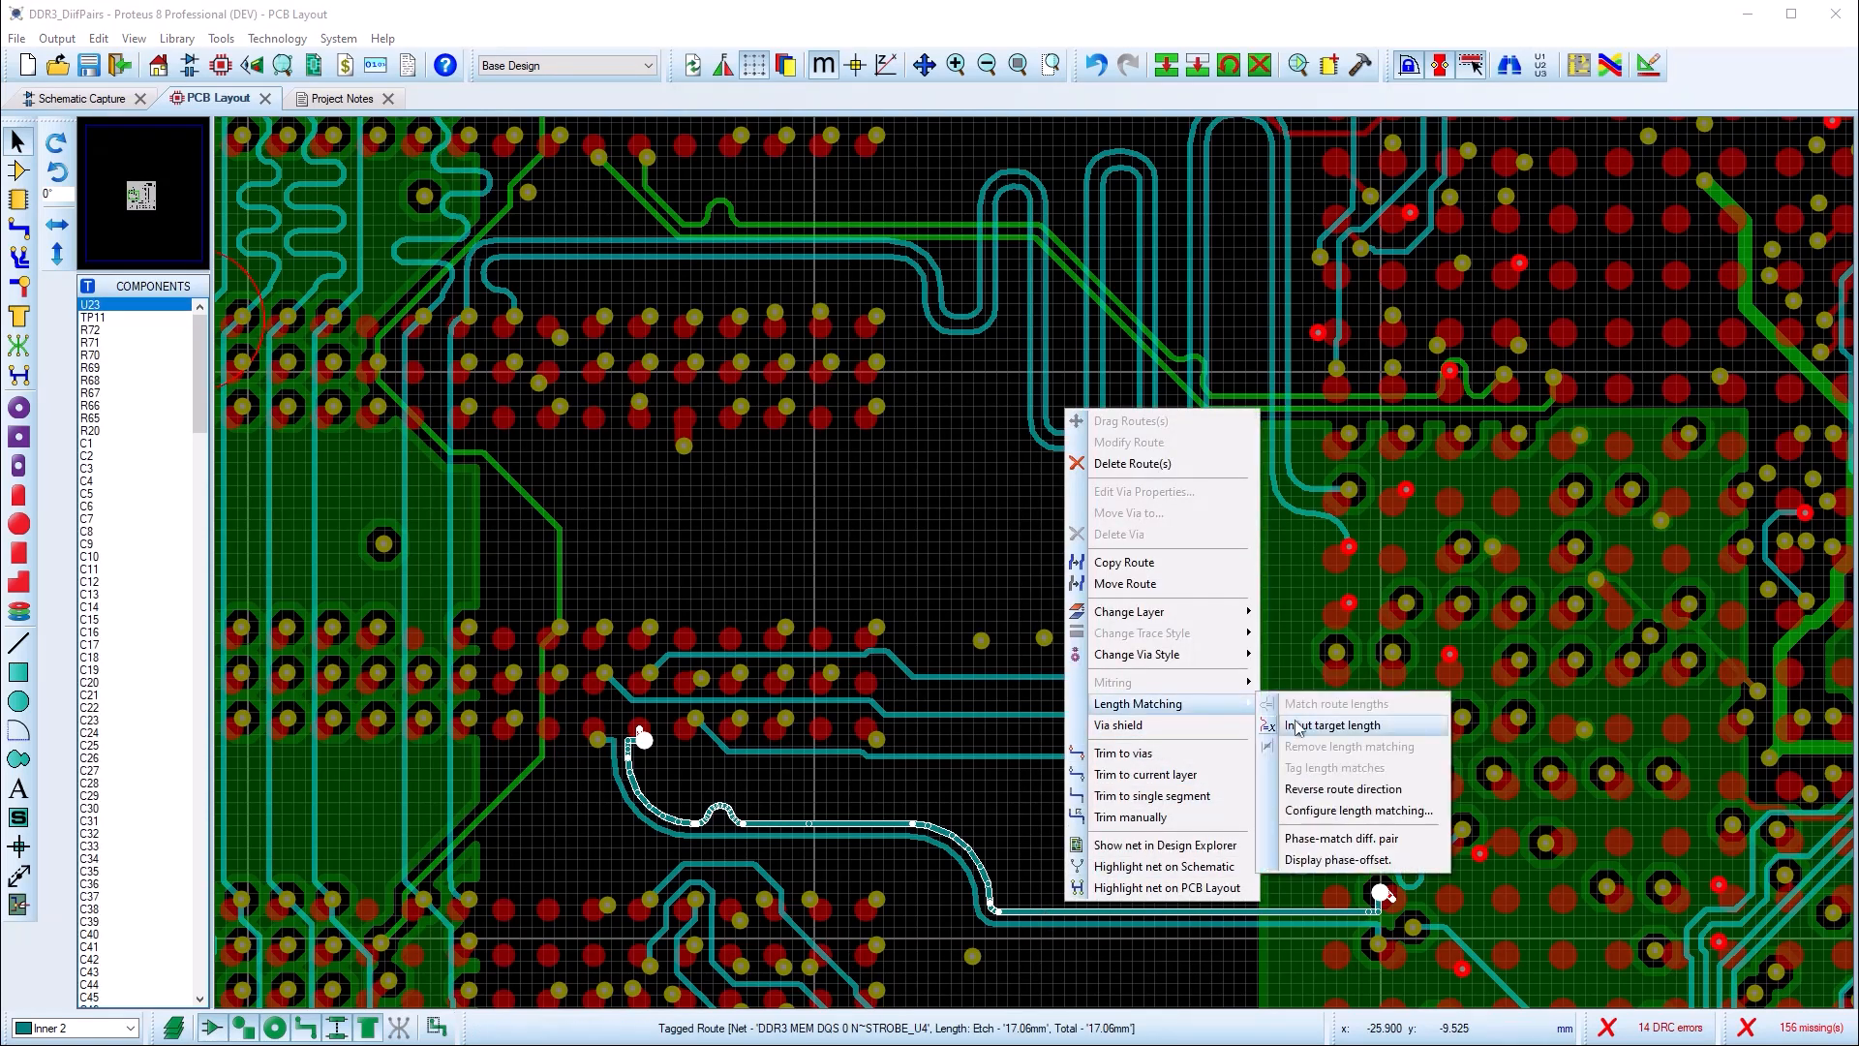
Length-match the DQS 0 strobe route with serpentines to a 23 mm target.
{"action": "left_click", "coordinate": [1333, 724]}
{"action": "type", "text": "23"}
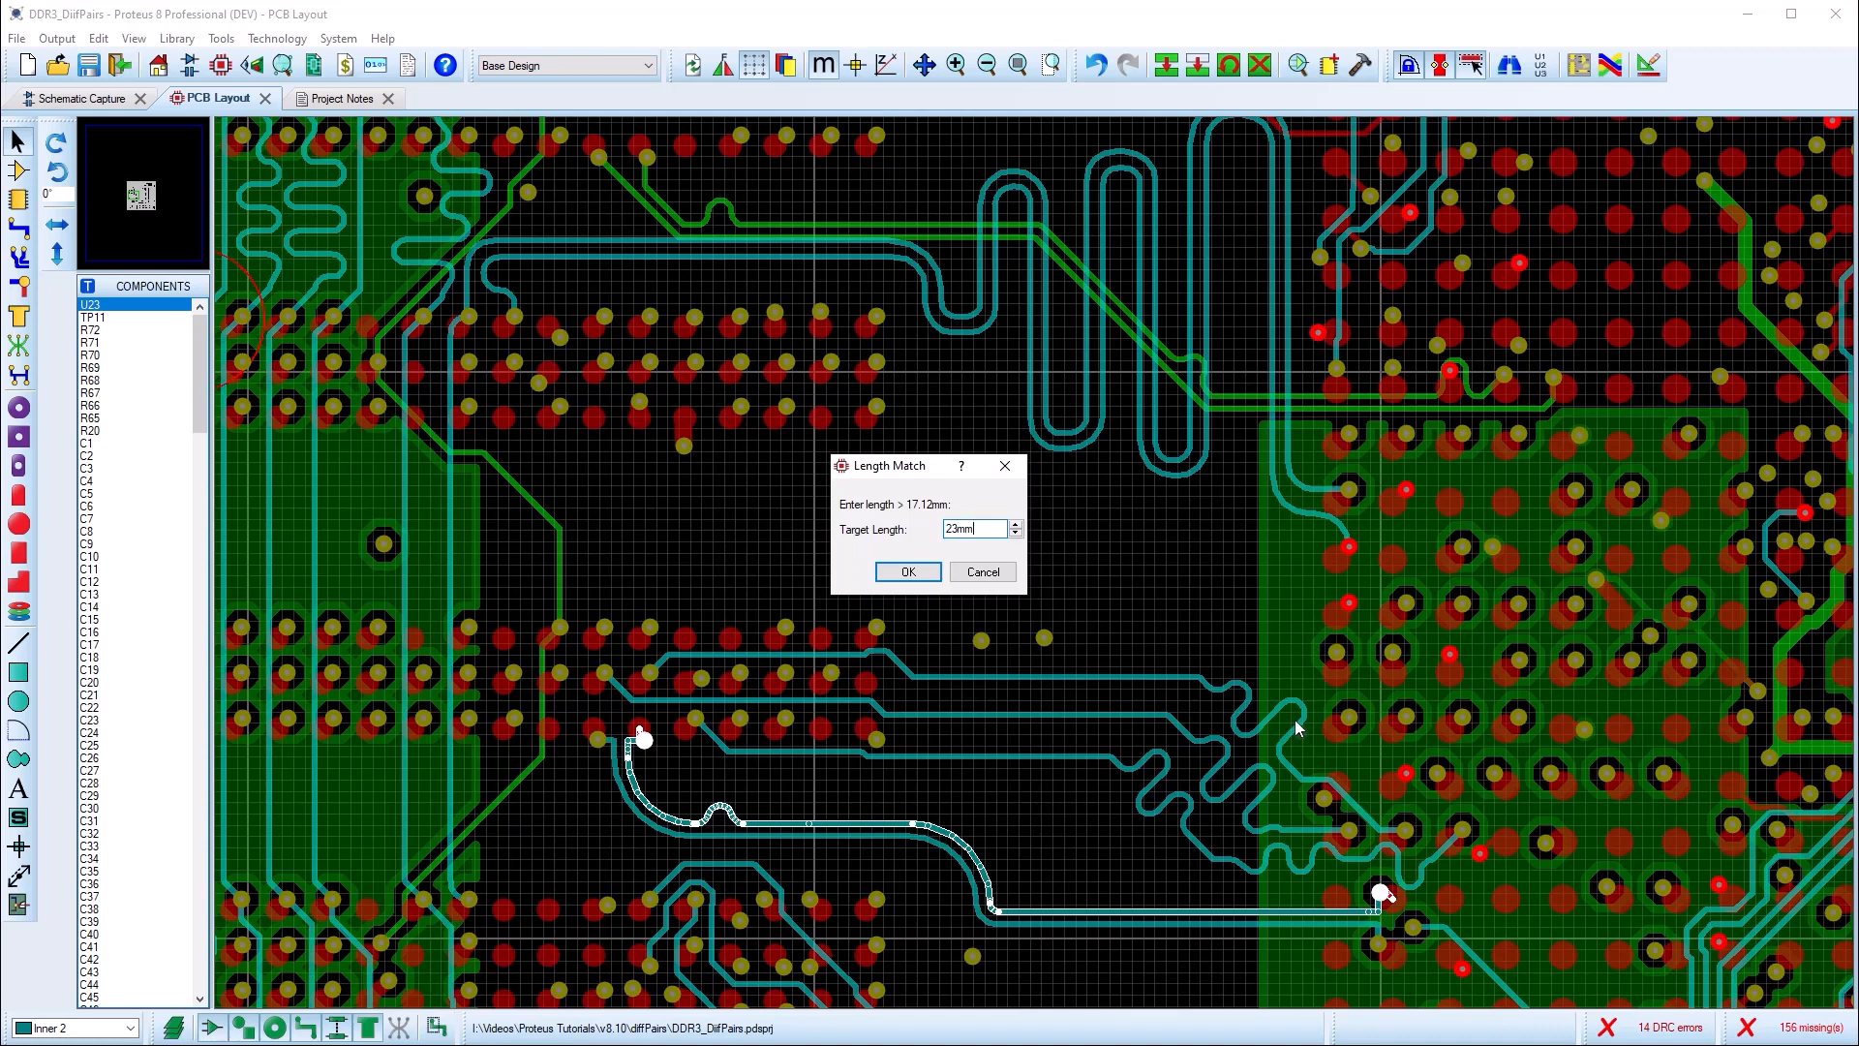
{"action": "left_click", "coordinate": [907, 571]}
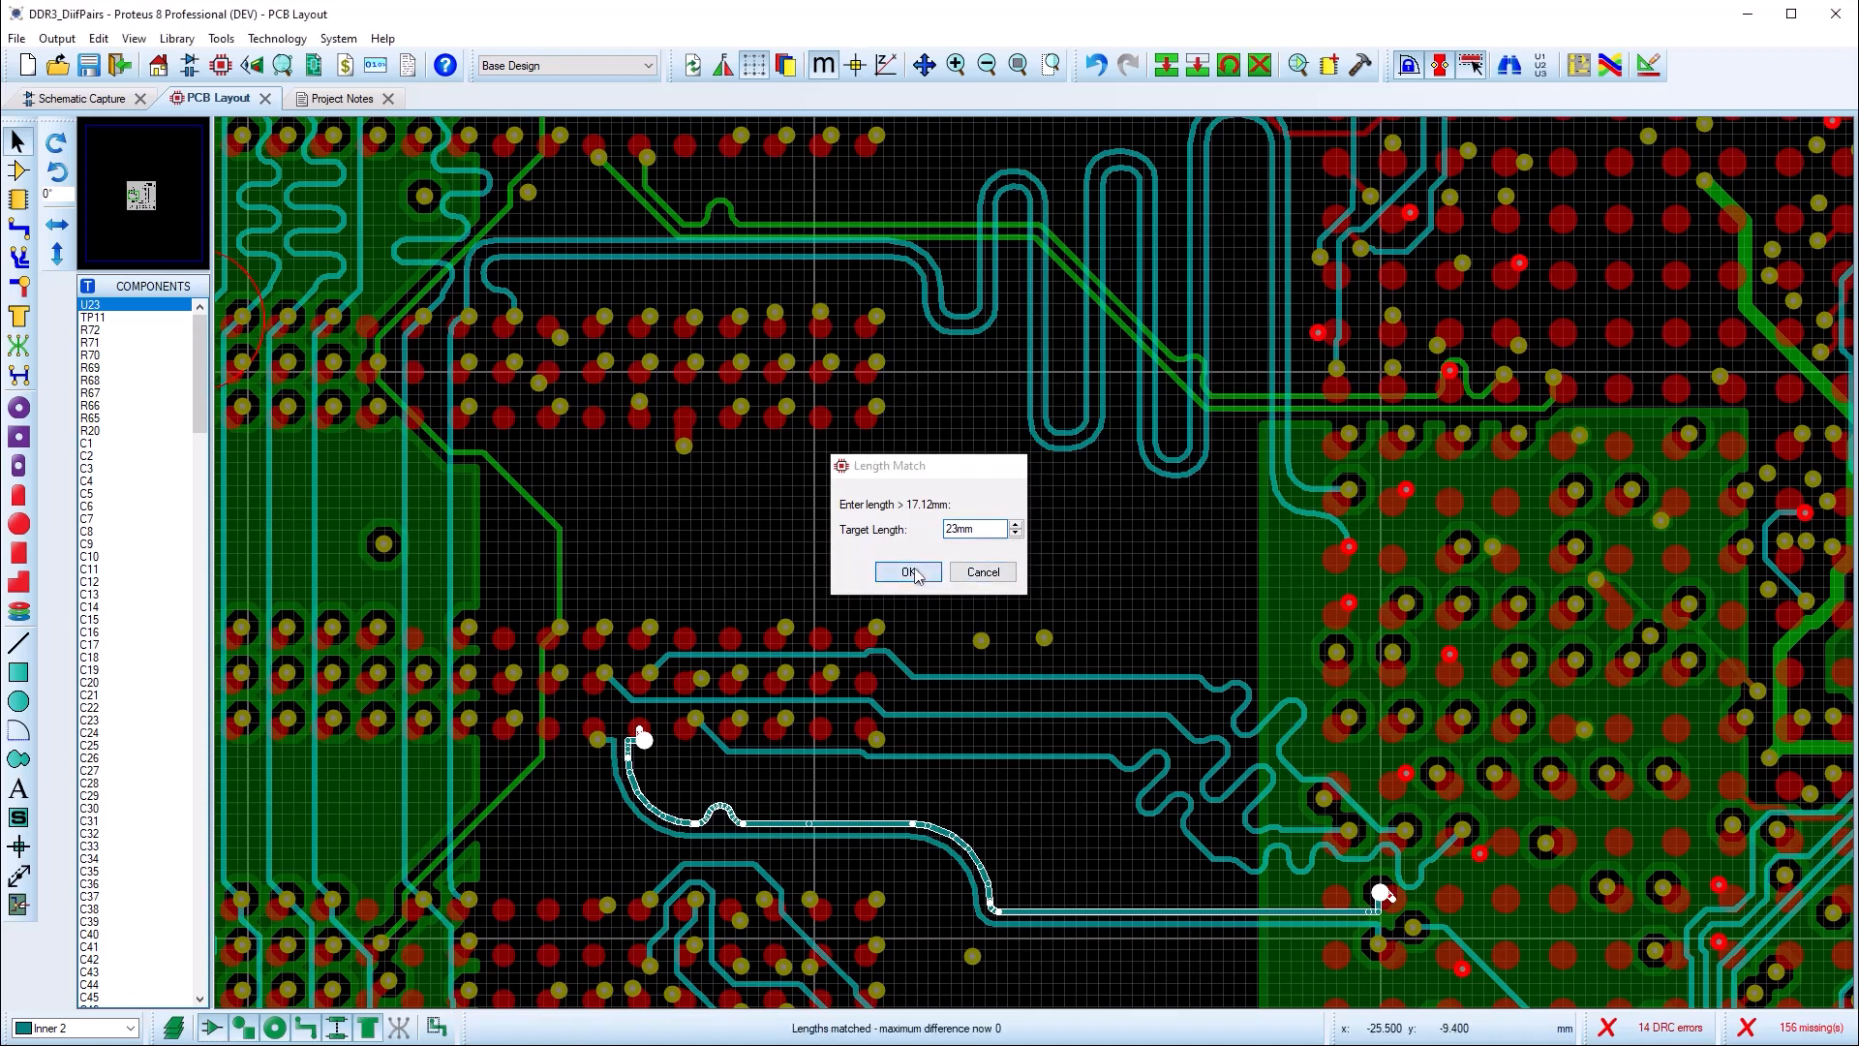
{"action": "left_click", "coordinate": [904, 571]}
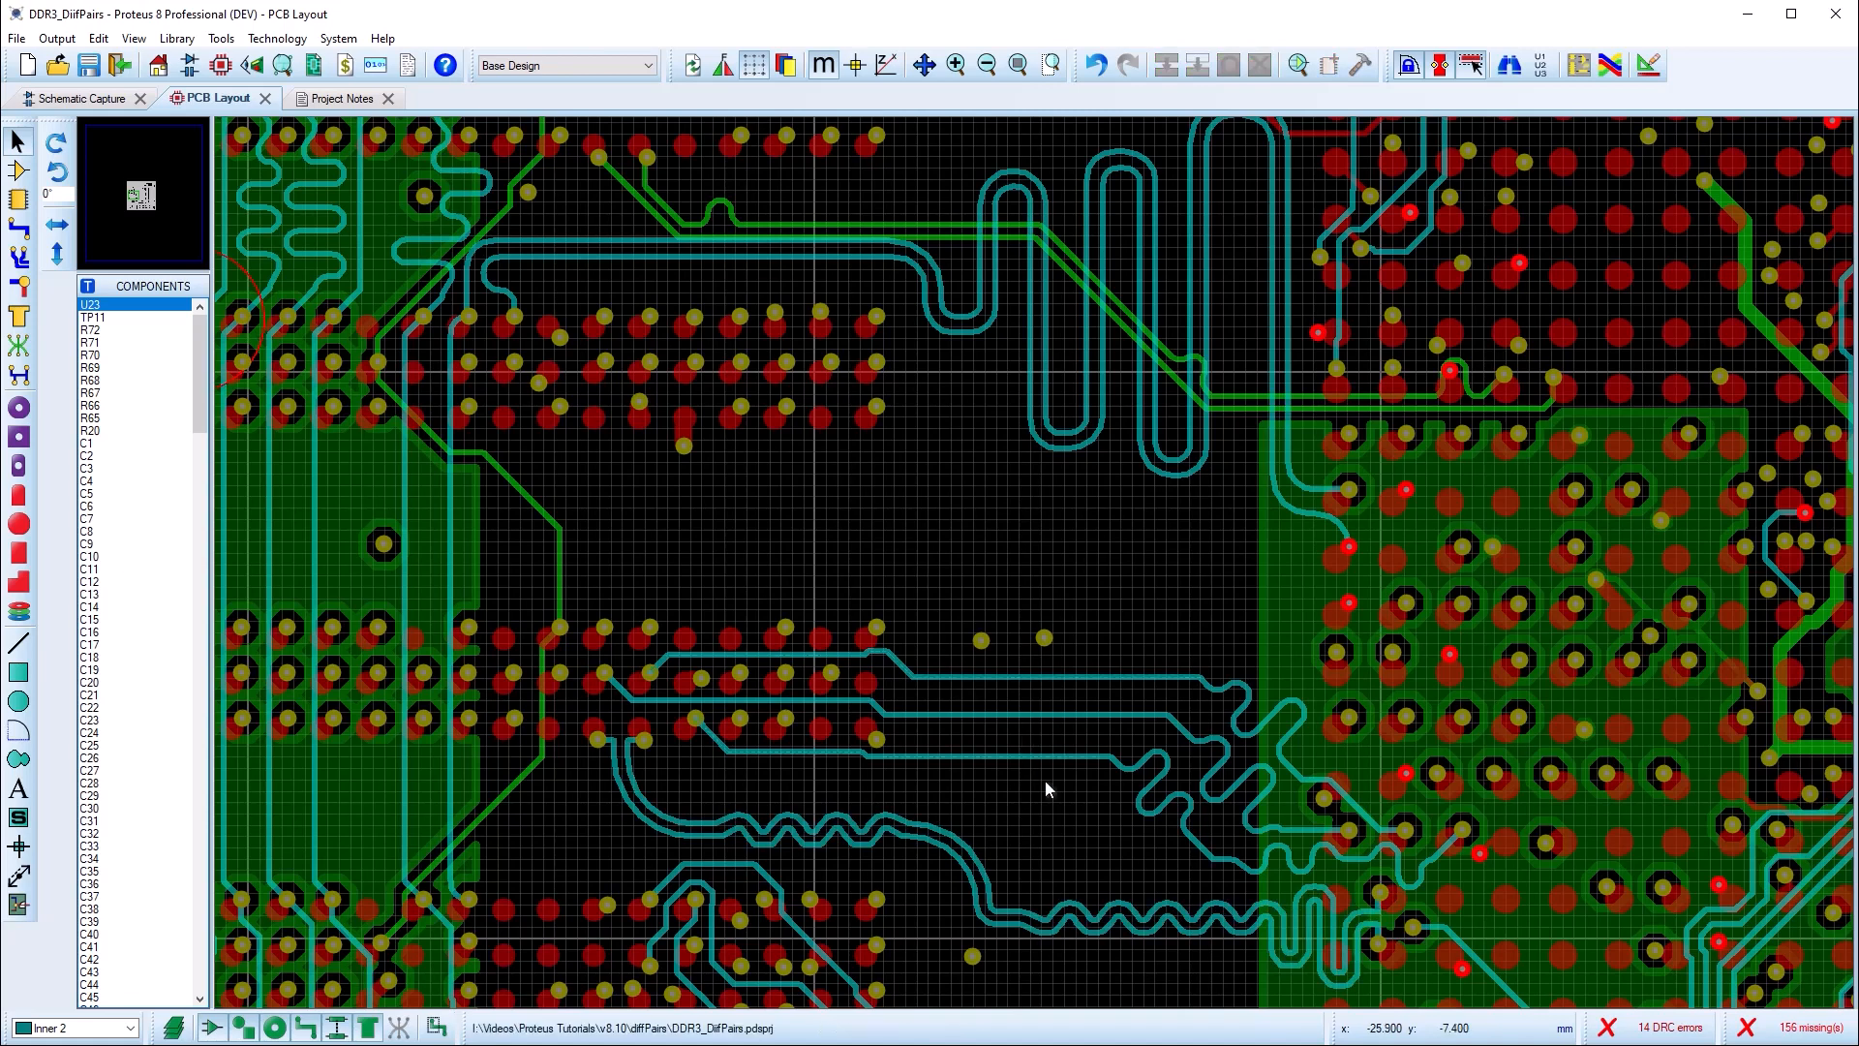
{"action": "left_click", "coordinate": [640, 735]}
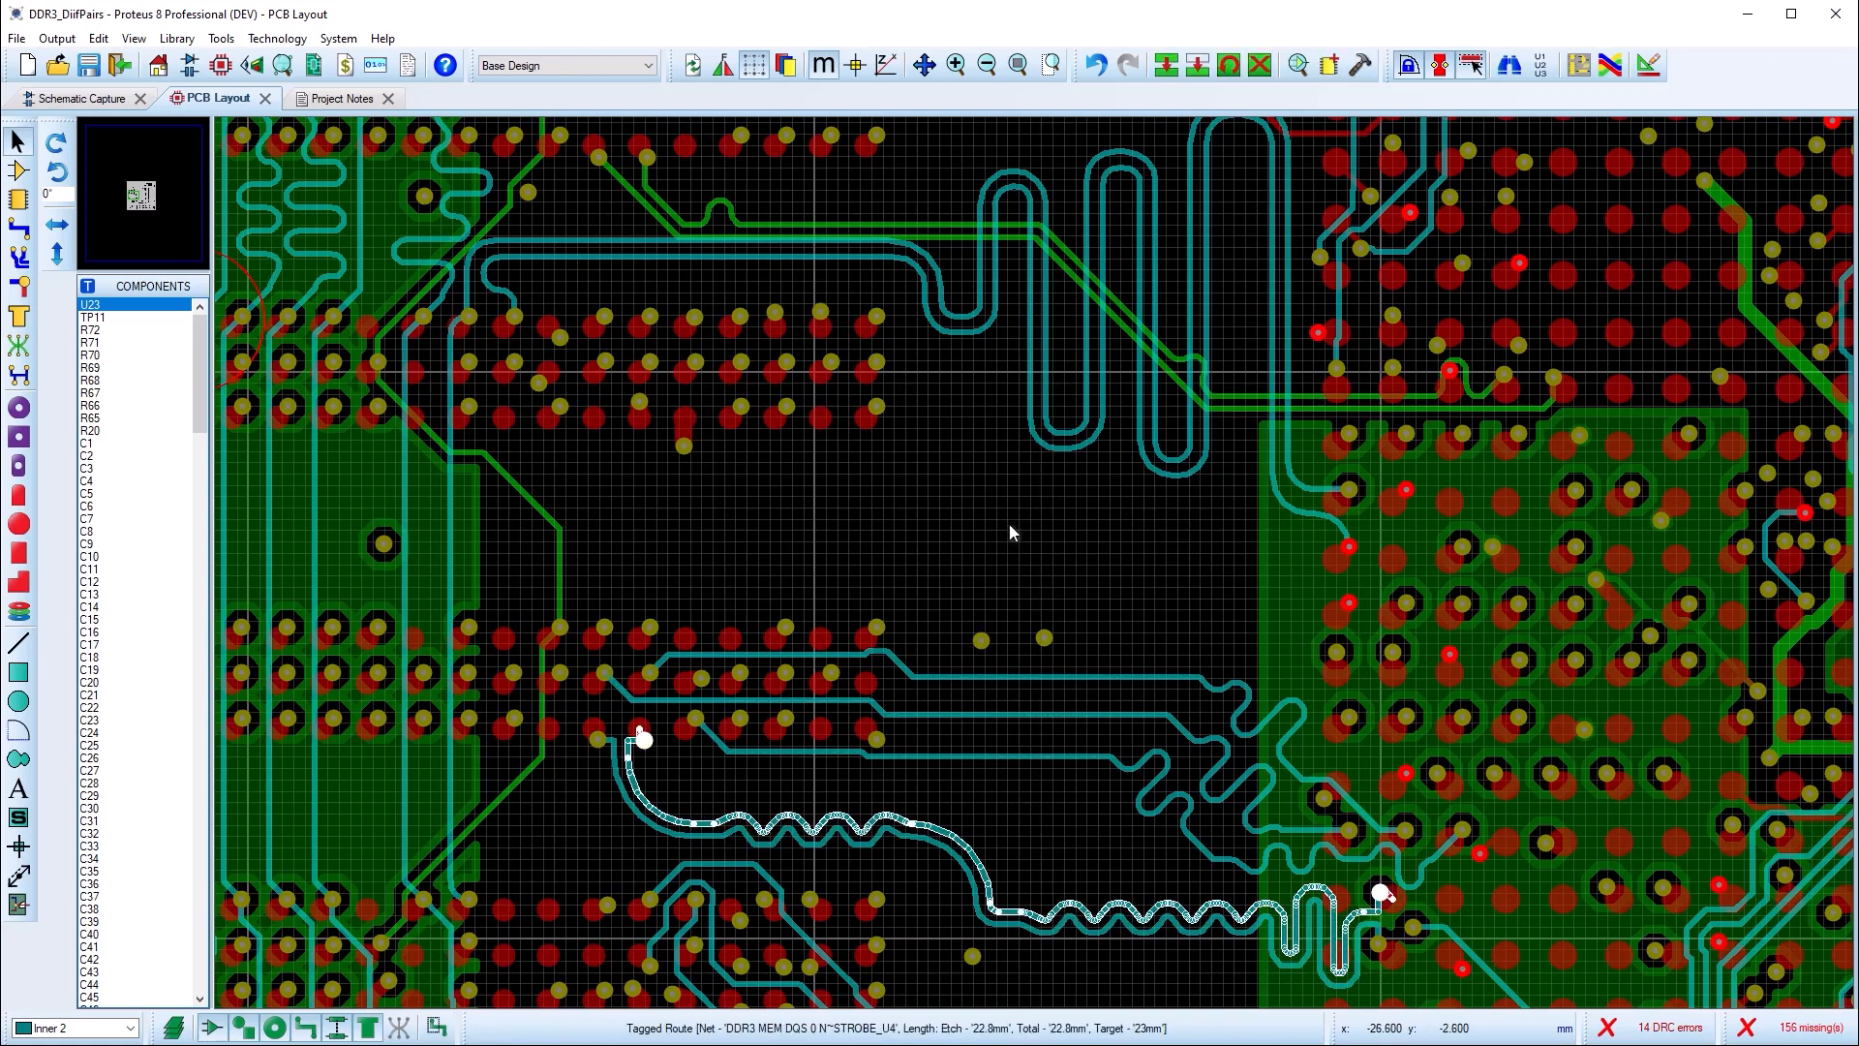
Select the other strobe pair's routes and re-match their lengths.
{"action": "left_click", "coordinate": [949, 244]}
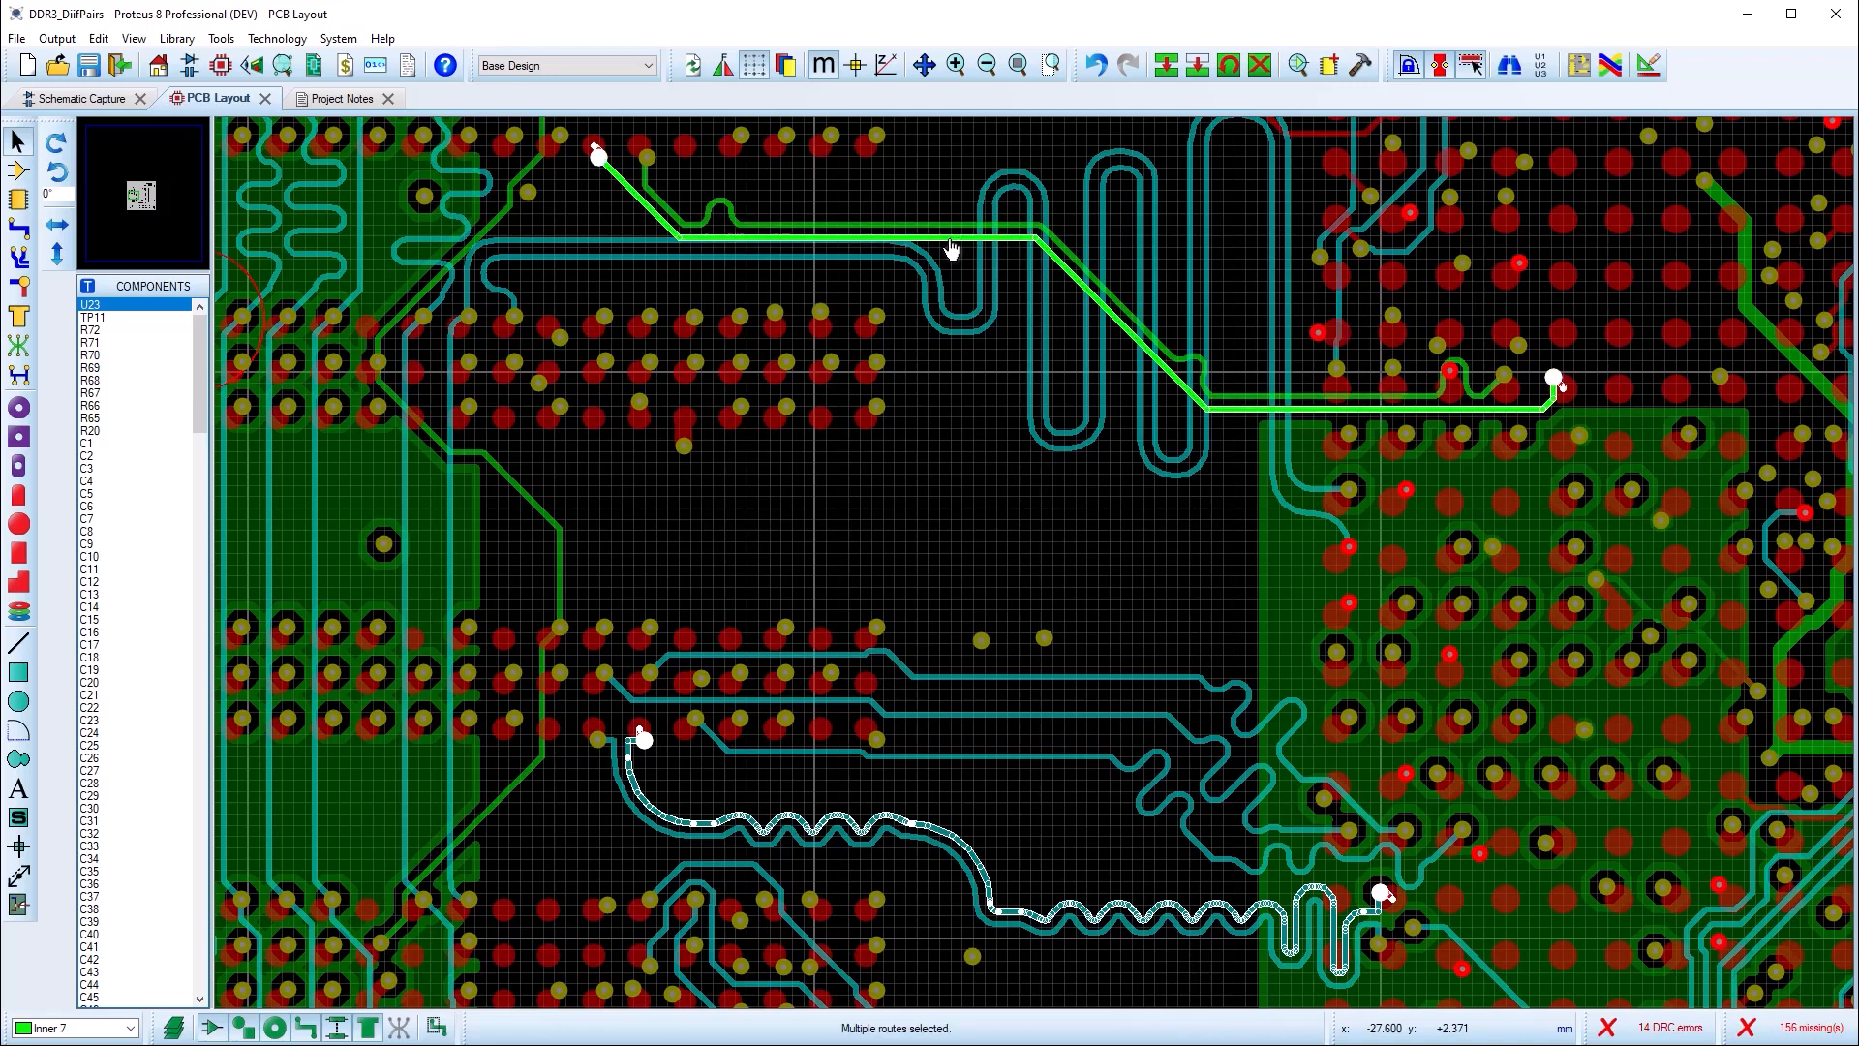
{"action": "right_click", "coordinate": [949, 247]}
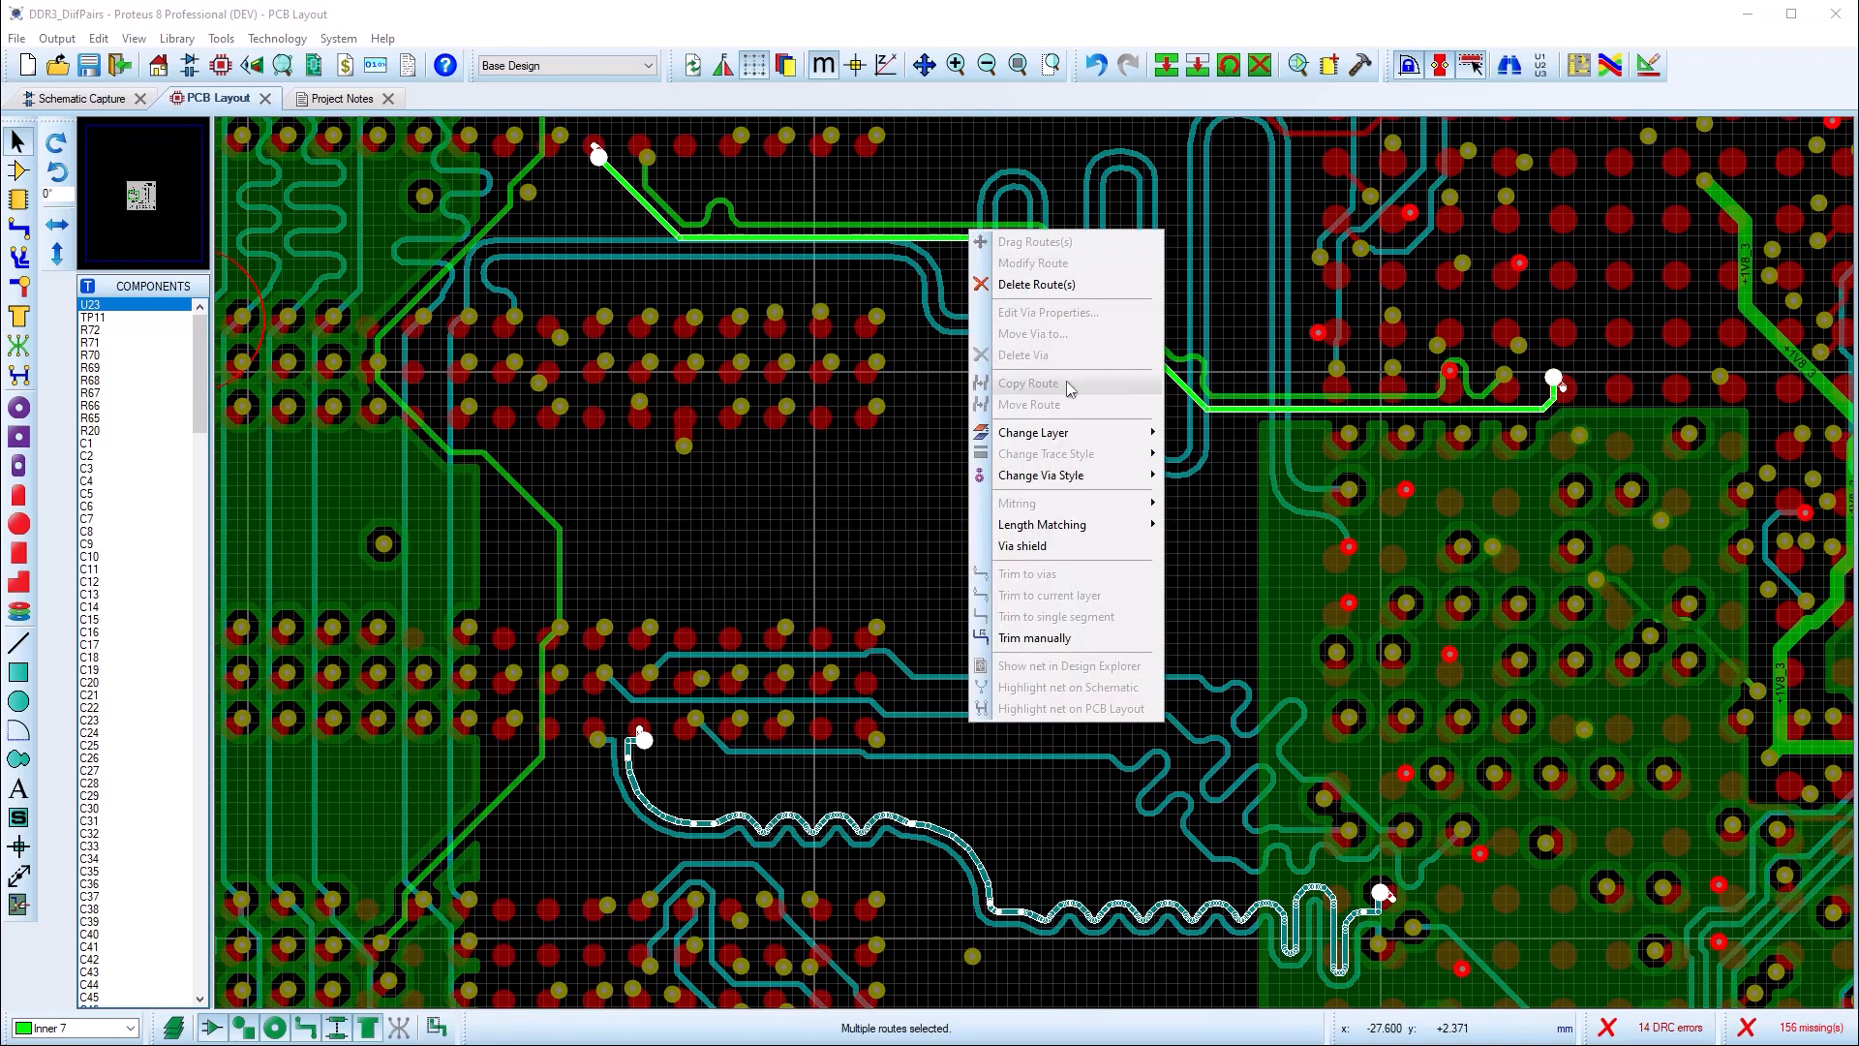
{"action": "mouse_move", "coordinate": [1042, 524]}
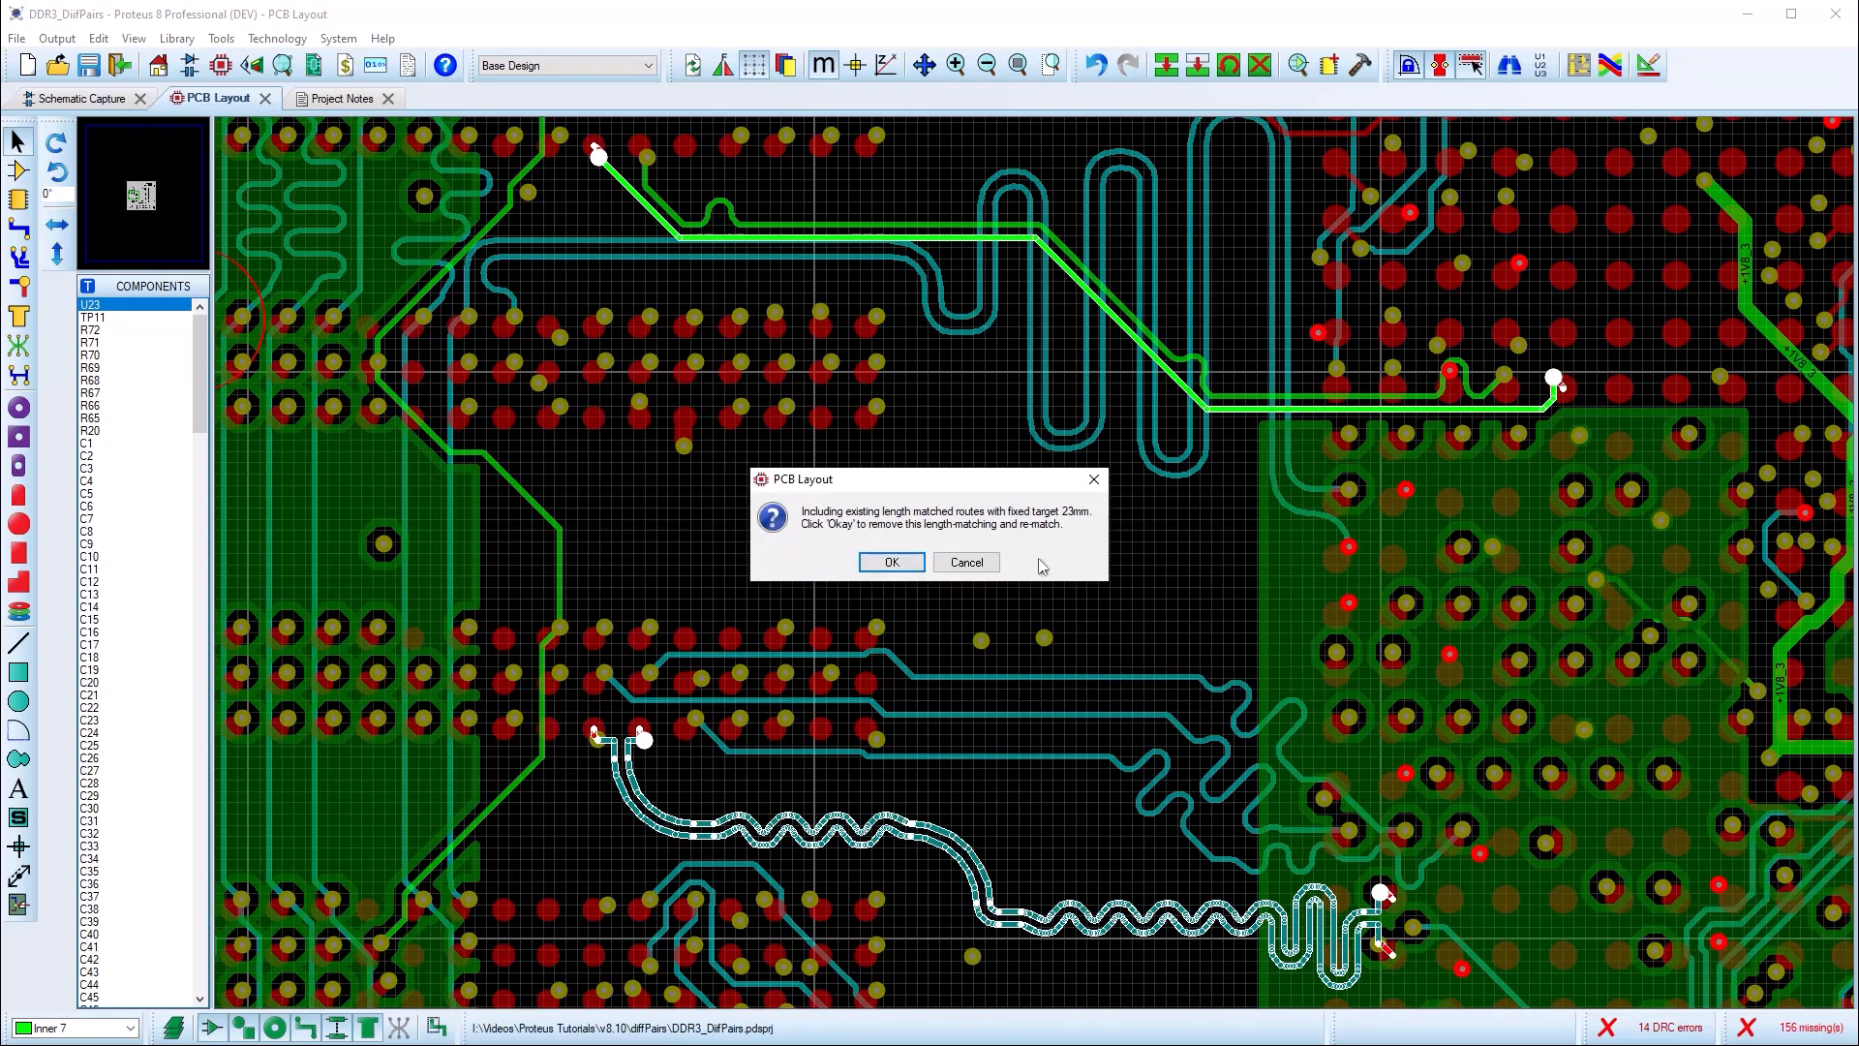
{"action": "left_click", "coordinate": [891, 562]}
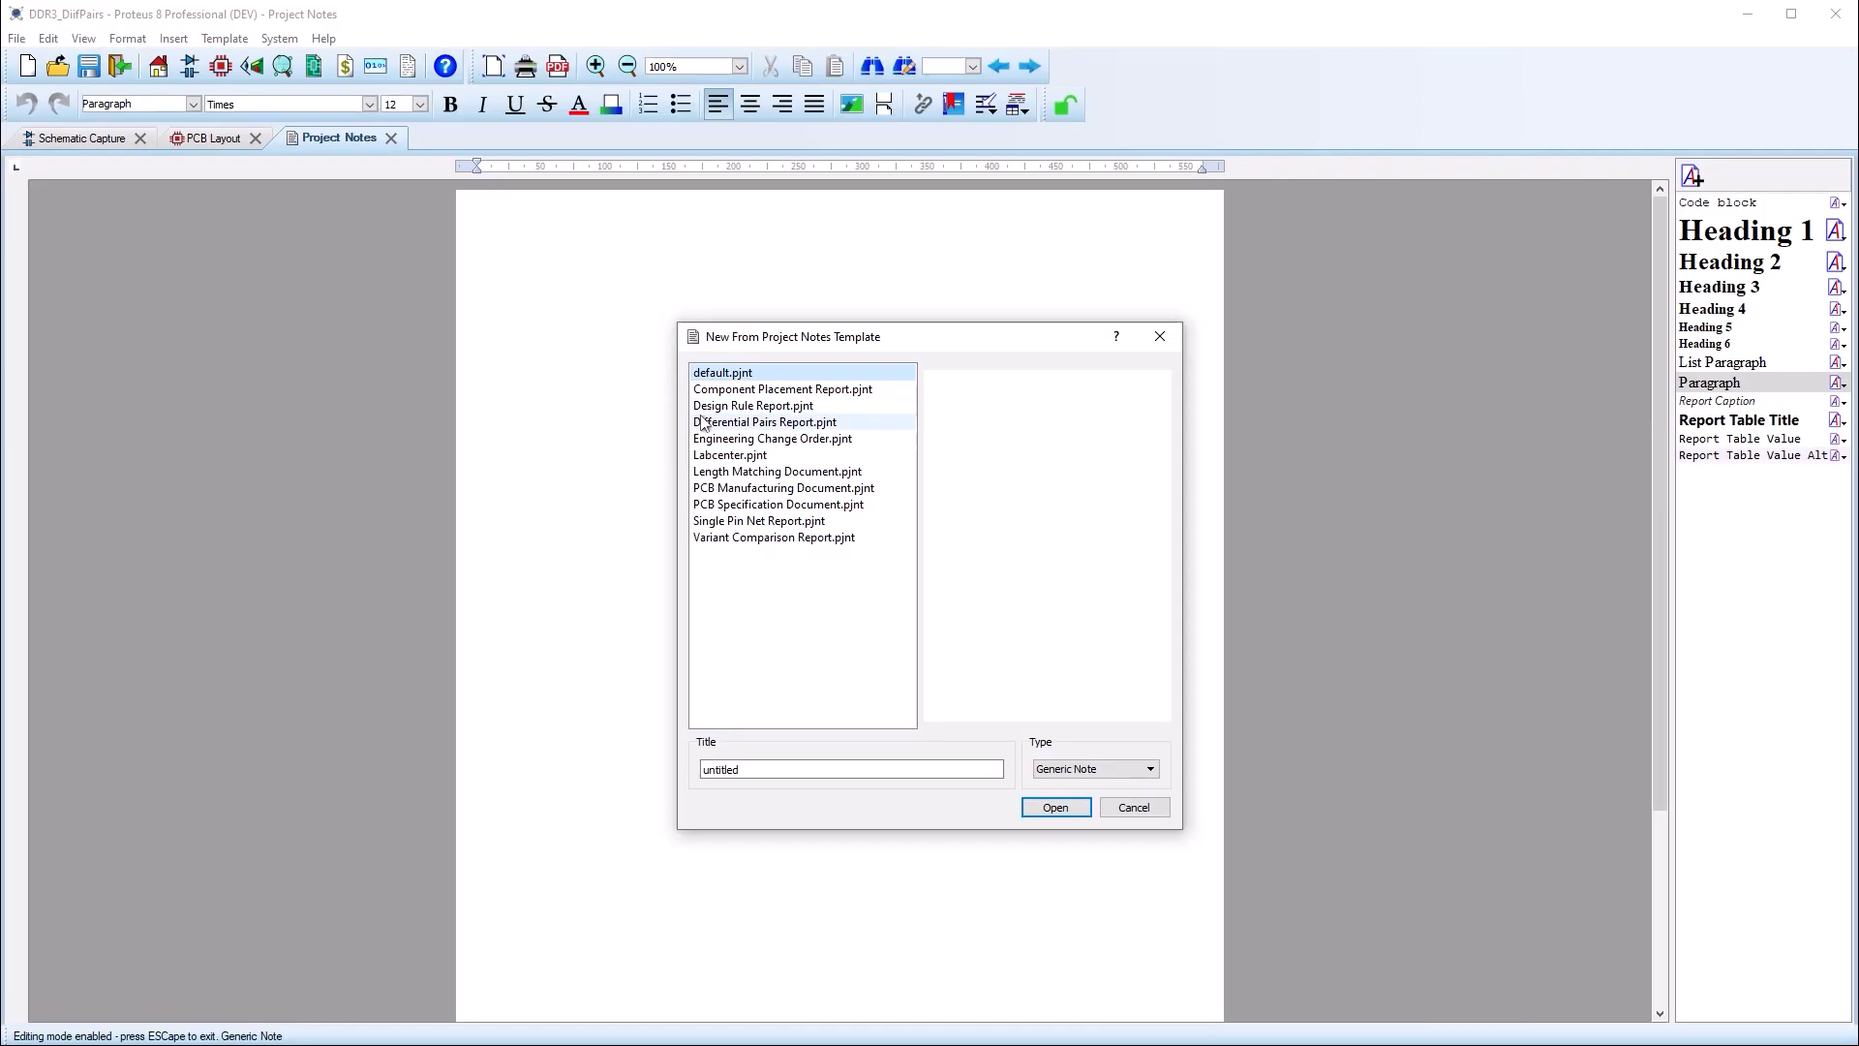
Create a Differential Pairs Report note and review its STROBE_U3 and STROBE_U4 results.
{"action": "left_click", "coordinate": [765, 422]}
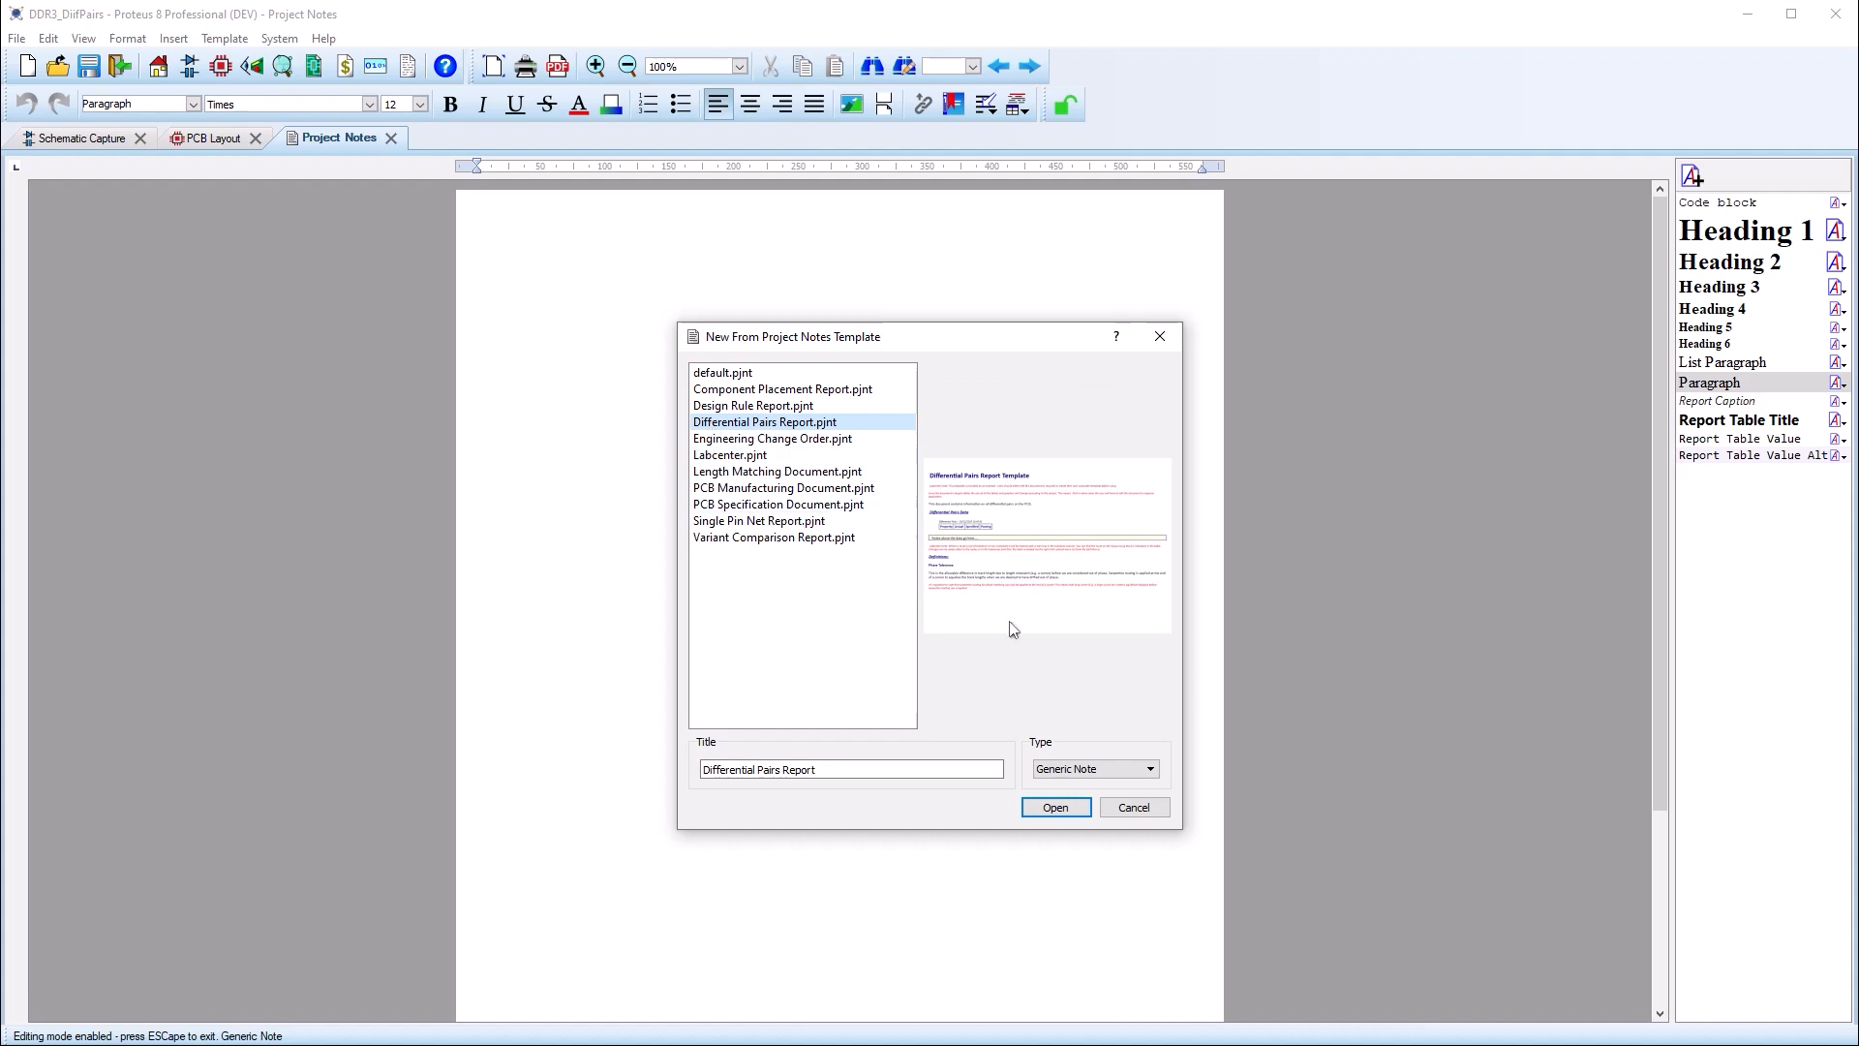
{"action": "left_click", "coordinate": [1053, 808]}
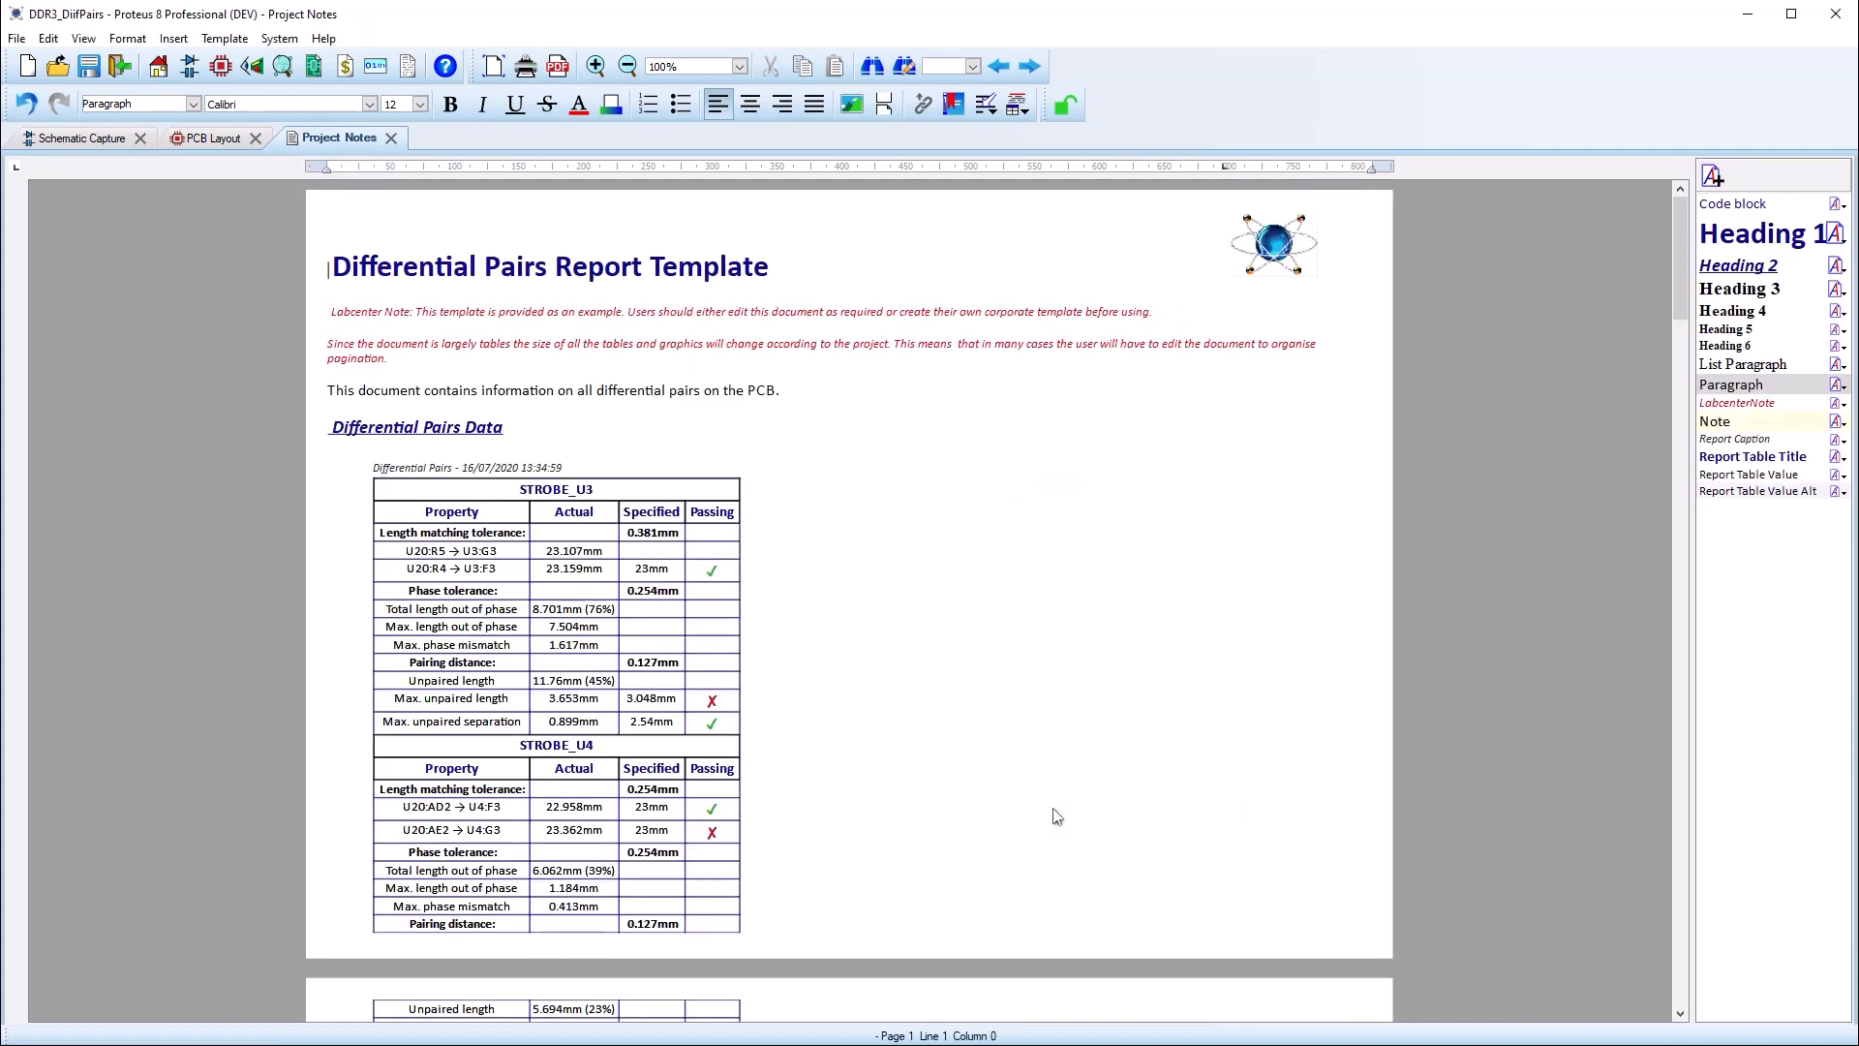
{"action": "scroll", "scroll_direction": "down", "scroll_amount": 3}
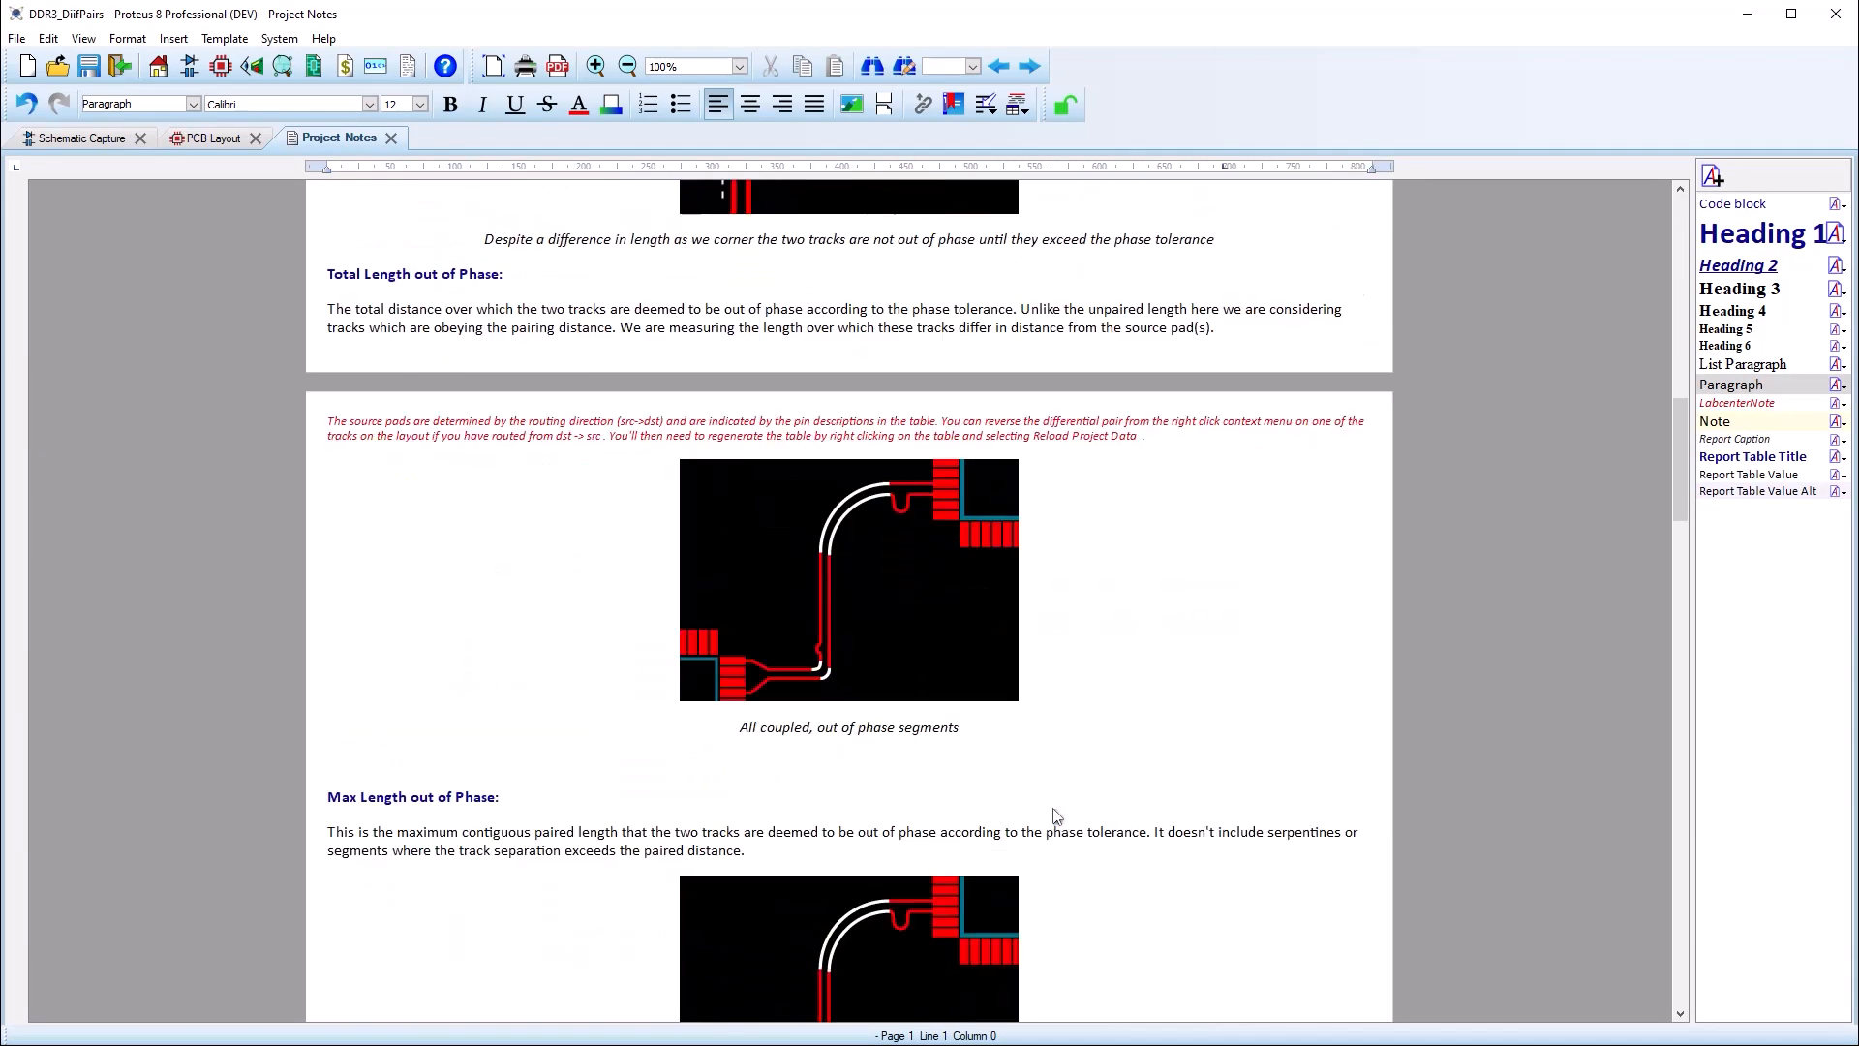
{"action": "scroll", "scroll_direction": "down", "scroll_amount": 3}
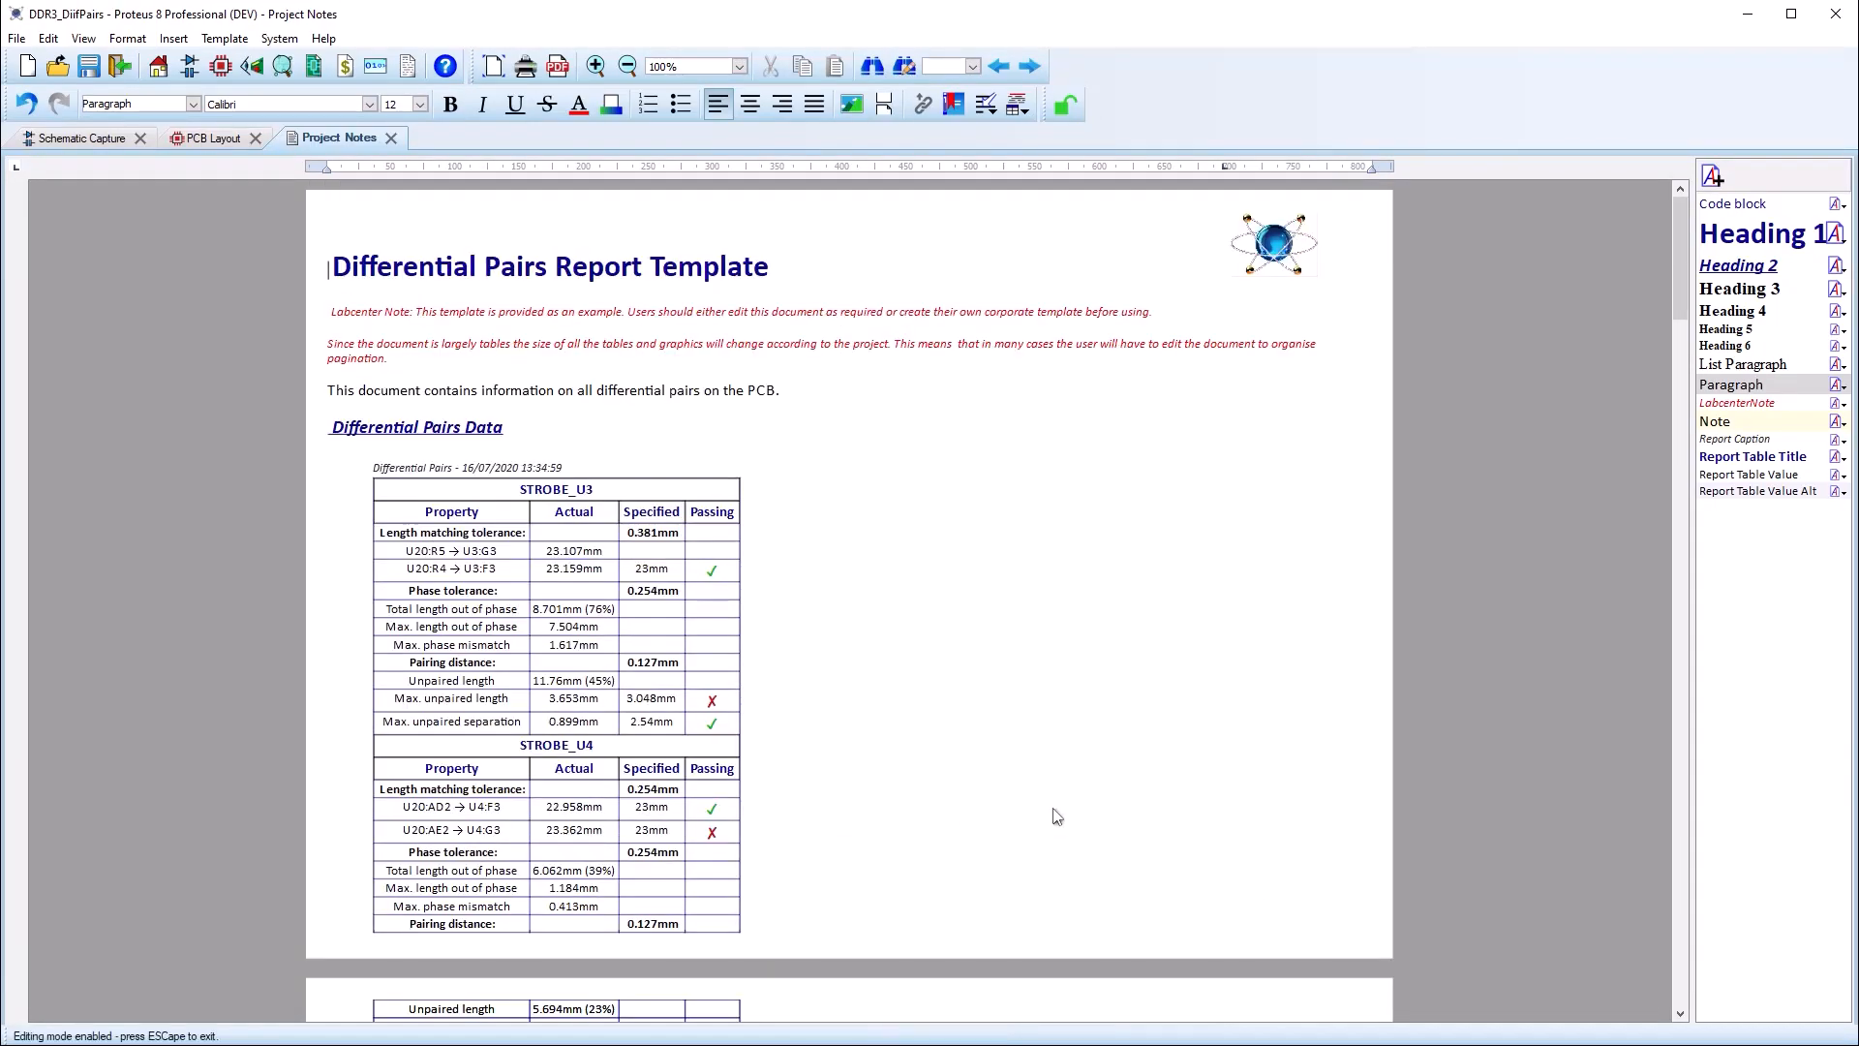
{"action": "left_click", "coordinate": [215, 99]}
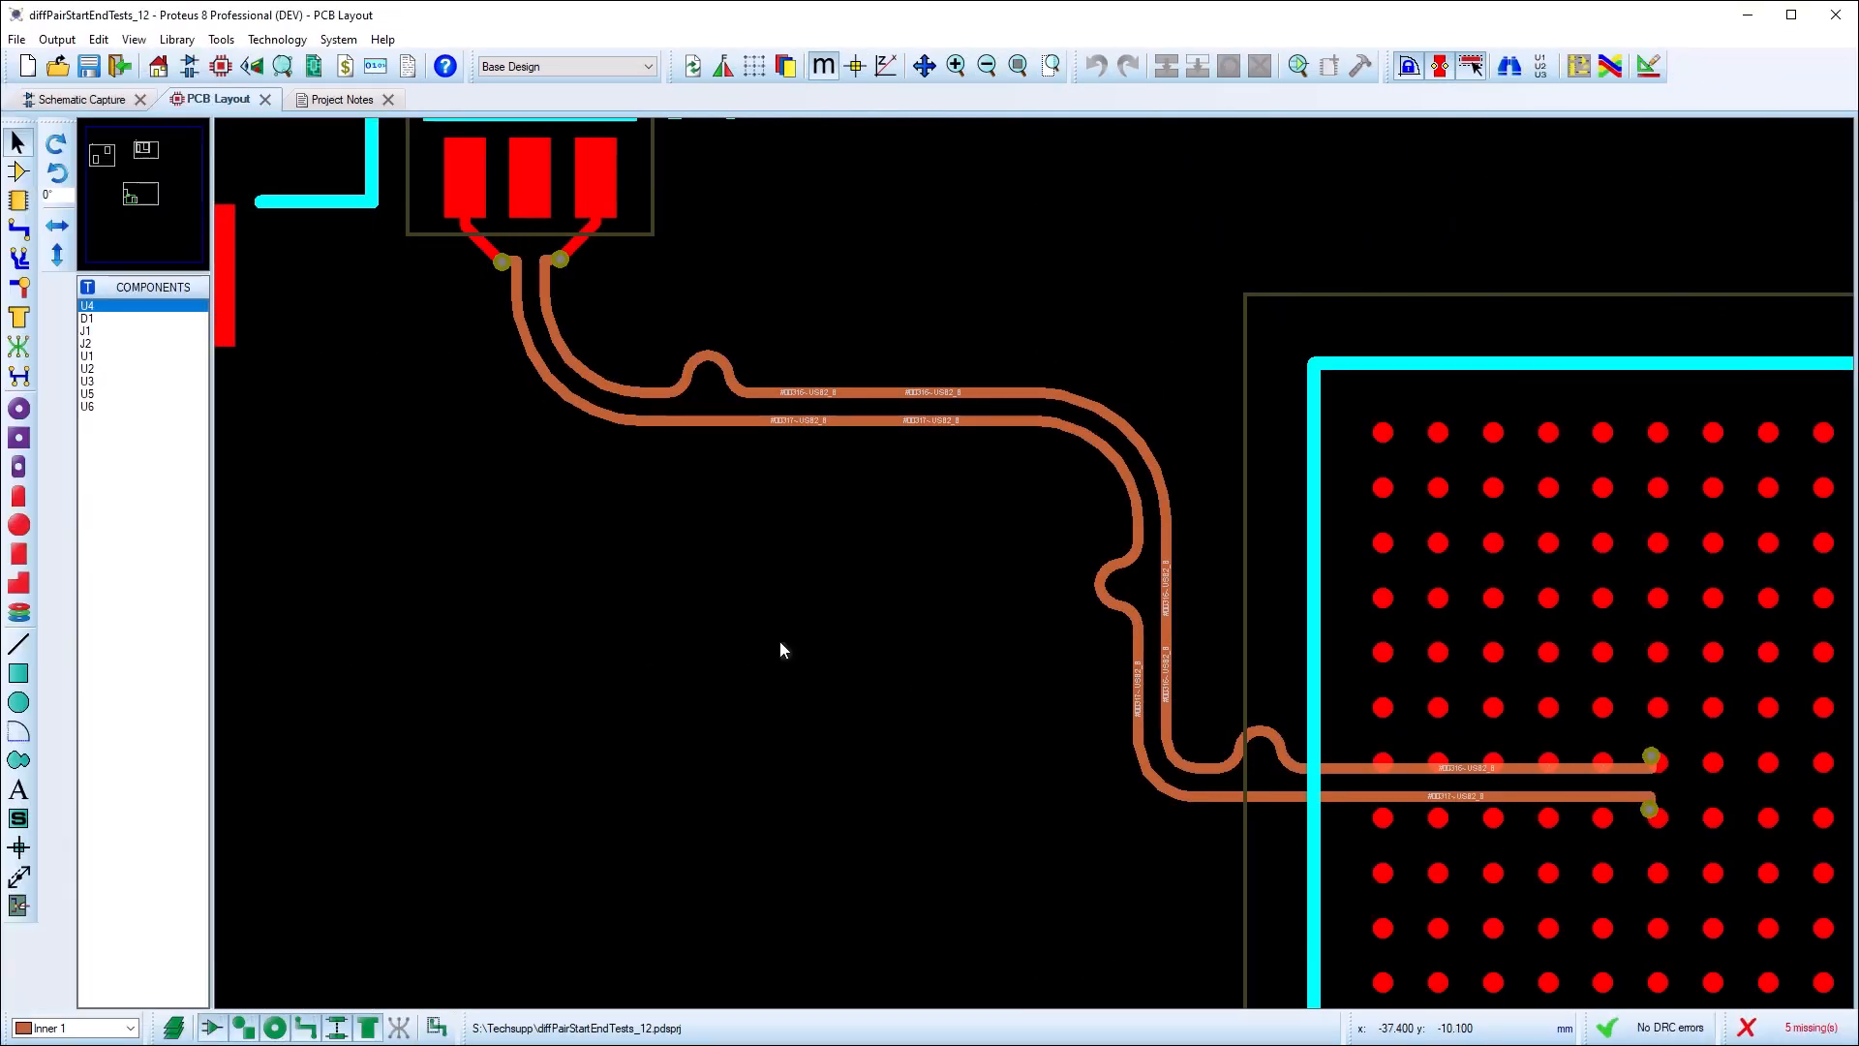
Colour-code the test board's differential pair with Length Matching > Display phase-offset.
{"action": "right_click", "coordinate": [780, 648]}
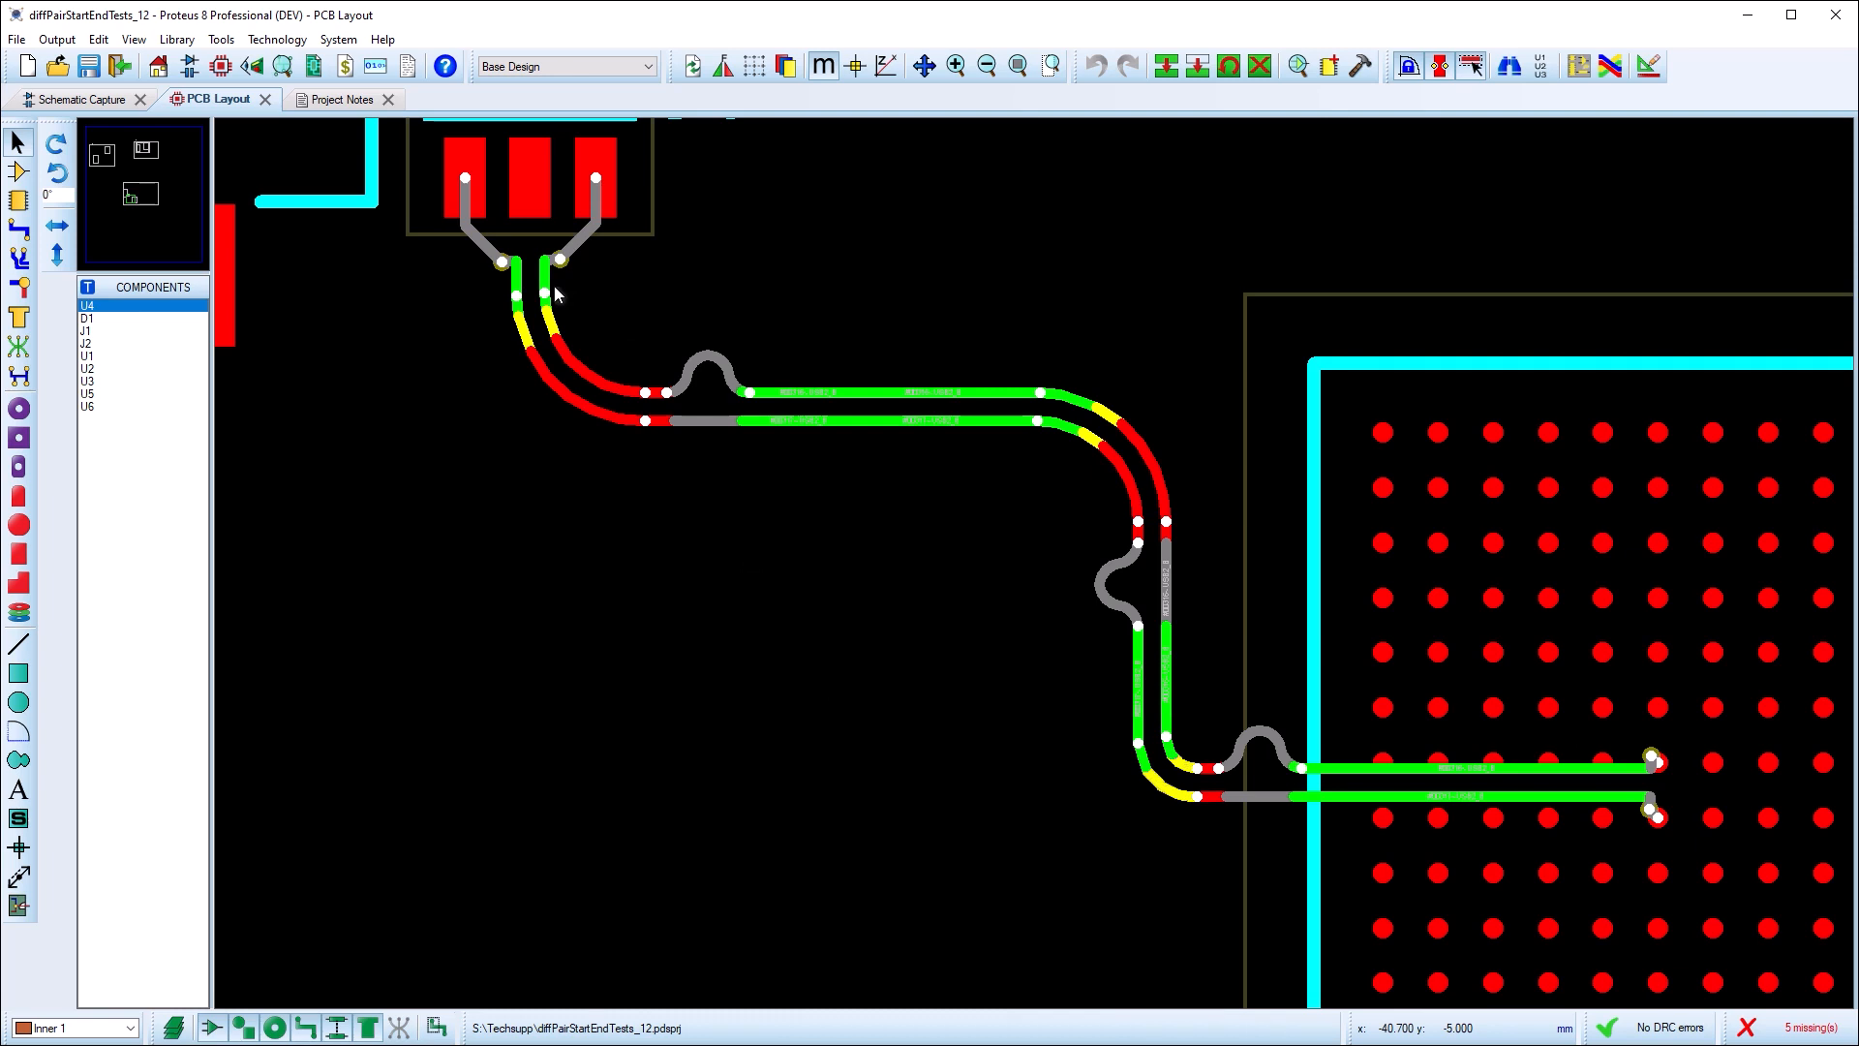
{"action": "mouse_move", "coordinate": [565, 321]}
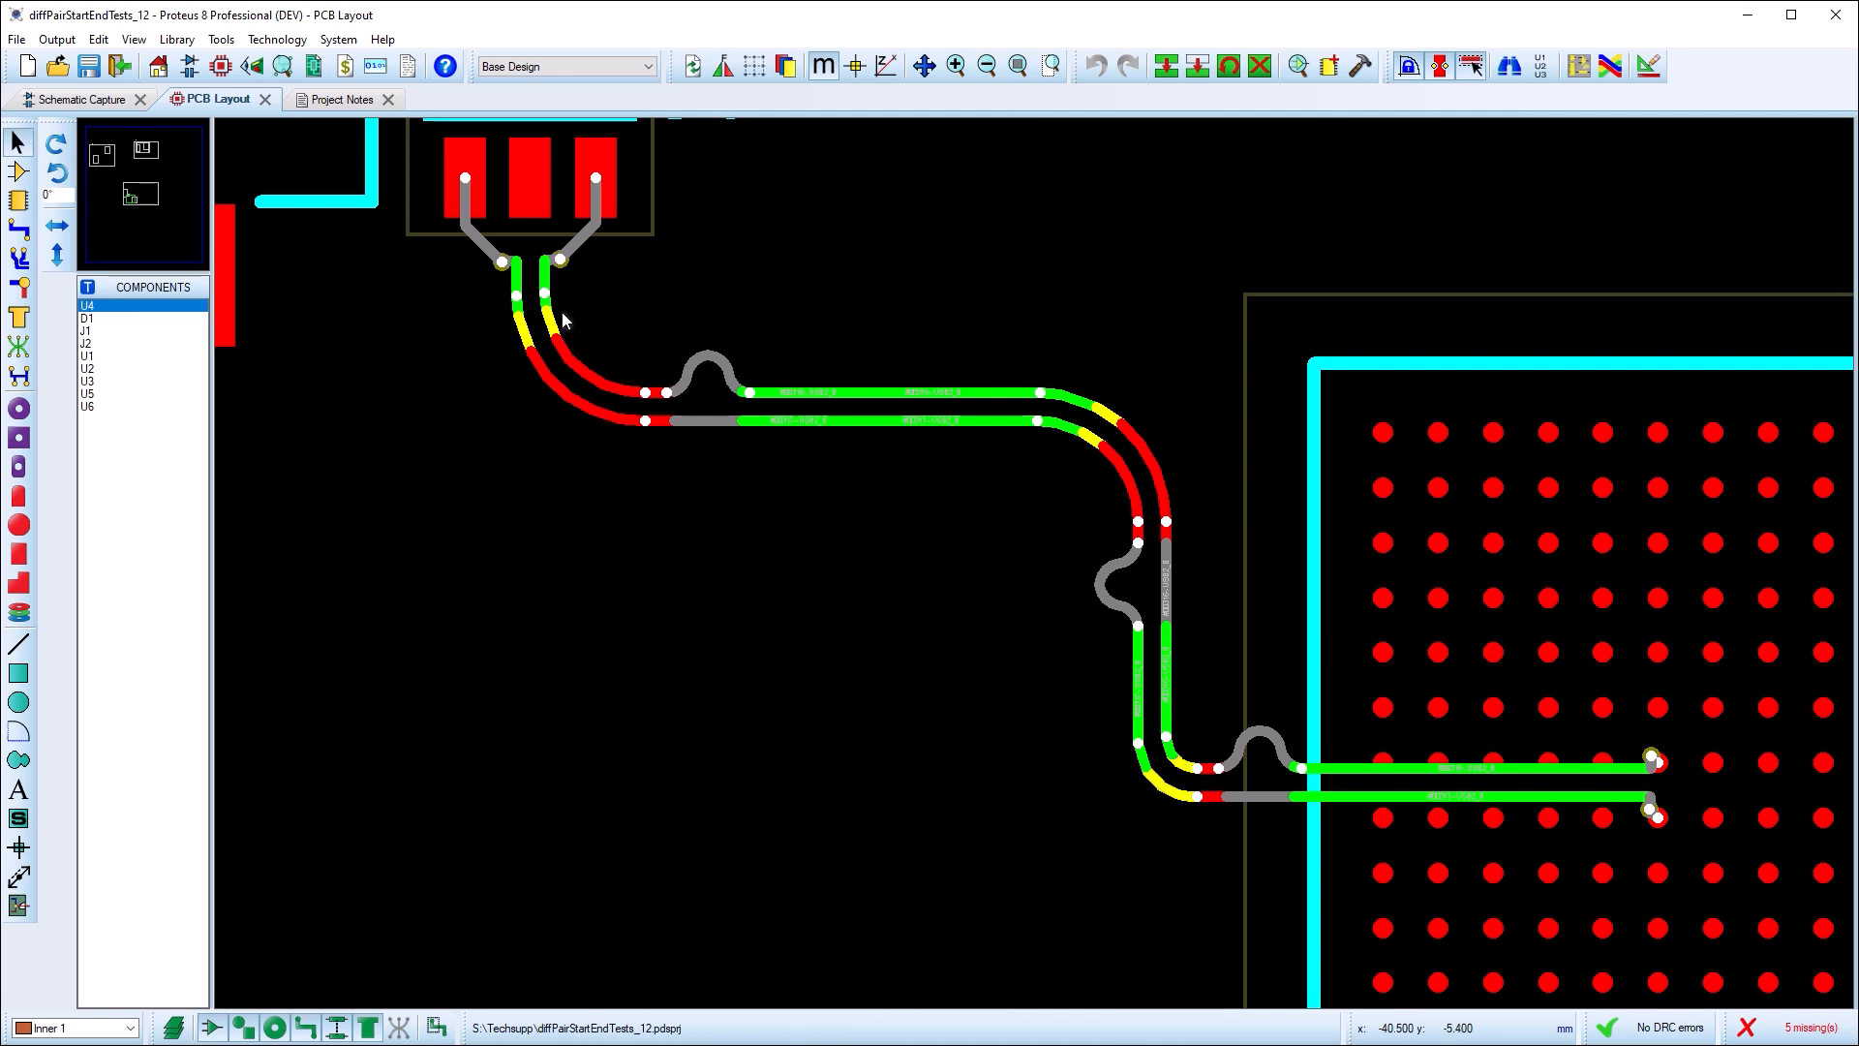
{"action": "mouse_move", "coordinate": [581, 344]}
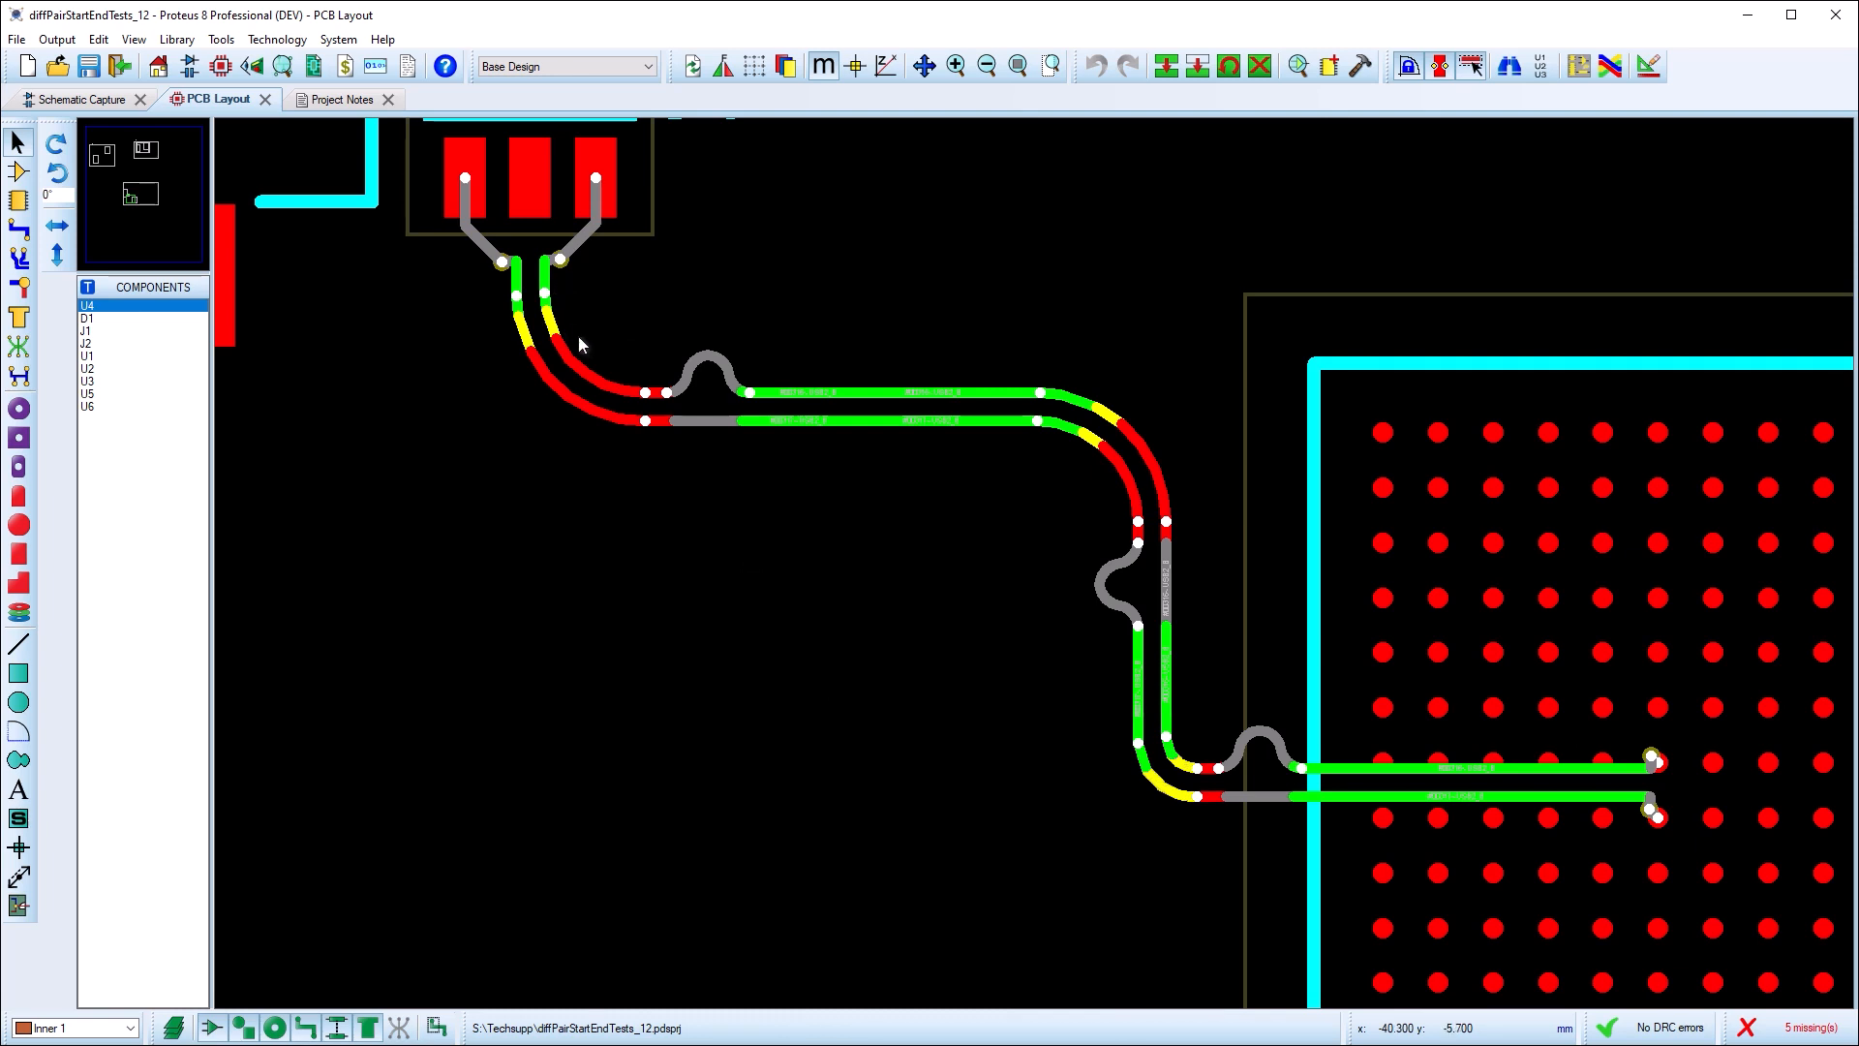
{"action": "mouse_move", "coordinate": [604, 375]}
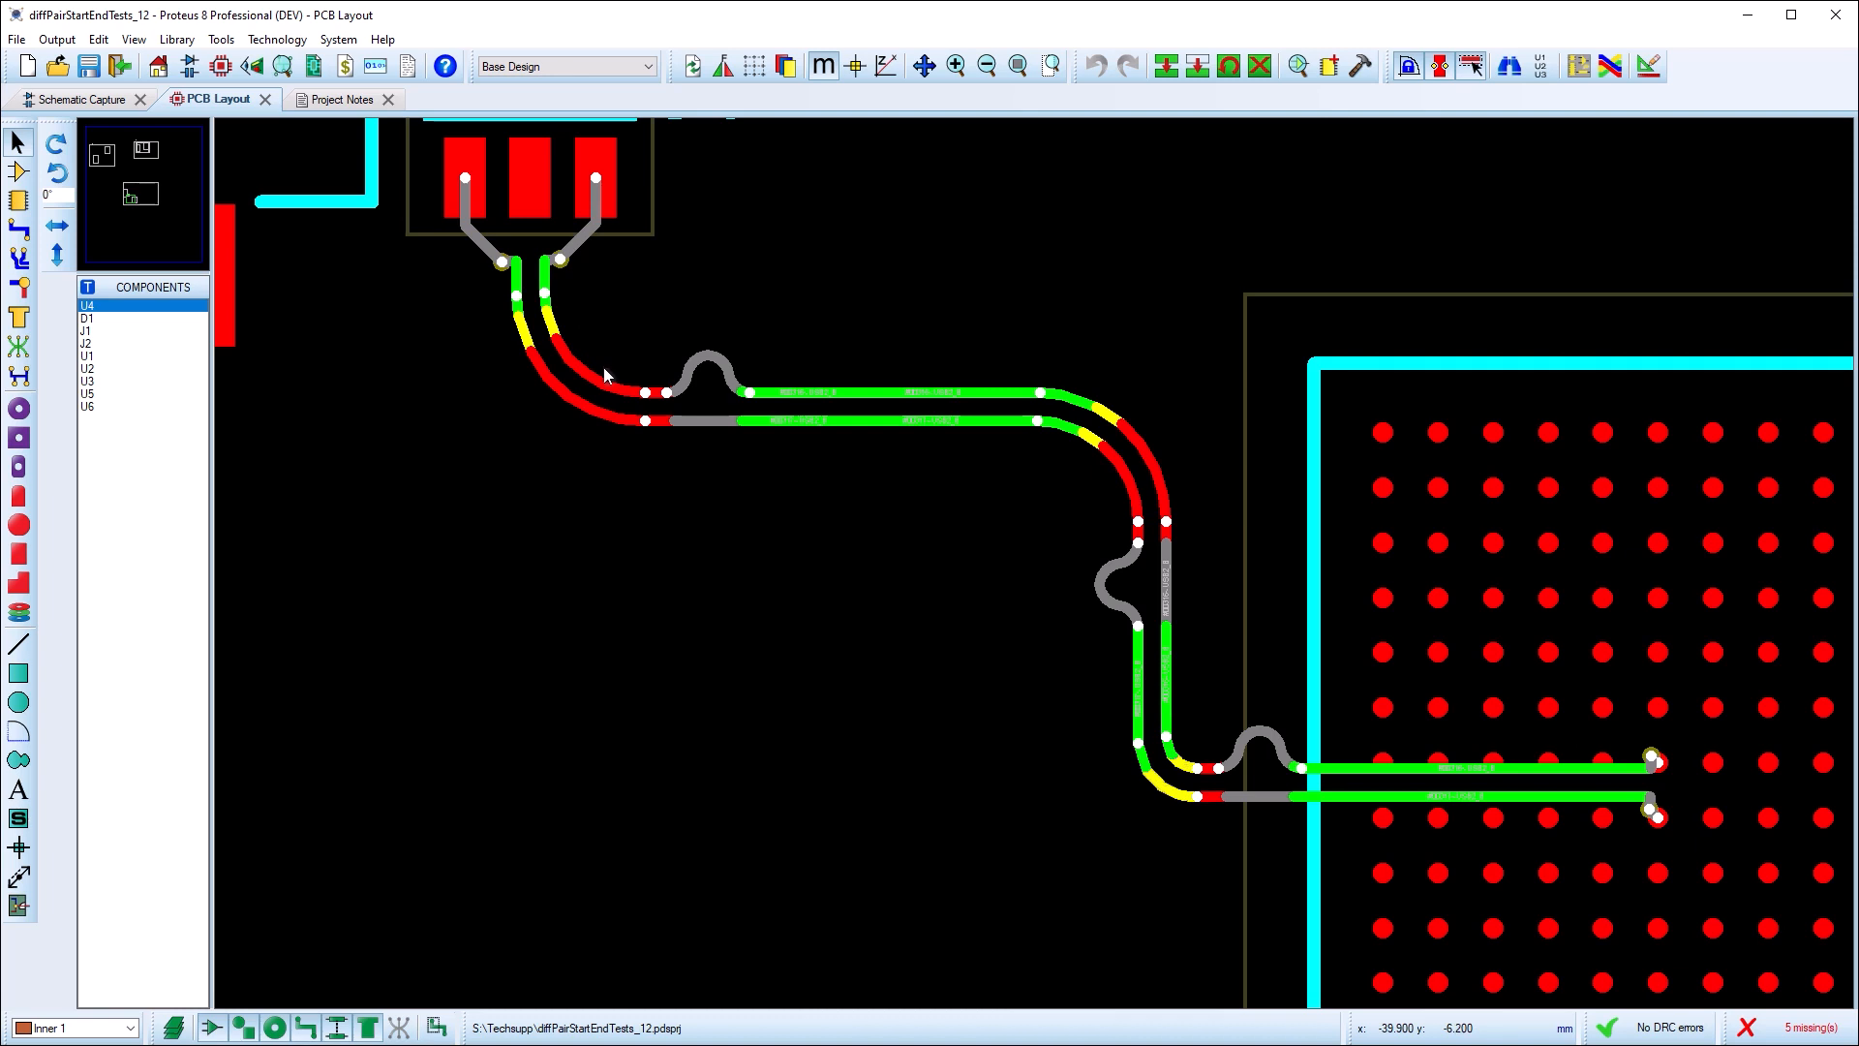
{"action": "mouse_move", "coordinate": [708, 376]}
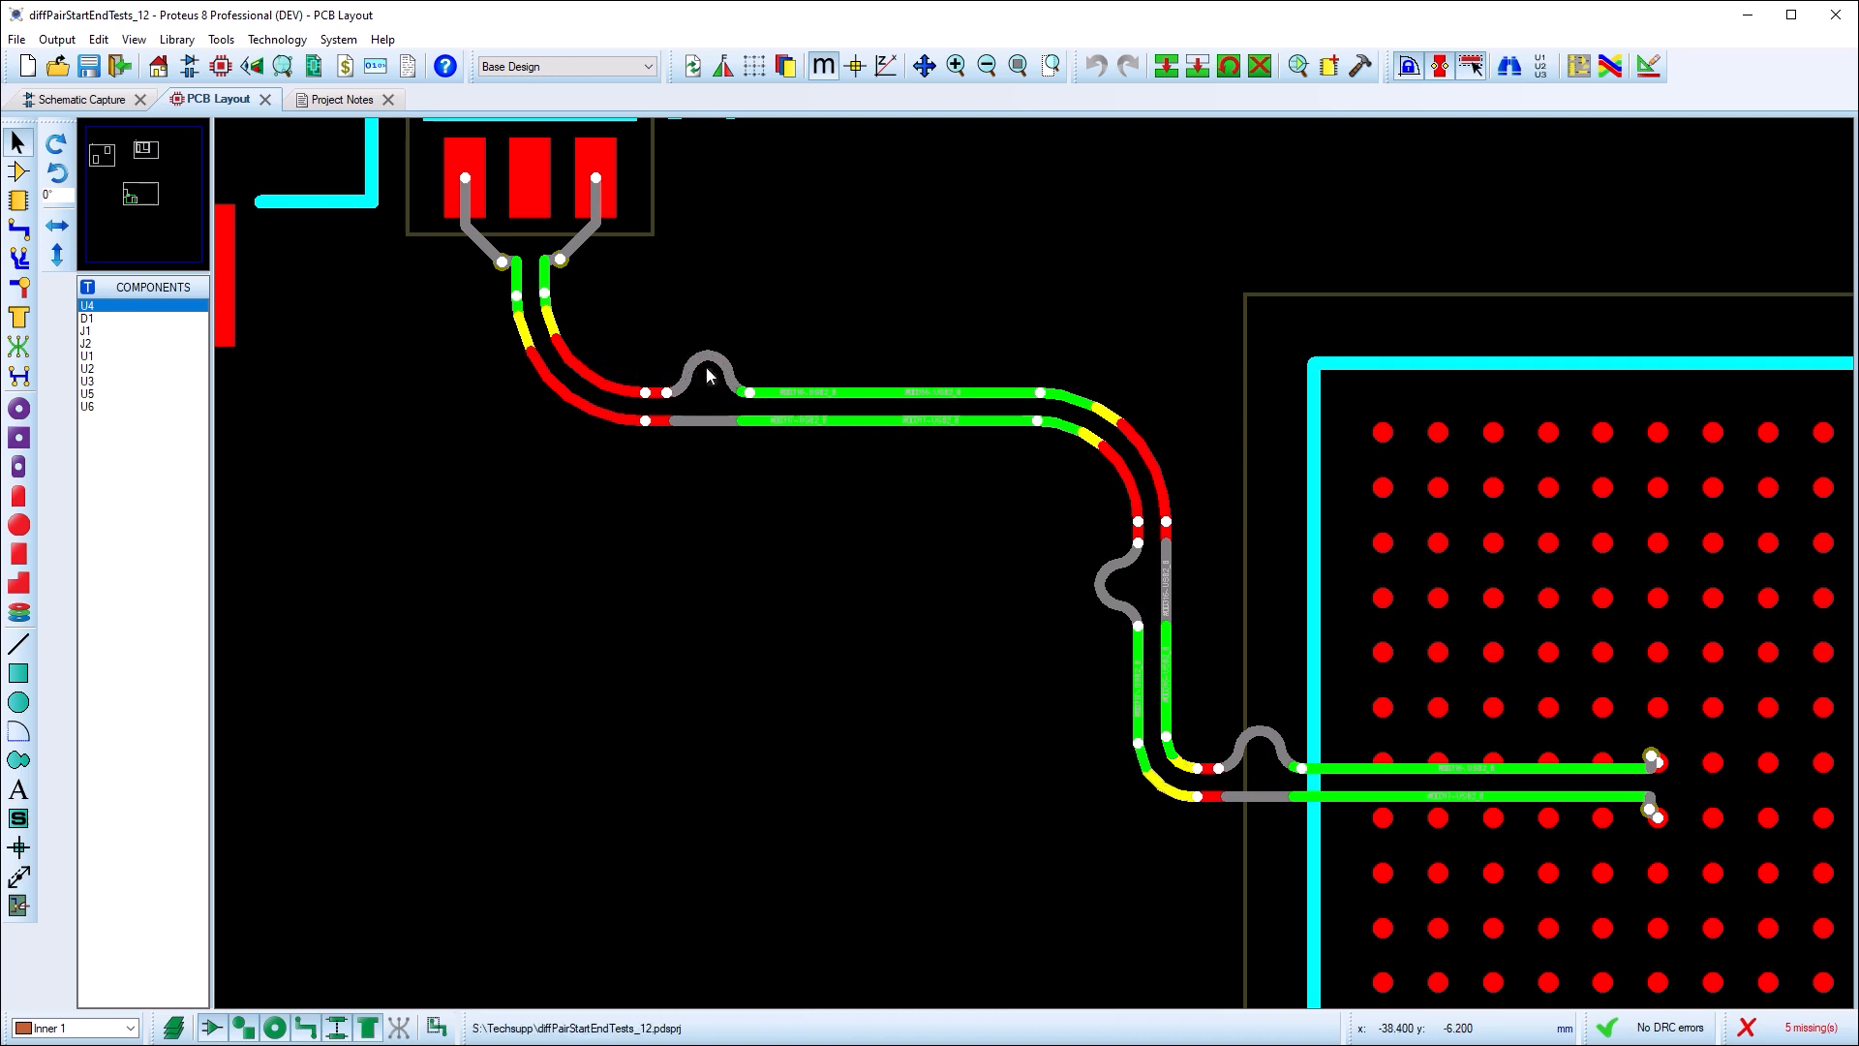